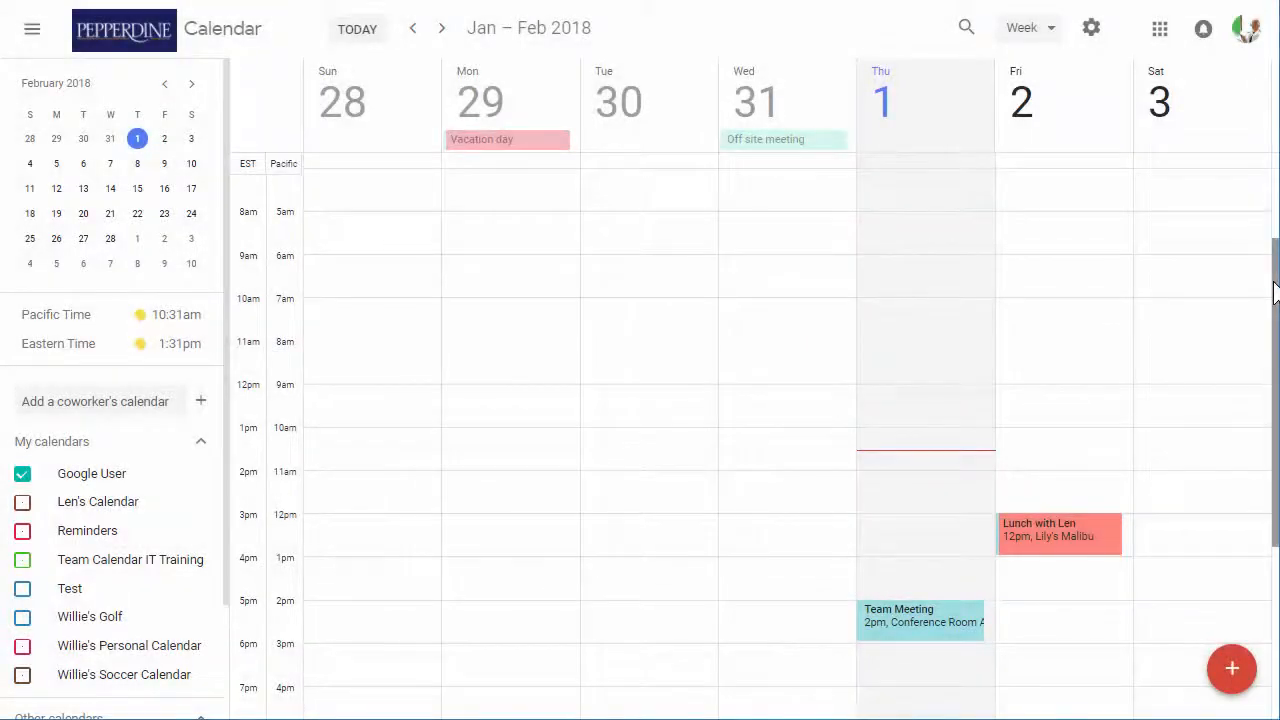
Browse between weeks around February 15 and toggle the calendars side panel off and on
scroll(down, 3)
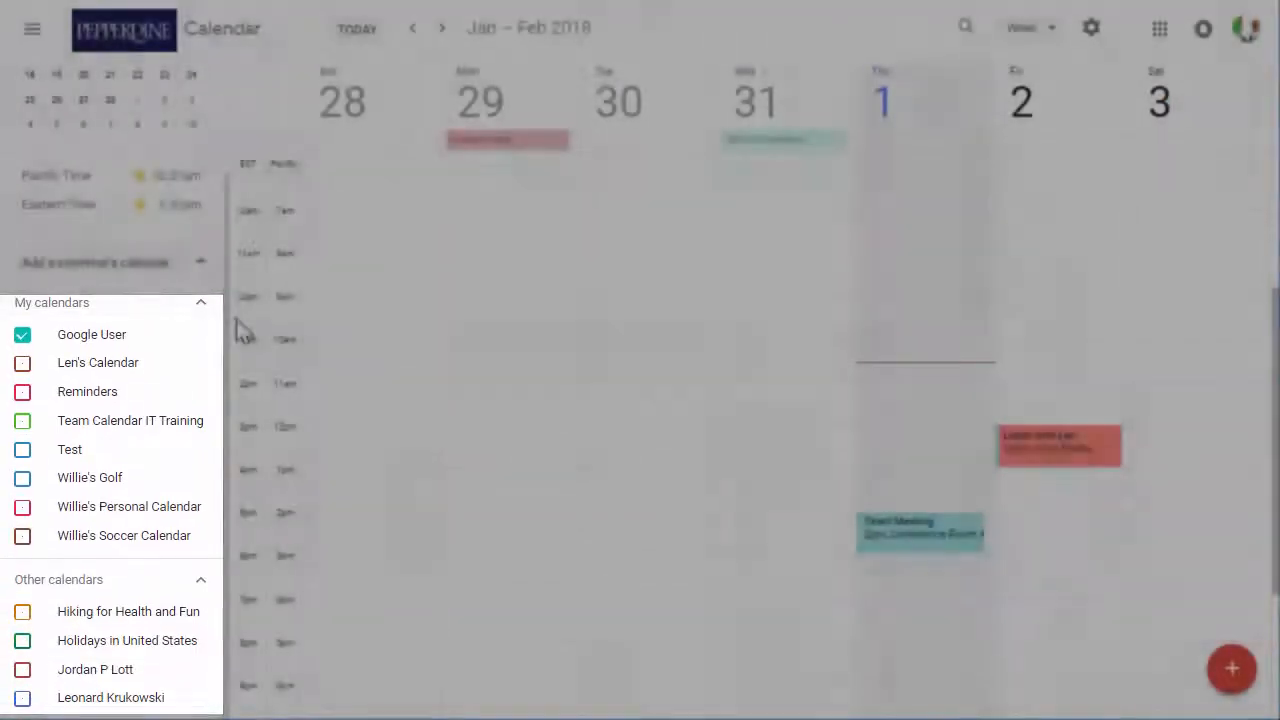
click(440, 28)
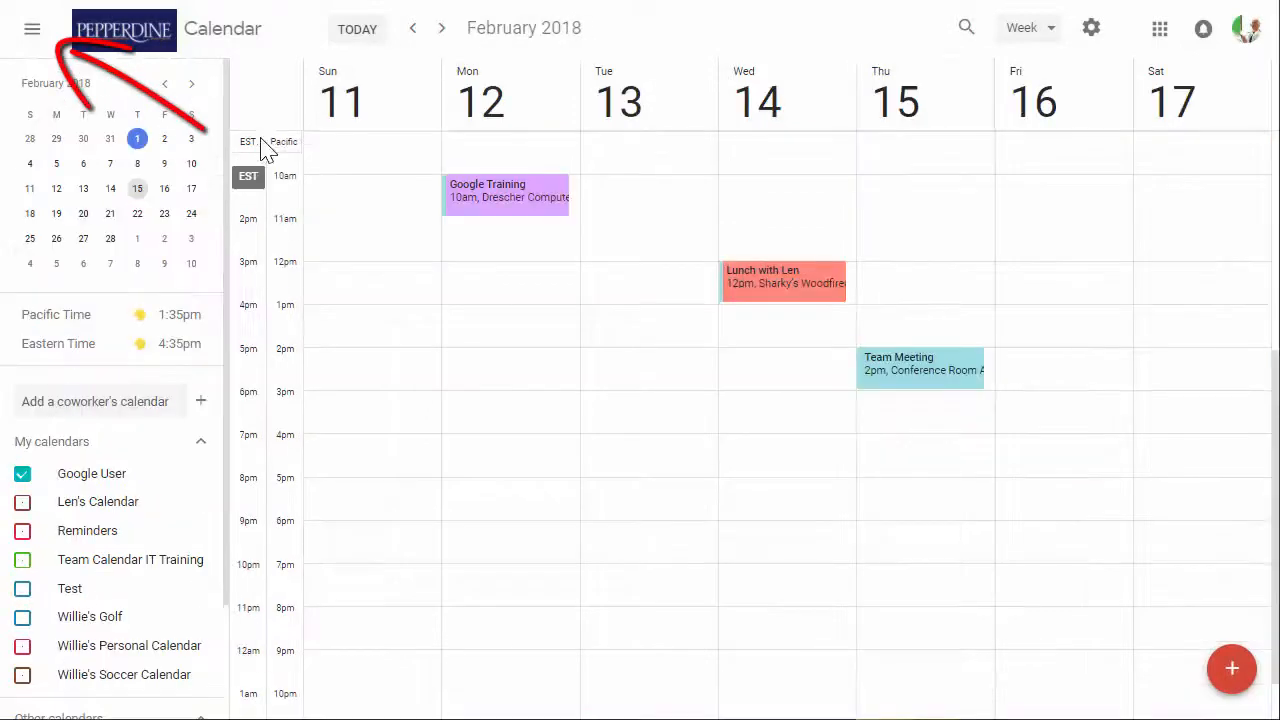
click(32, 28)
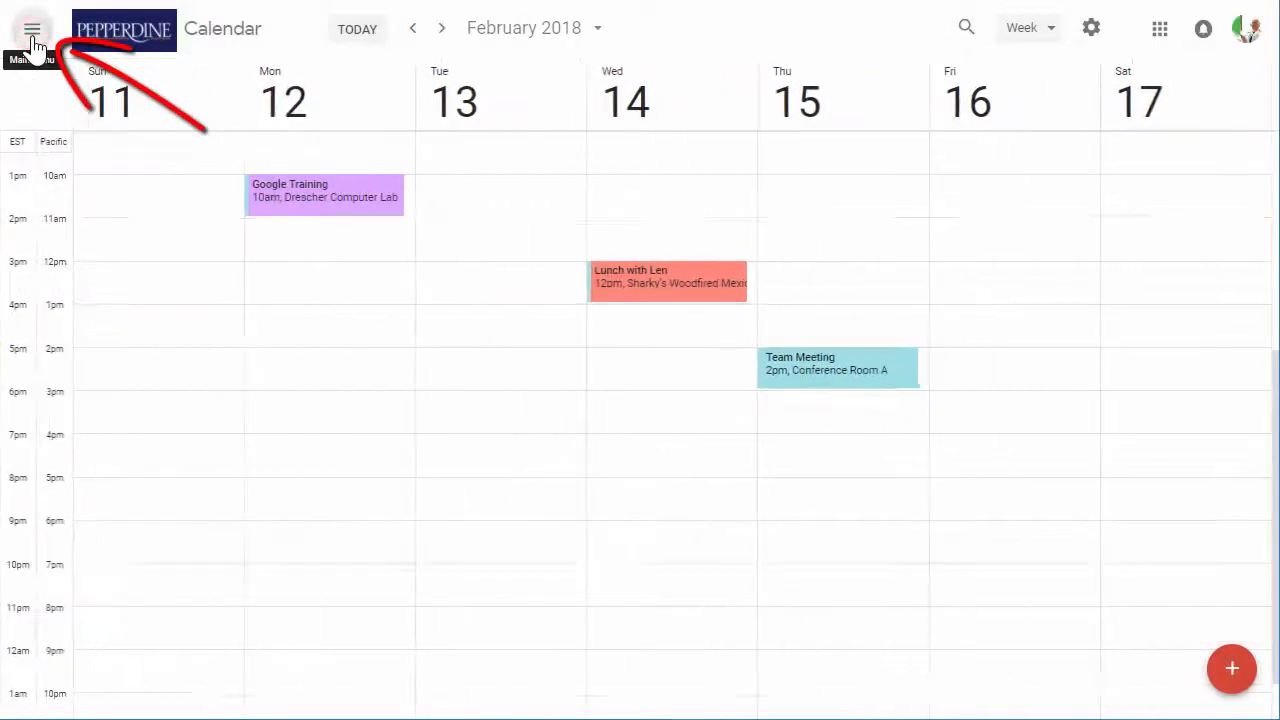
click(32, 28)
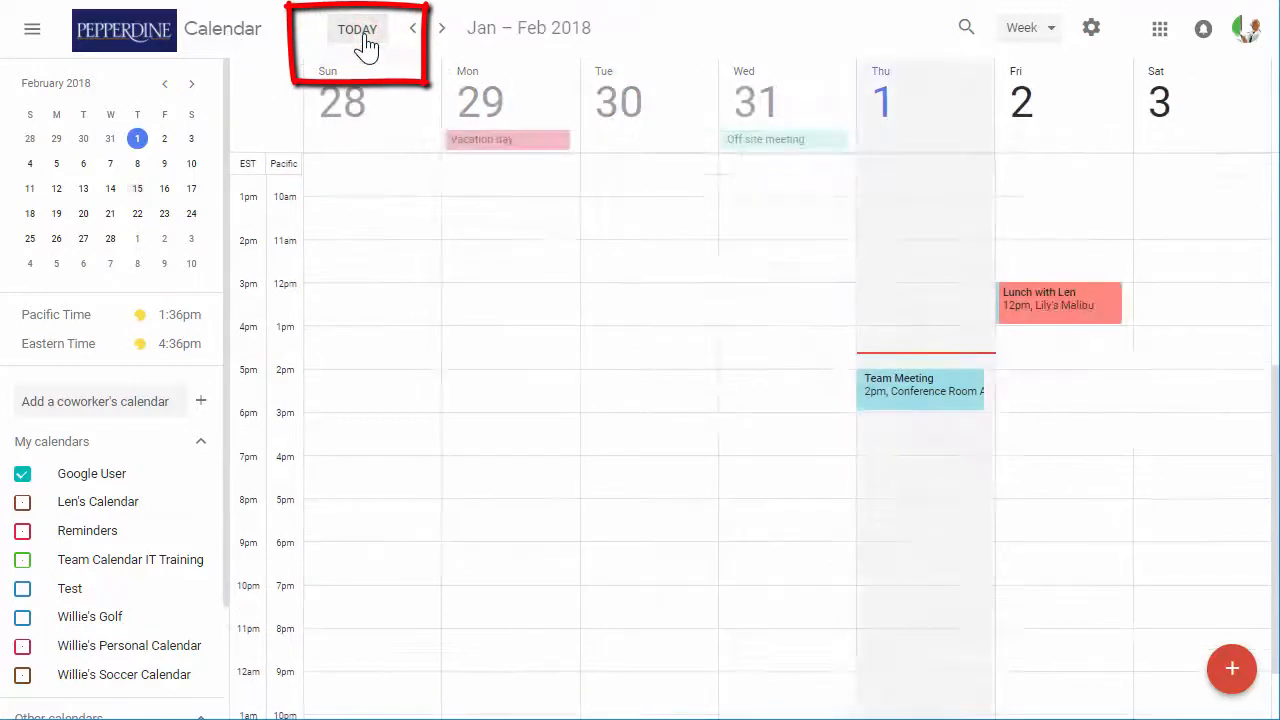
mouse_move(356, 28)
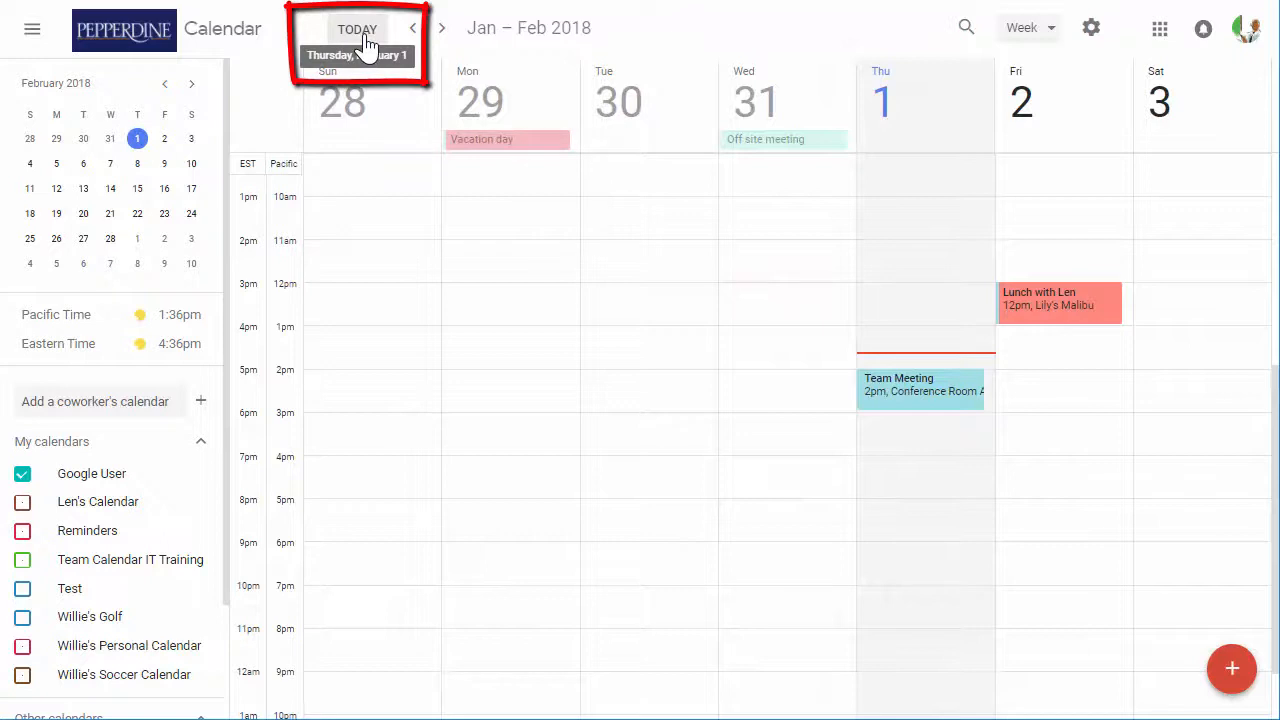
click(412, 28)
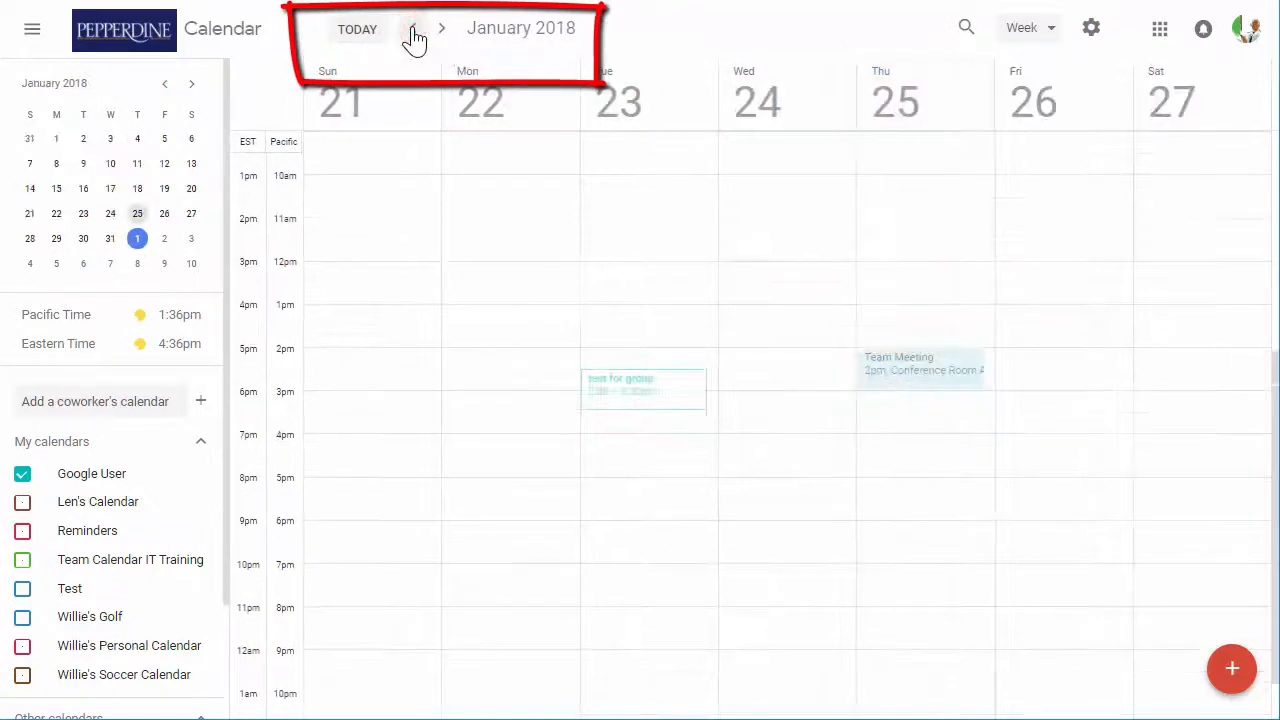
click(412, 28)
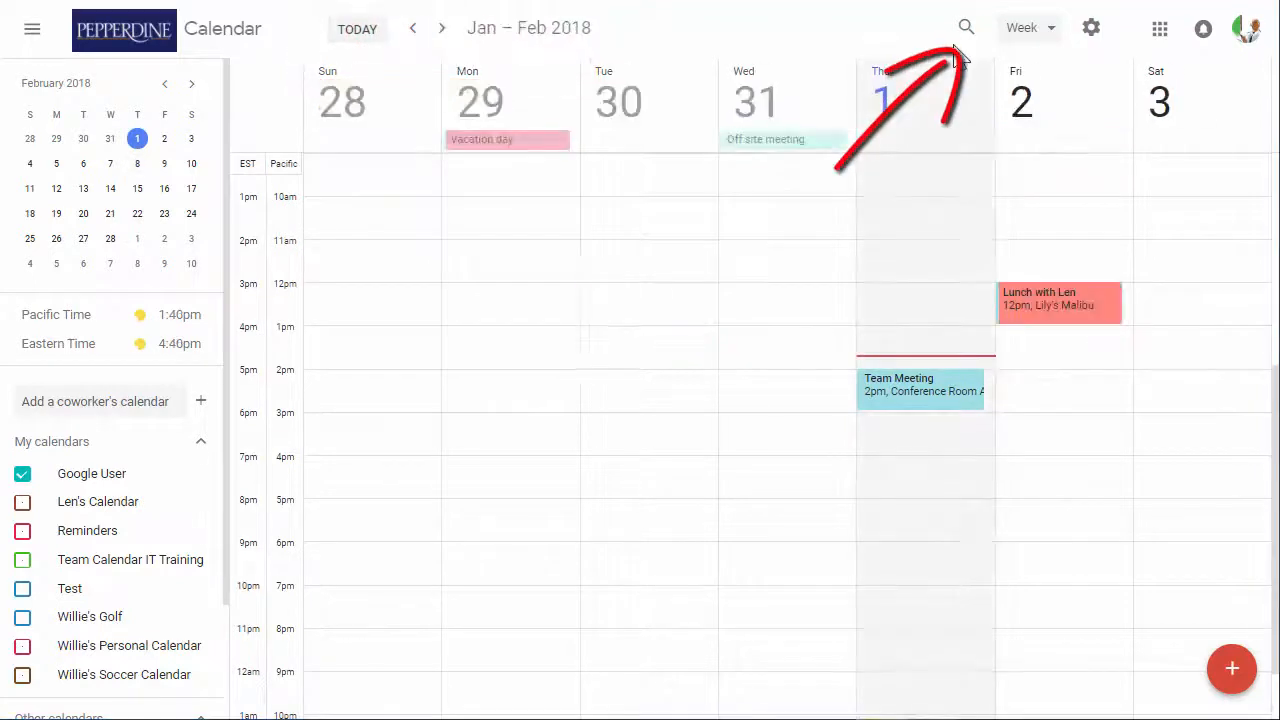
Search the calendar for 'lily', view the three matching events, and return to the January 28–February 3 week
click(964, 28)
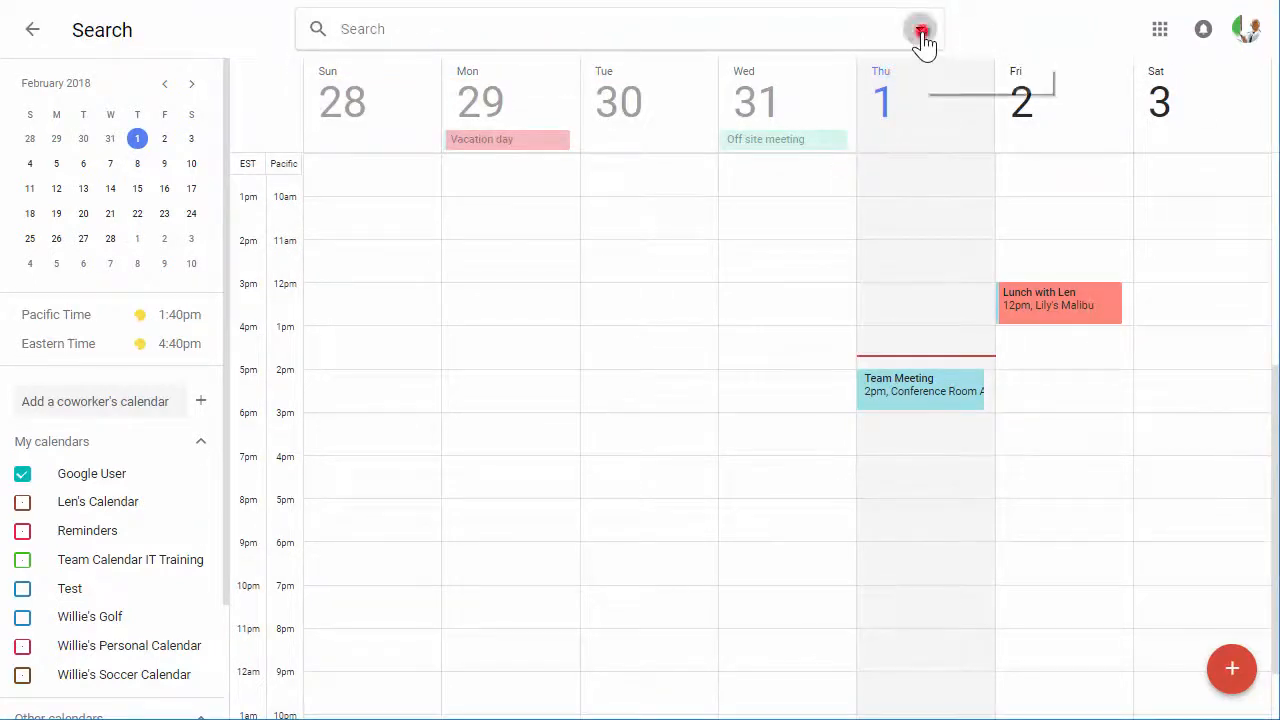
click(920, 28)
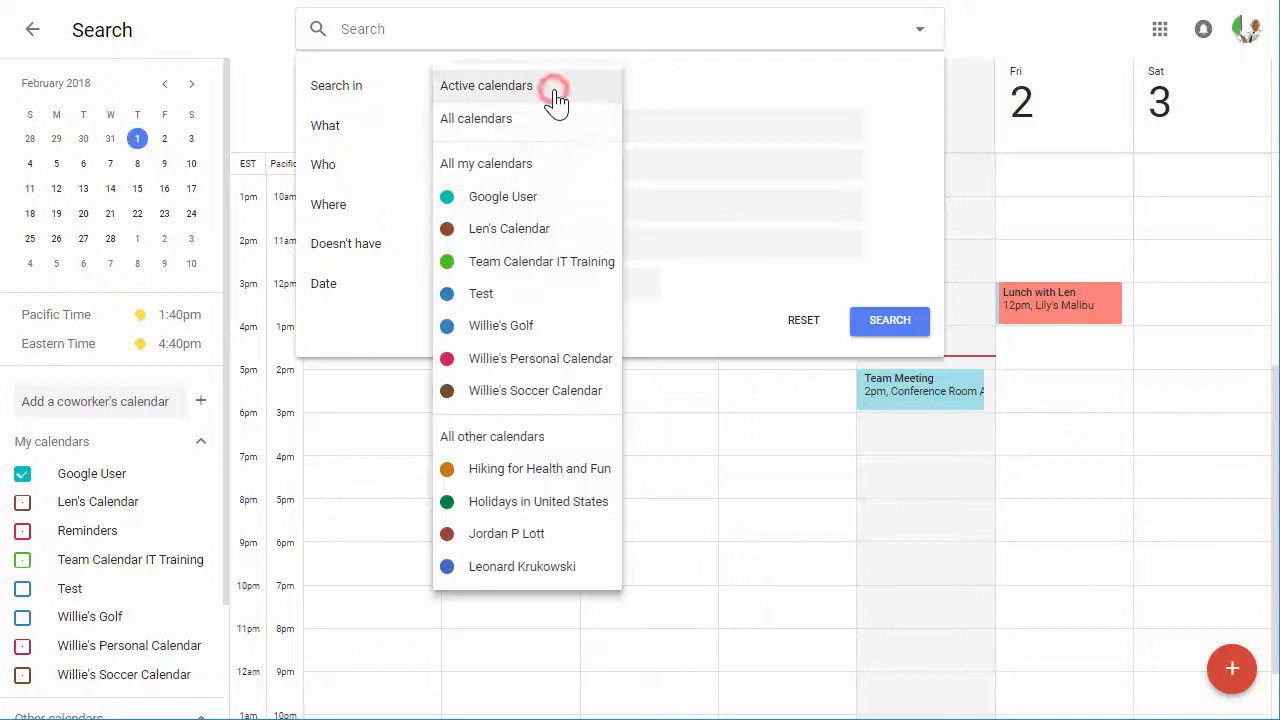
text(lily)
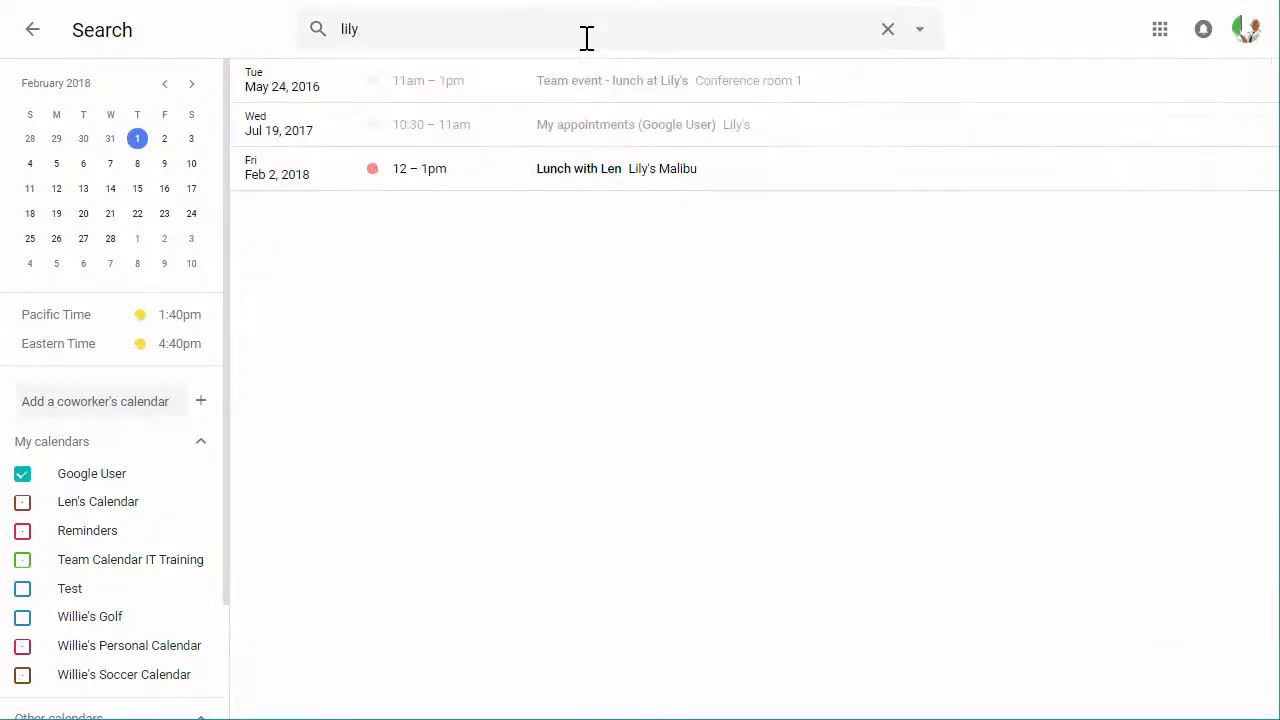
click(1028, 28)
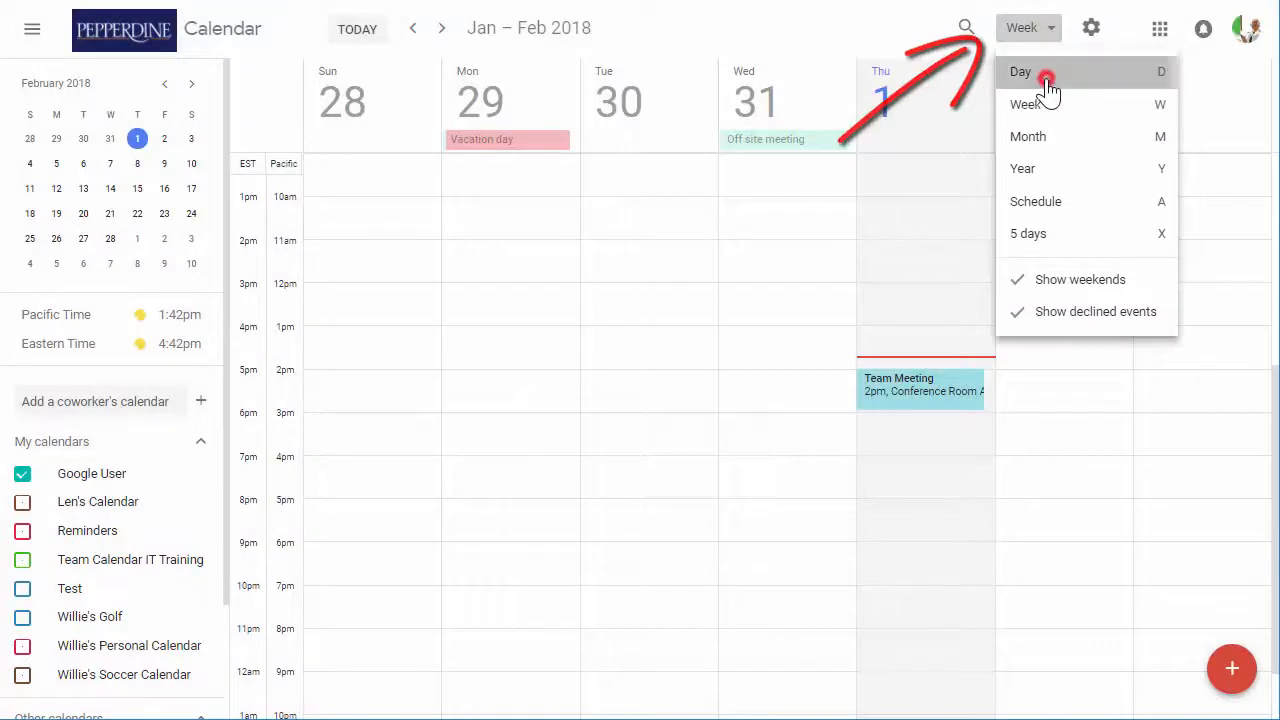
click(1020, 72)
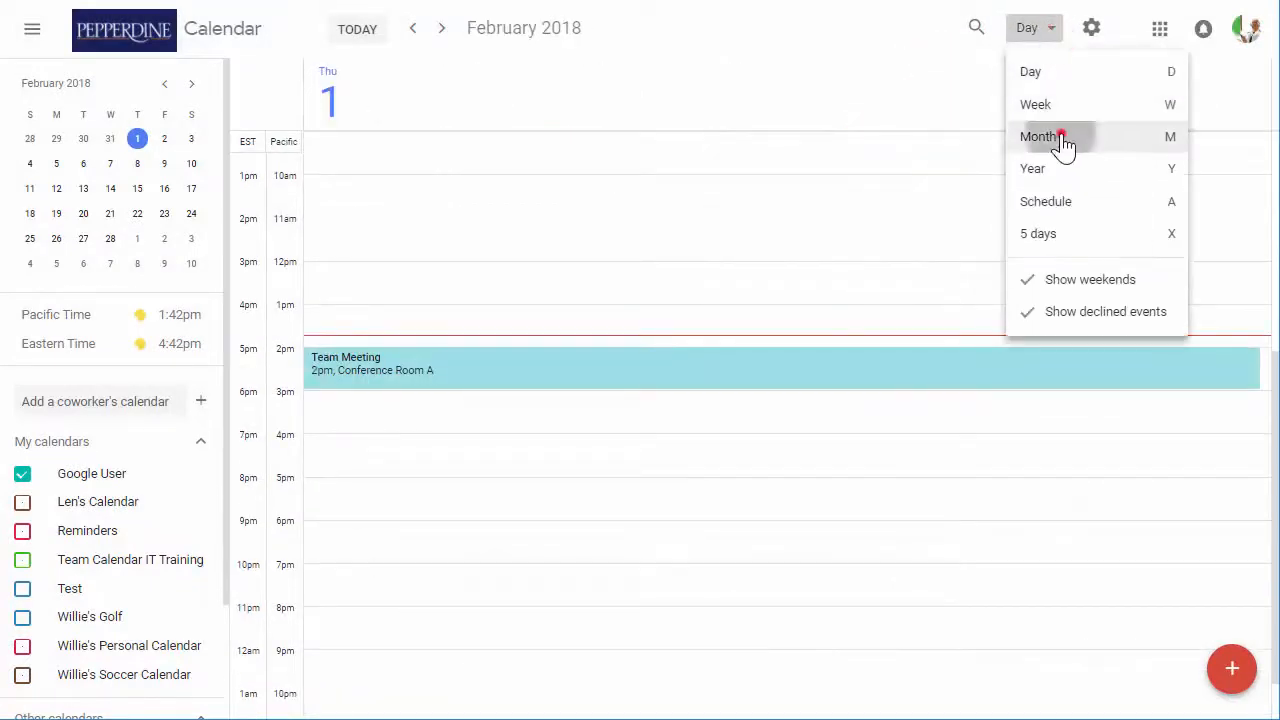
click(1040, 136)
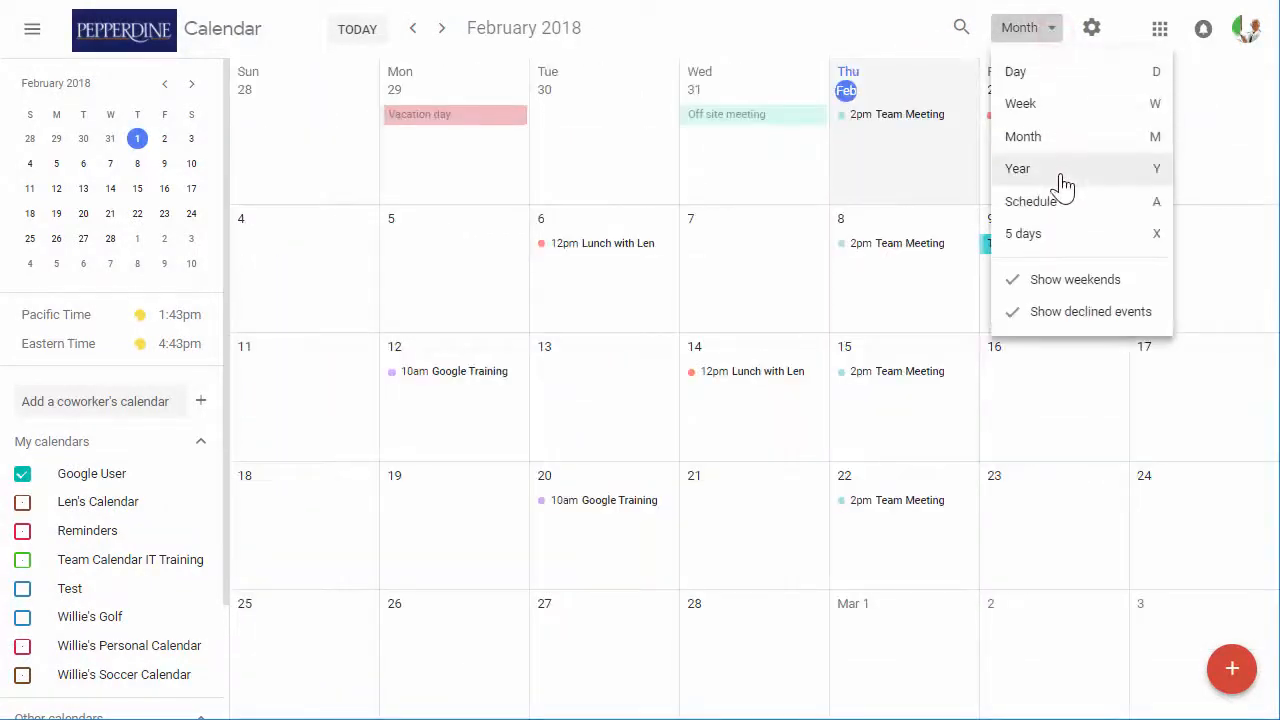
click(1030, 200)
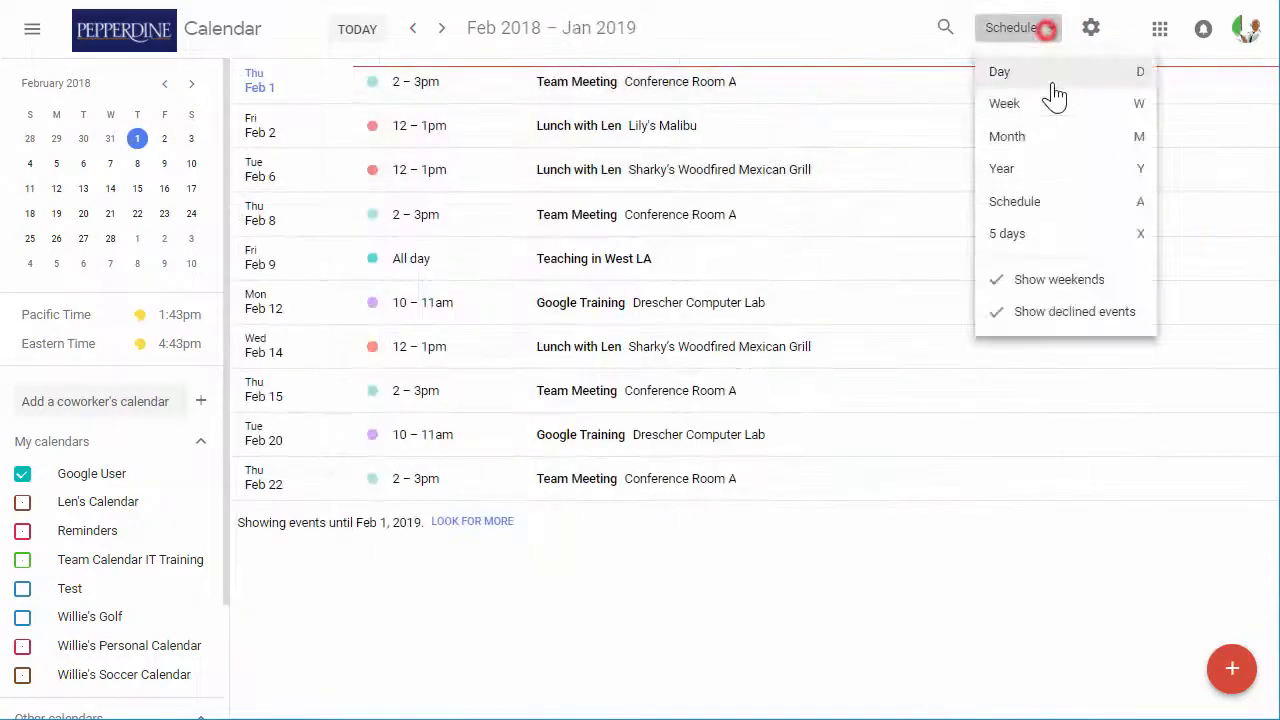
click(1008, 232)
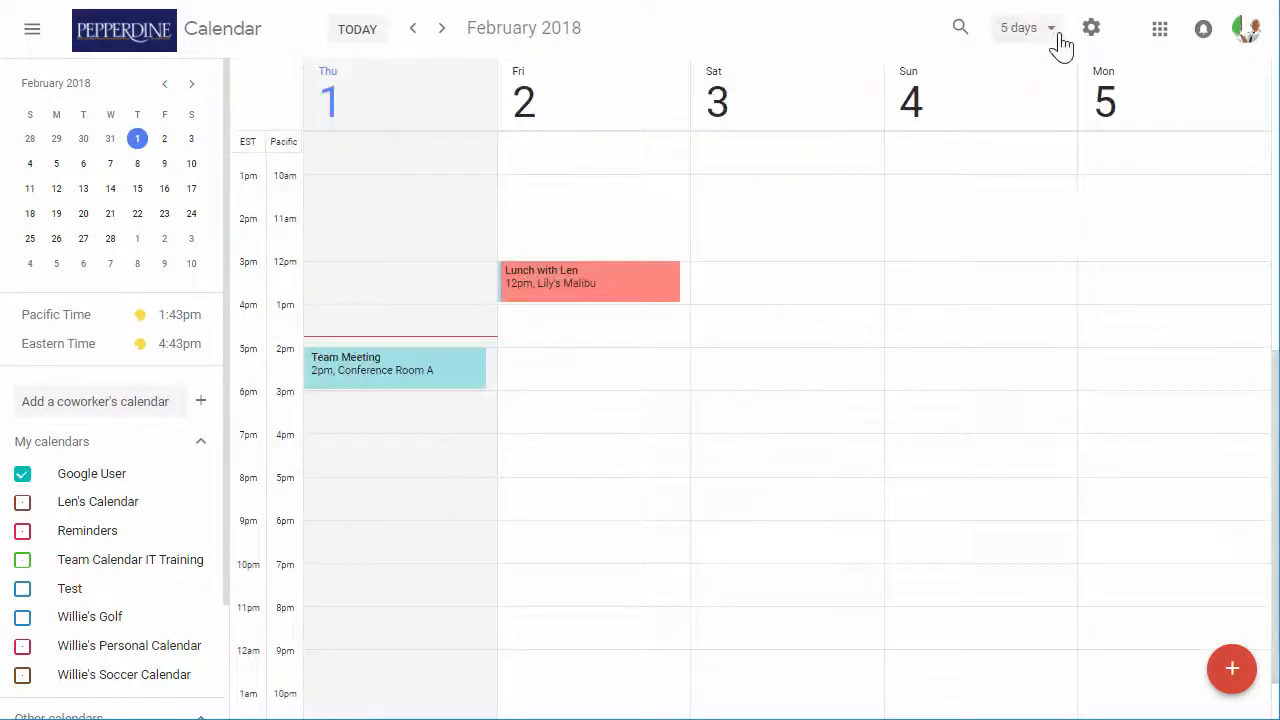
click(1028, 28)
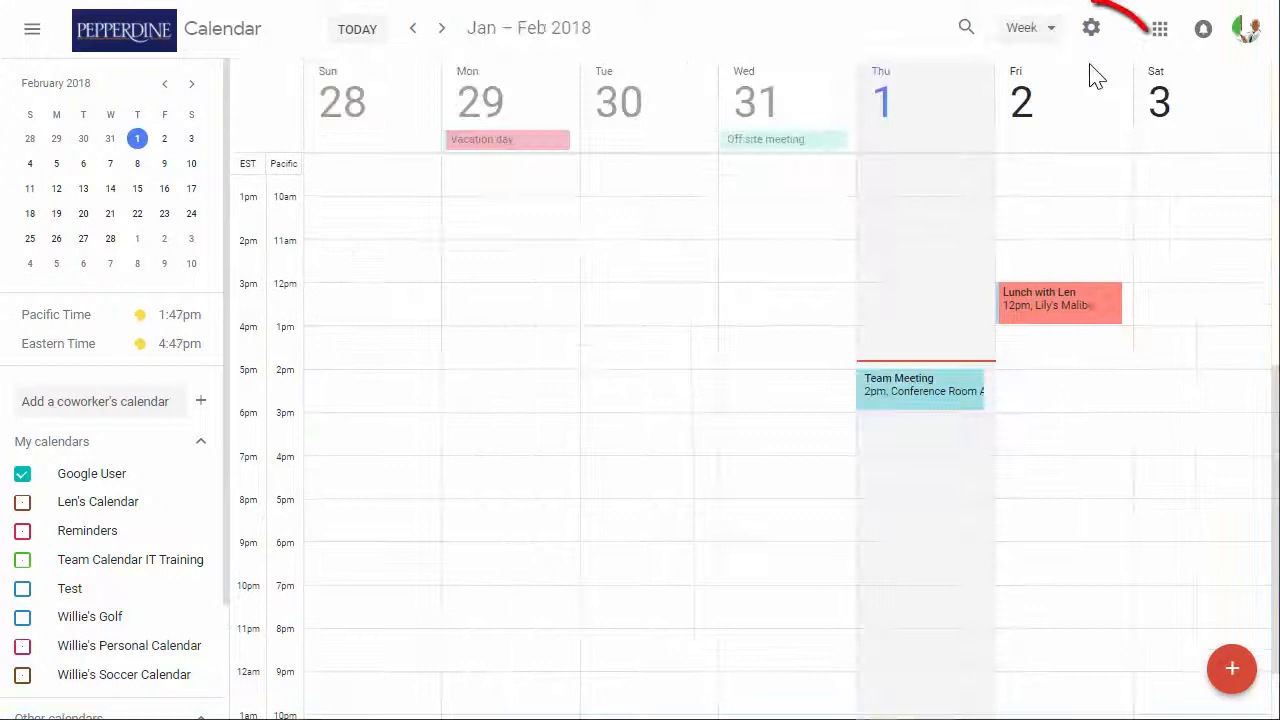
Reach the Settings page from the gear menu, showing the view options
click(1092, 28)
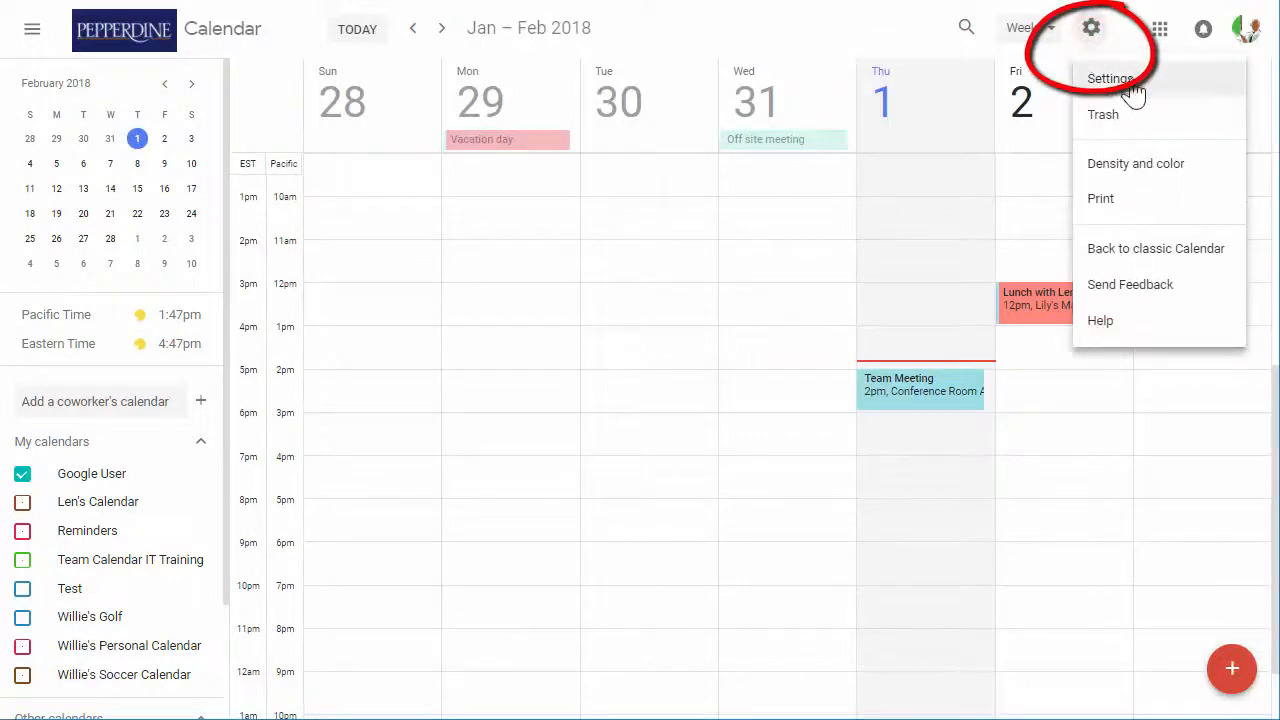
click(1104, 114)
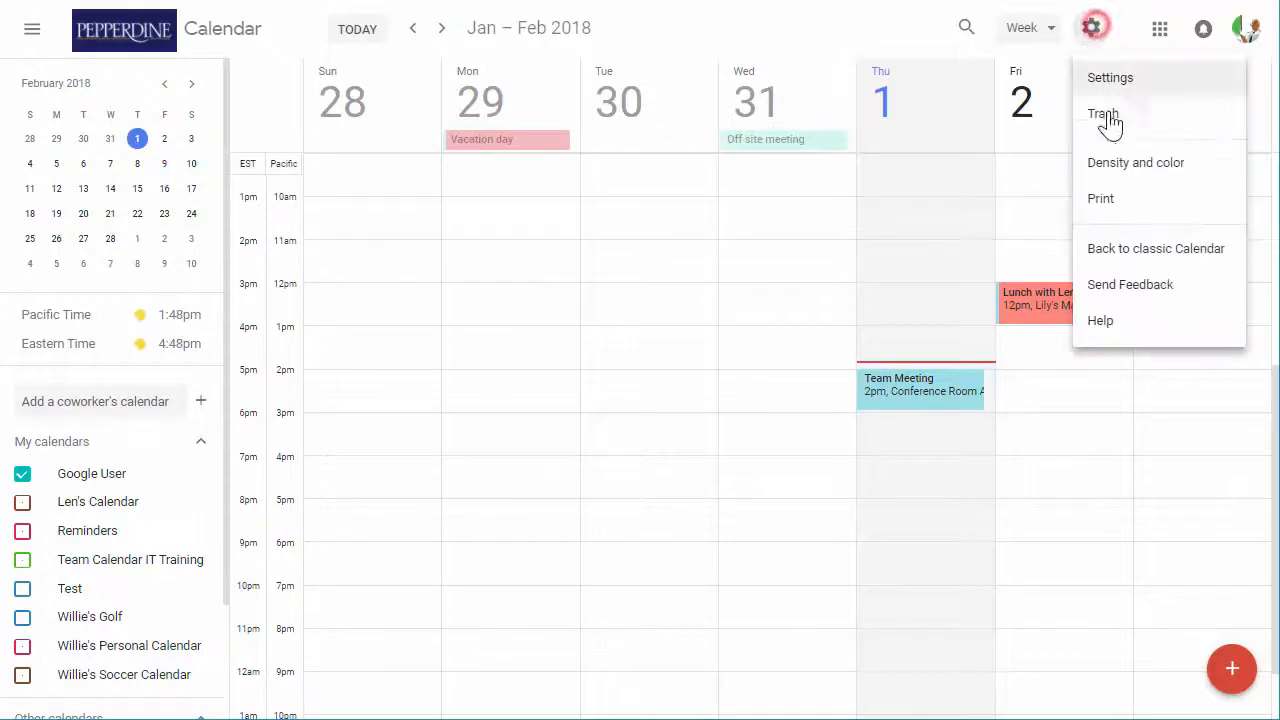
click(1136, 162)
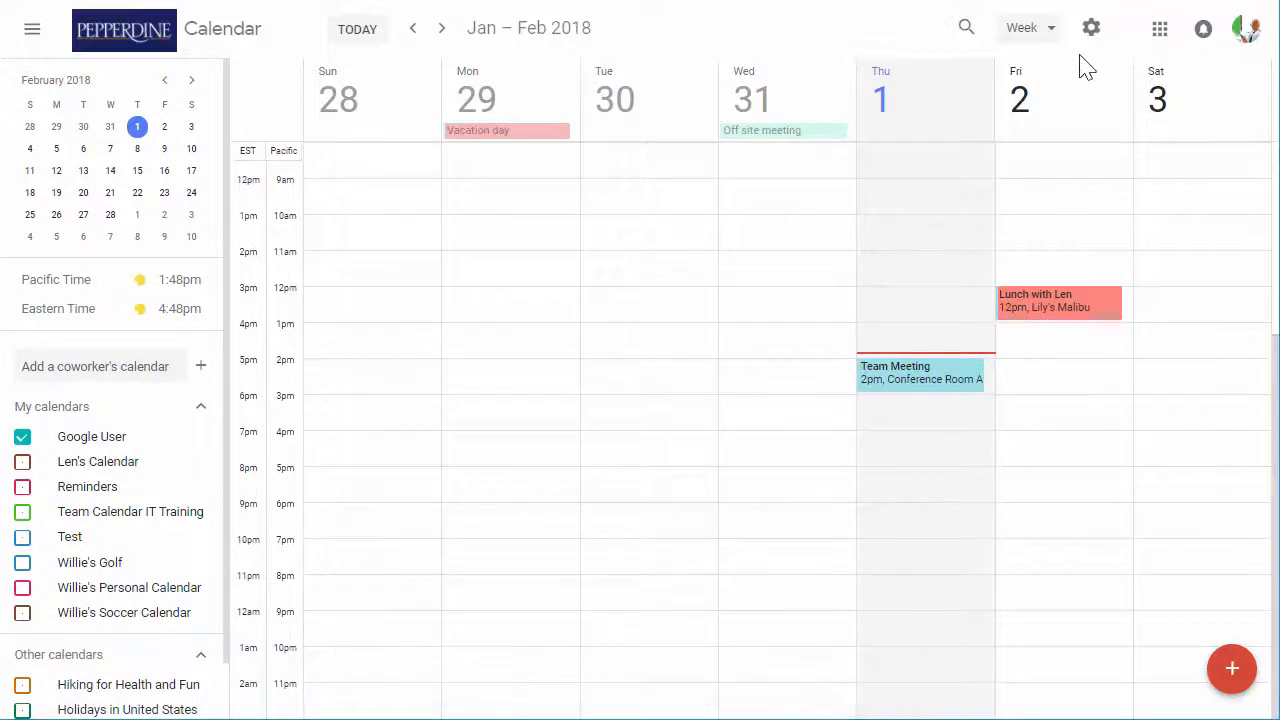
click(1092, 28)
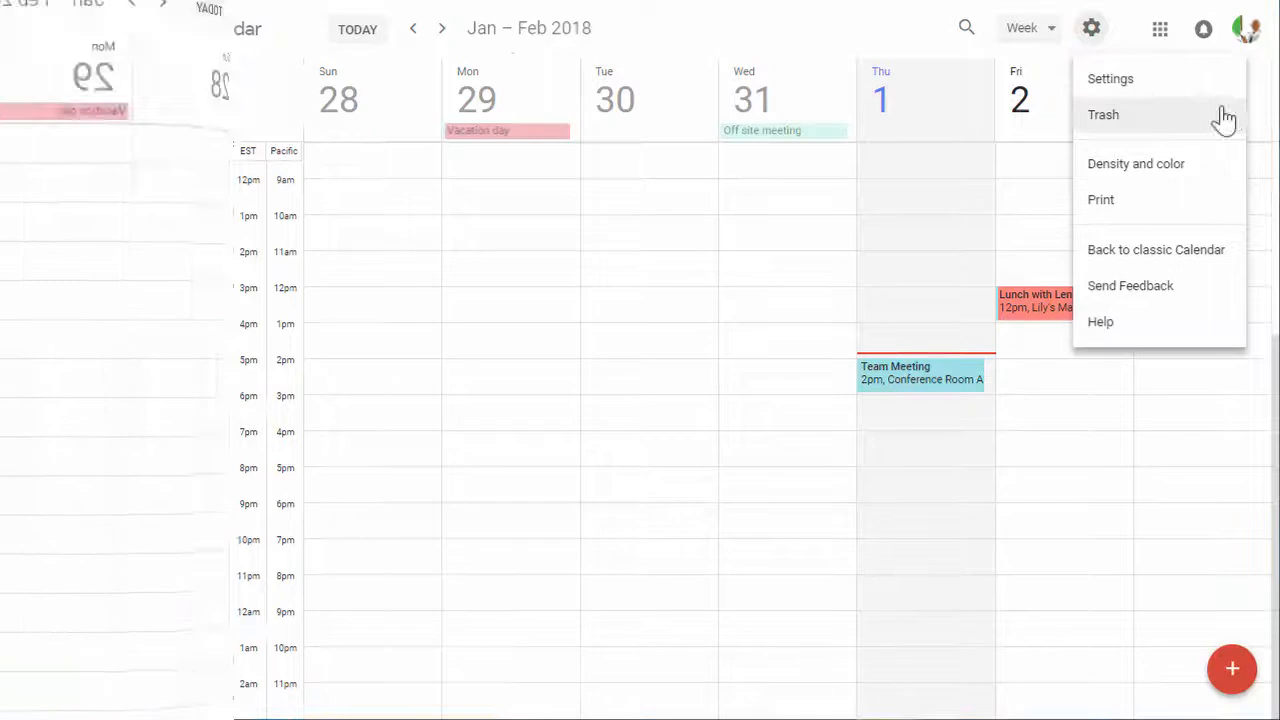
click(1110, 78)
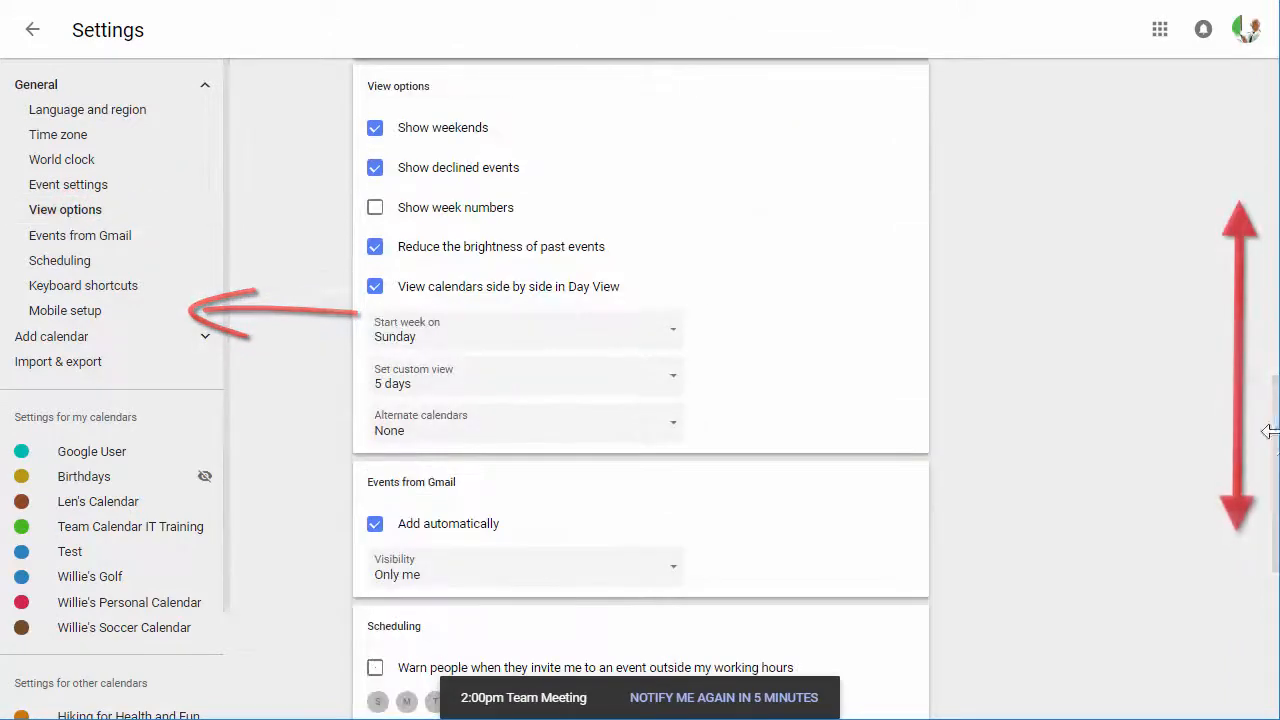
Scroll the Settings page through the Time zone, World clock and Event settings sections
scroll(up, 3)
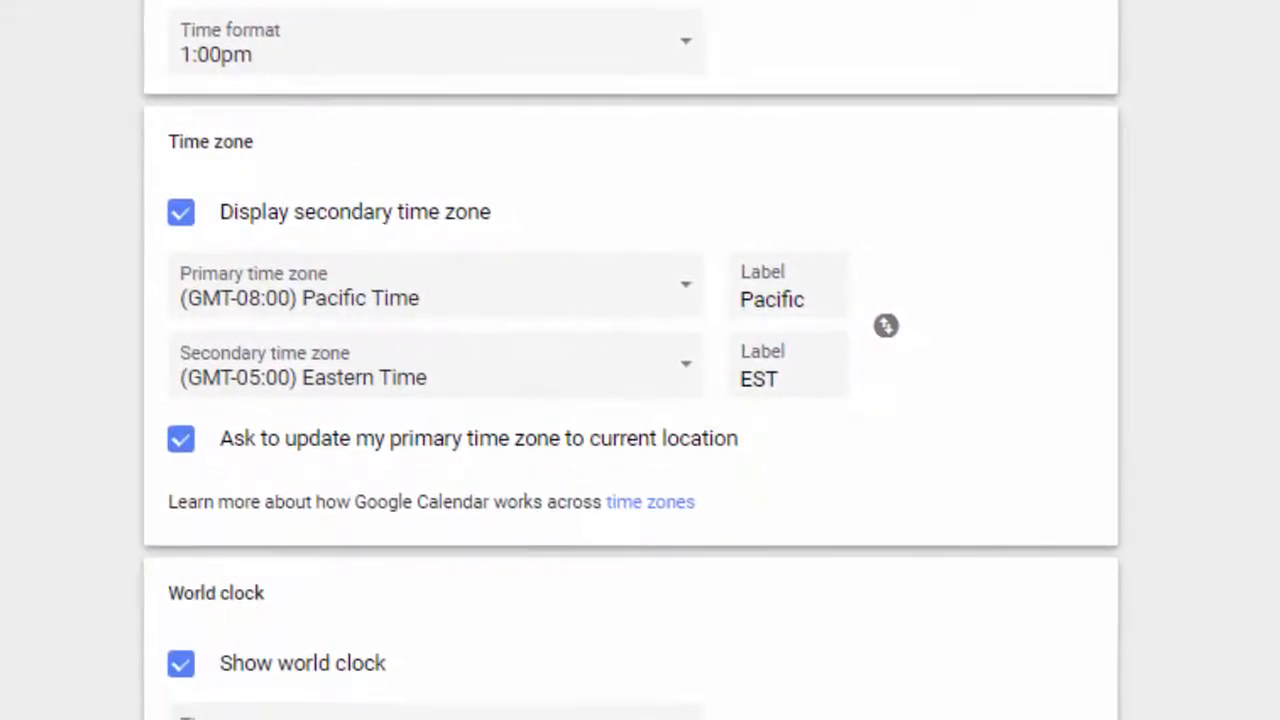
scroll(down, 3)
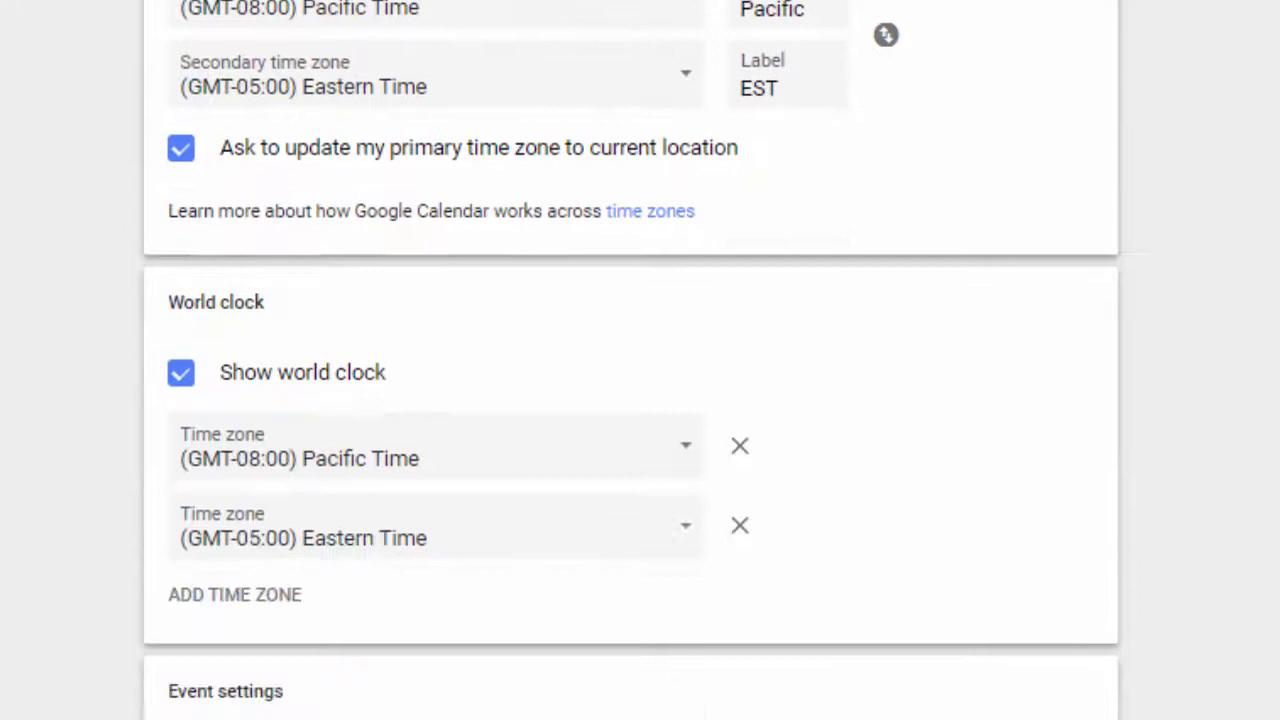
scroll(down, 3)
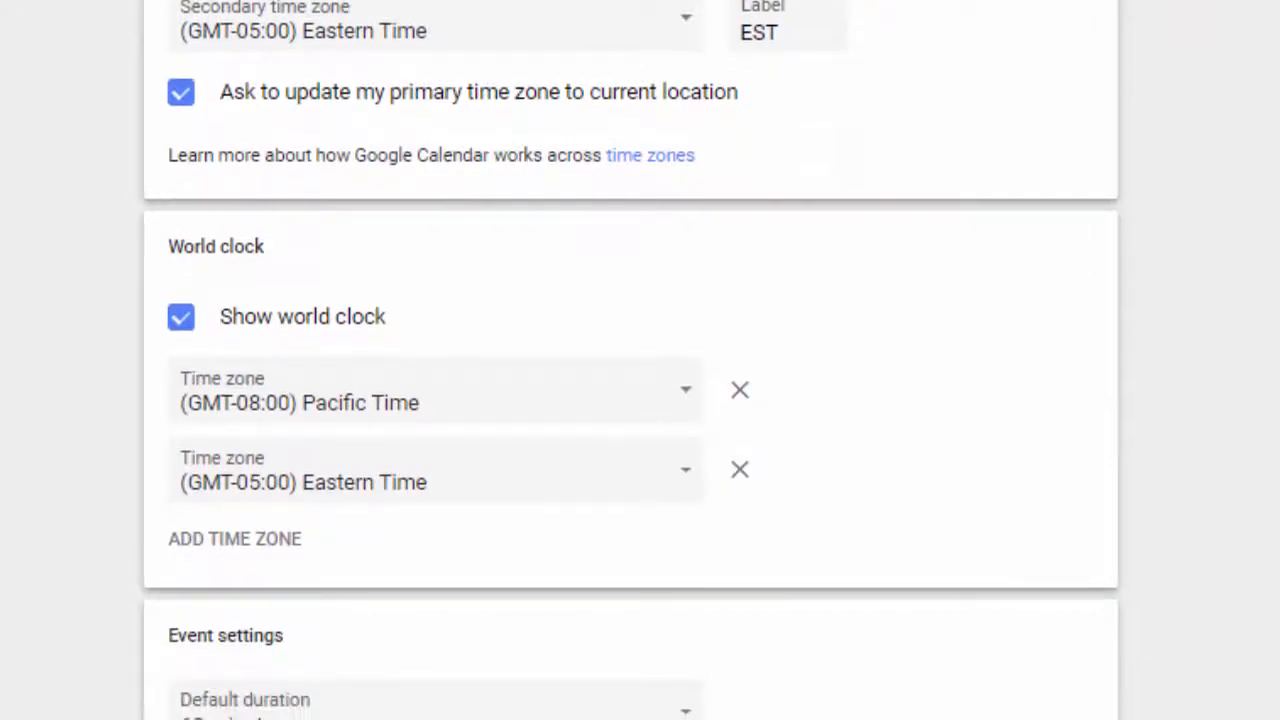
scroll(down, 3)
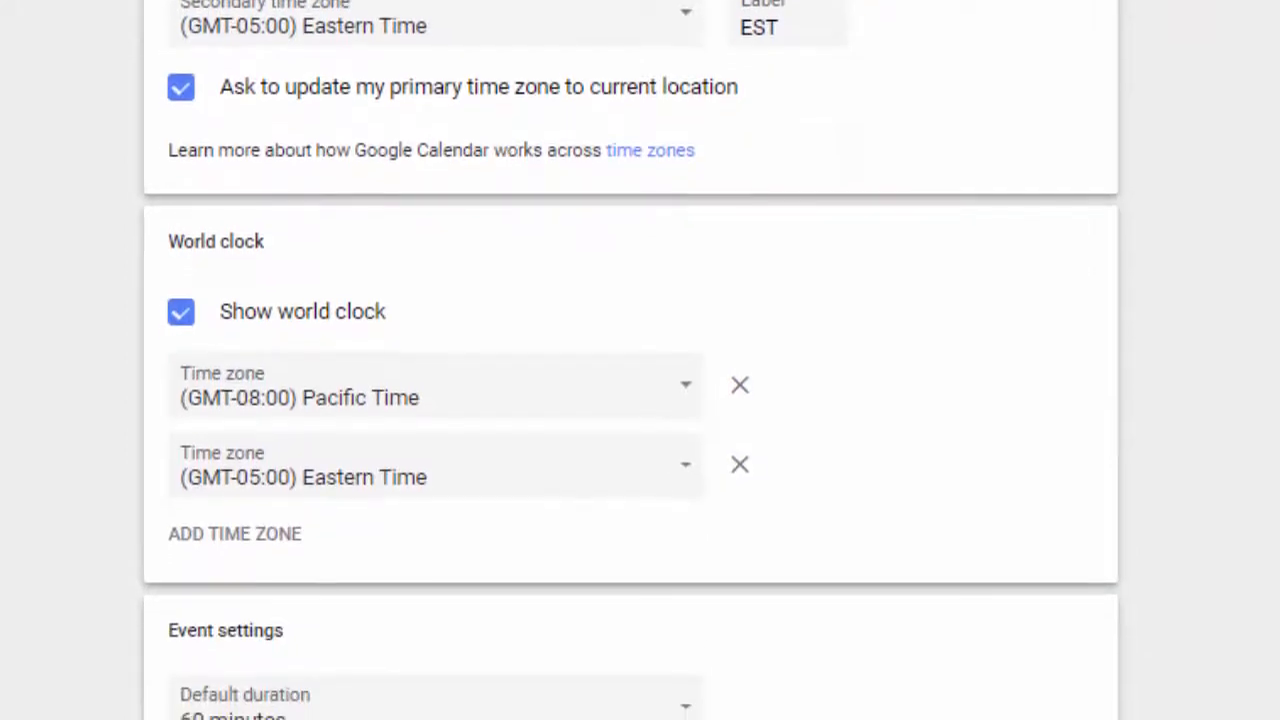
scroll(down, 3)
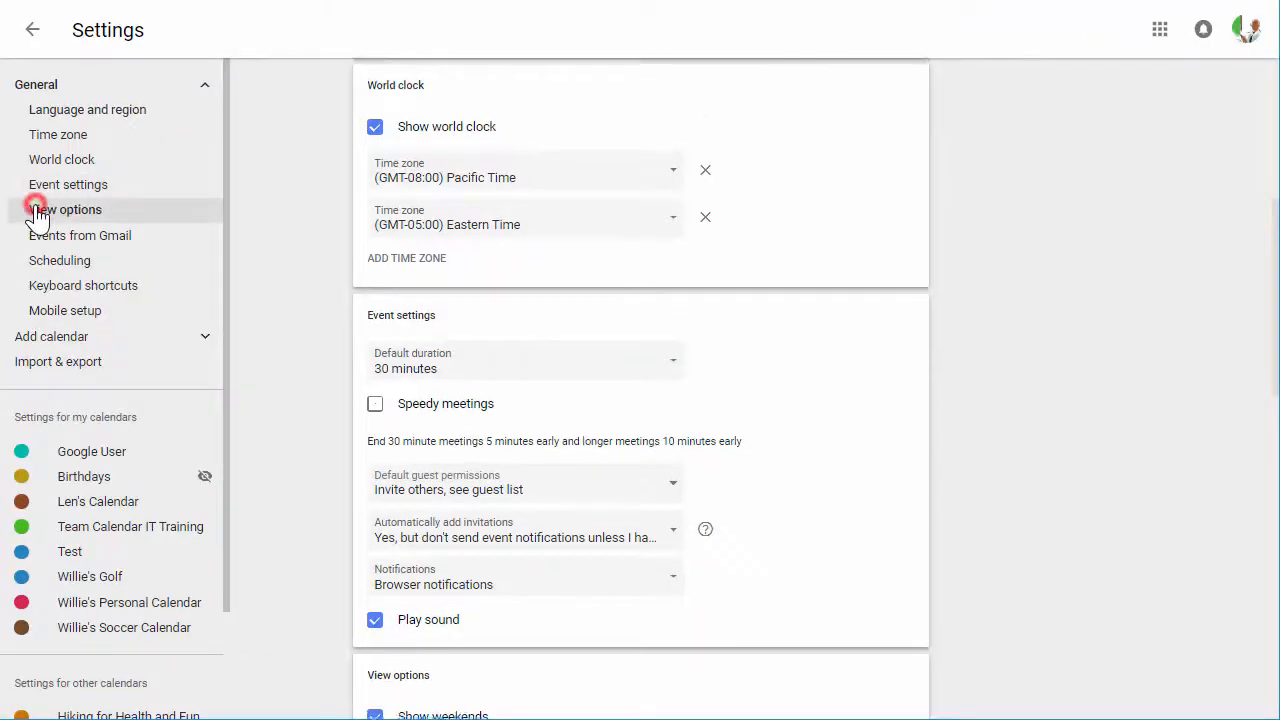
In View options, toggle side-by-side Day View and keep the custom view length at 5 days
click(64, 210)
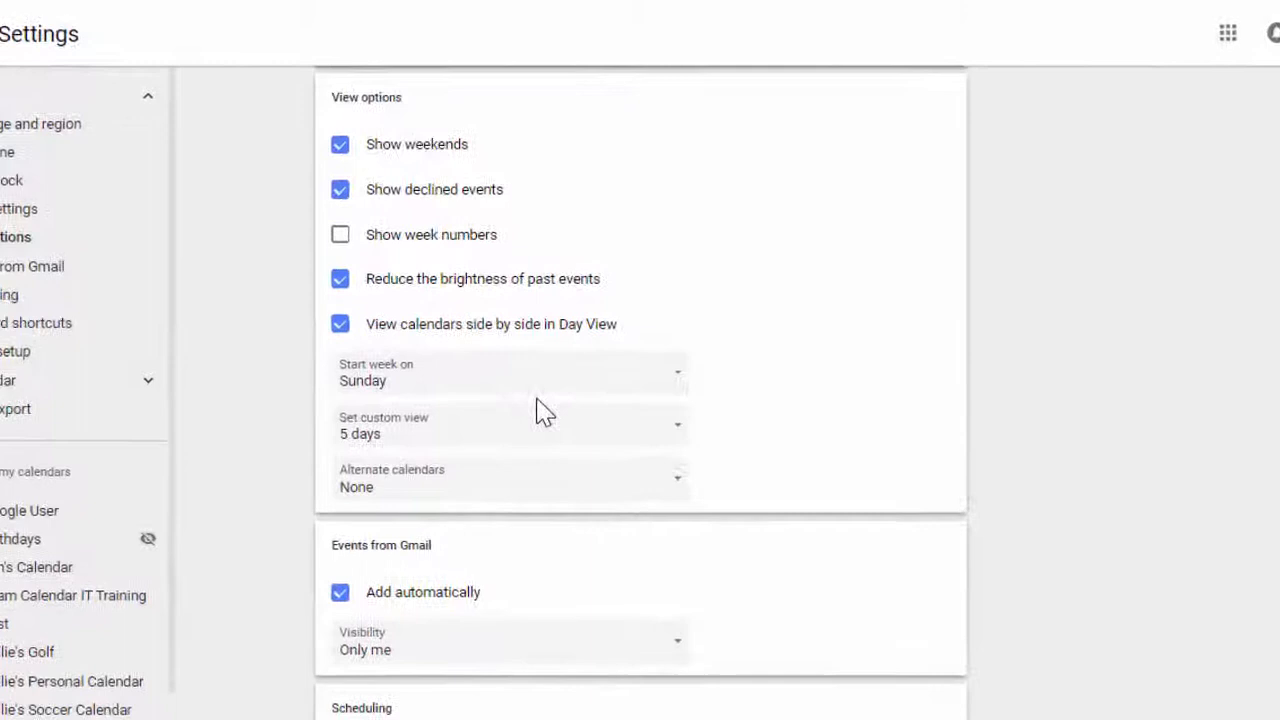
click(340, 324)
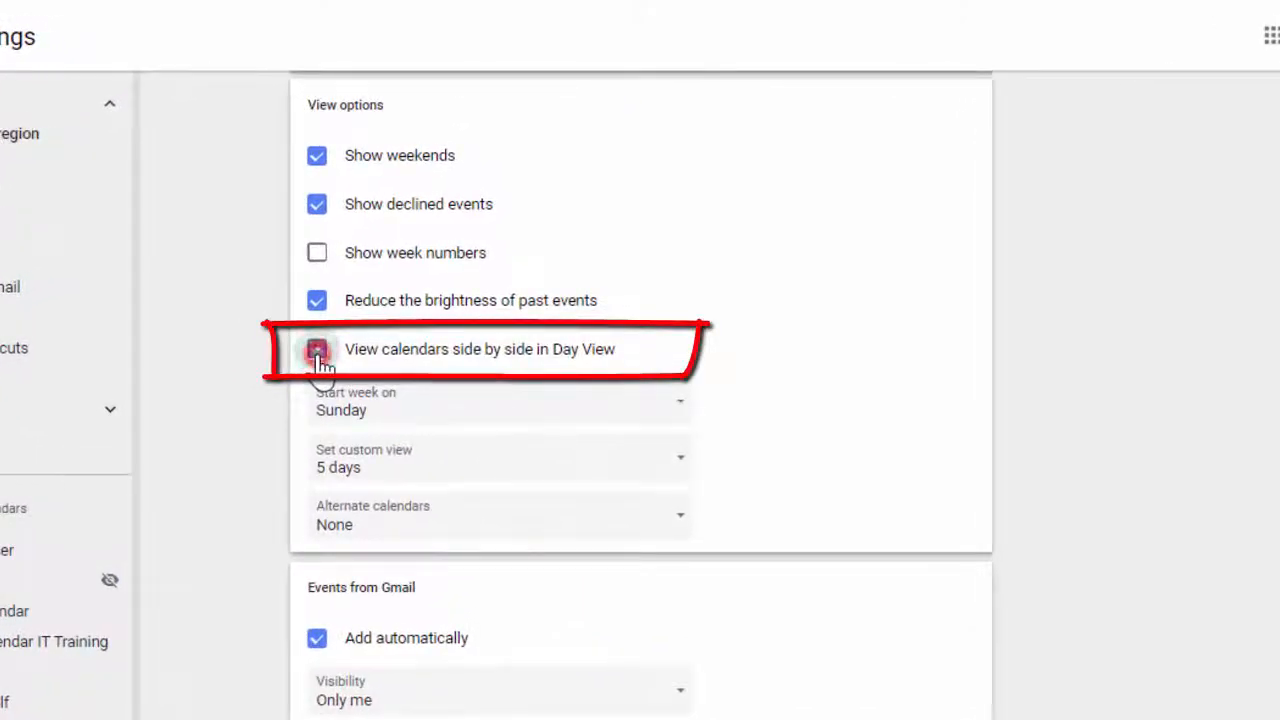
click(316, 348)
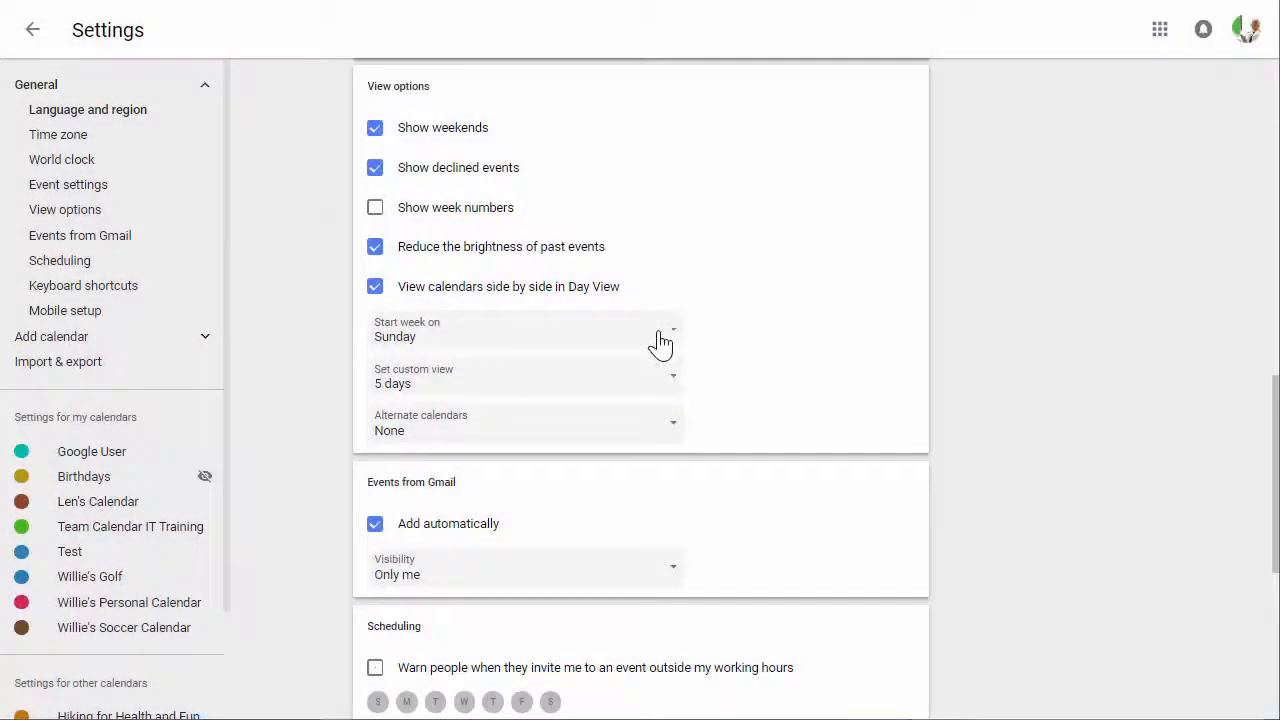
mouse_move(704, 350)
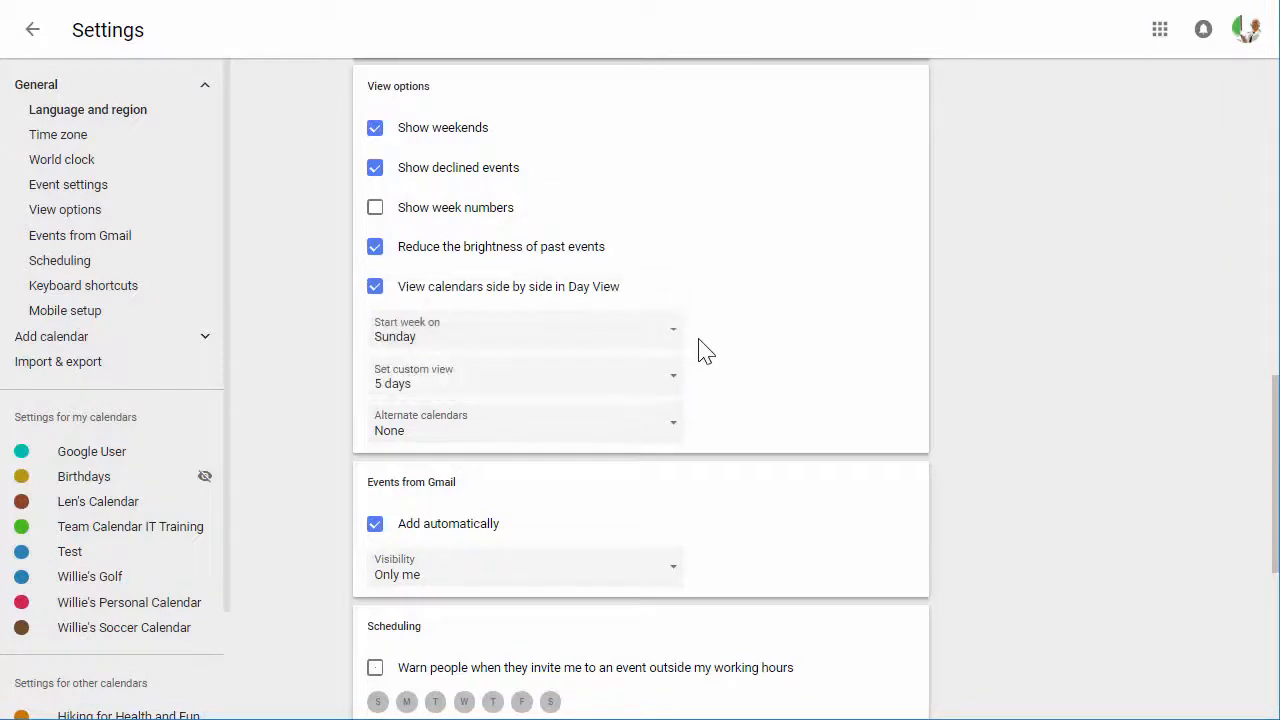
click(520, 384)
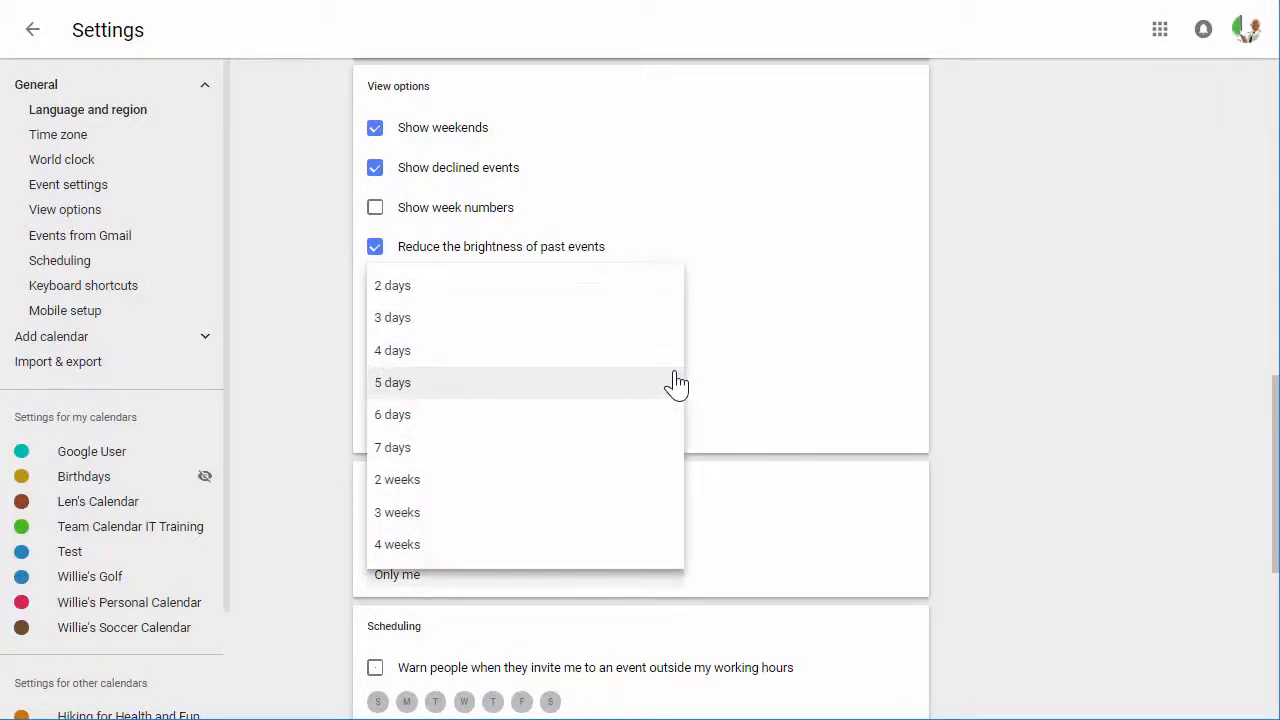
click(392, 382)
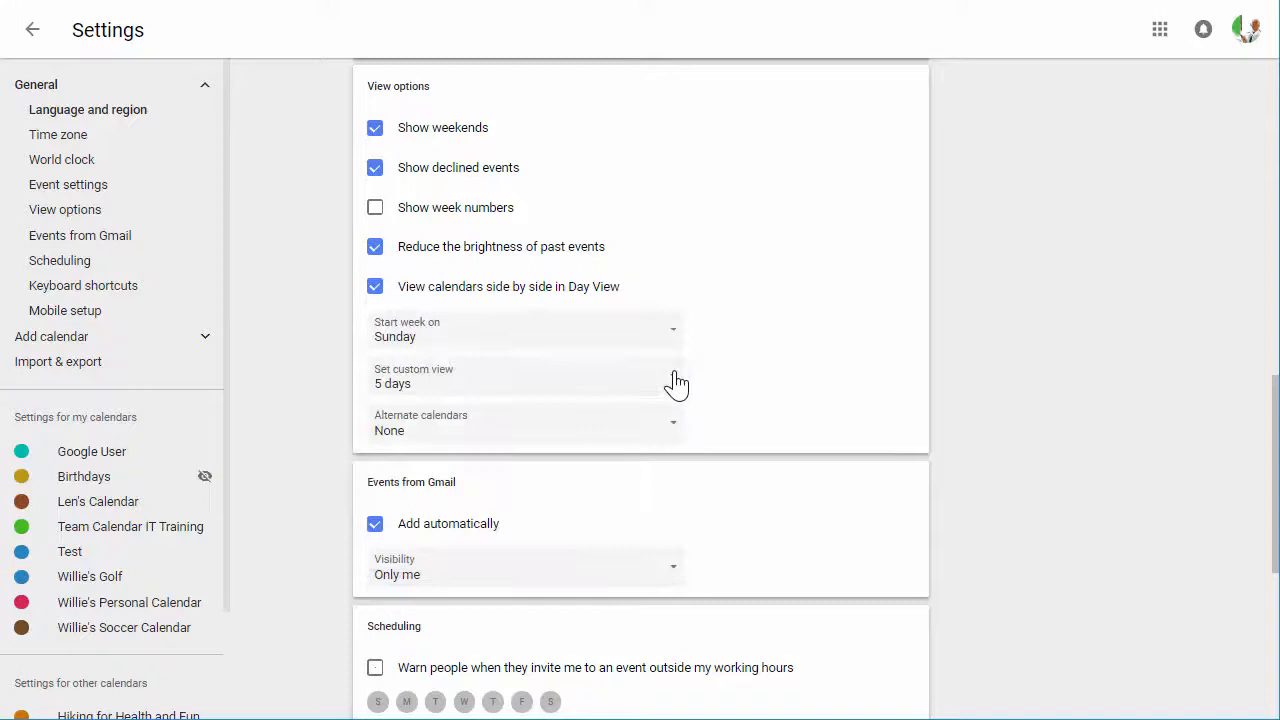
mouse_move(760, 390)
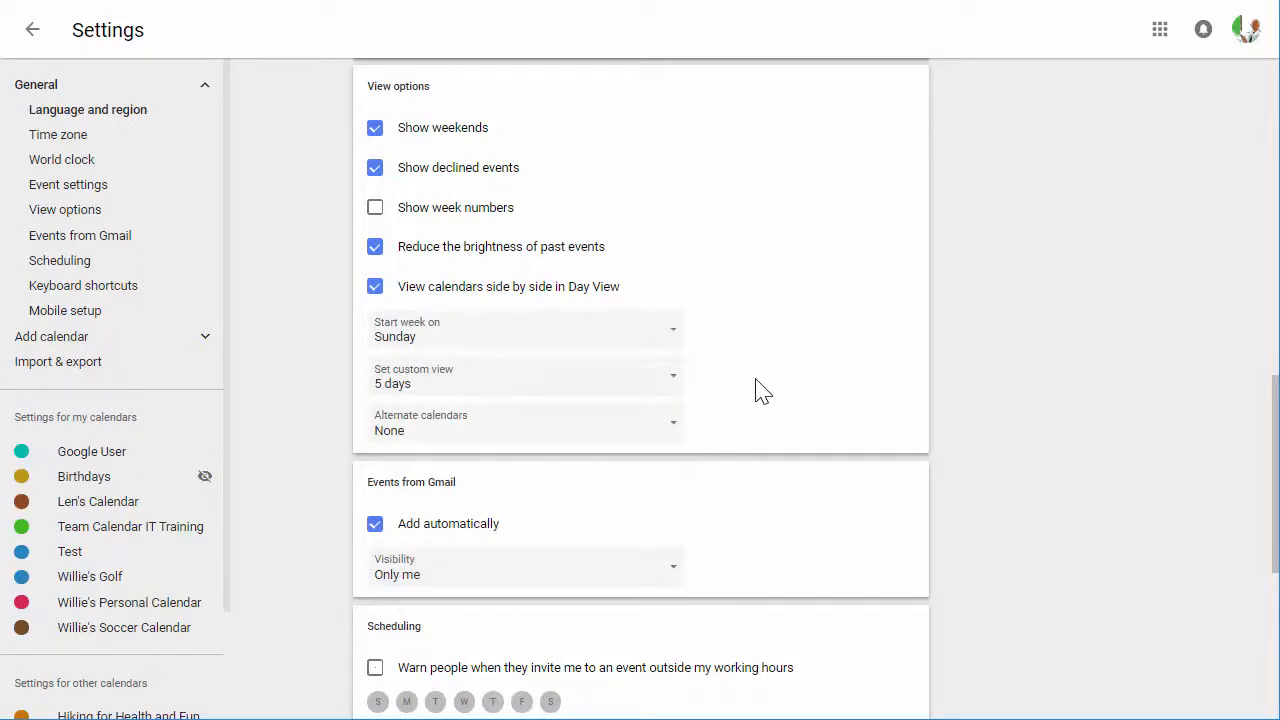
scroll(down, 3)
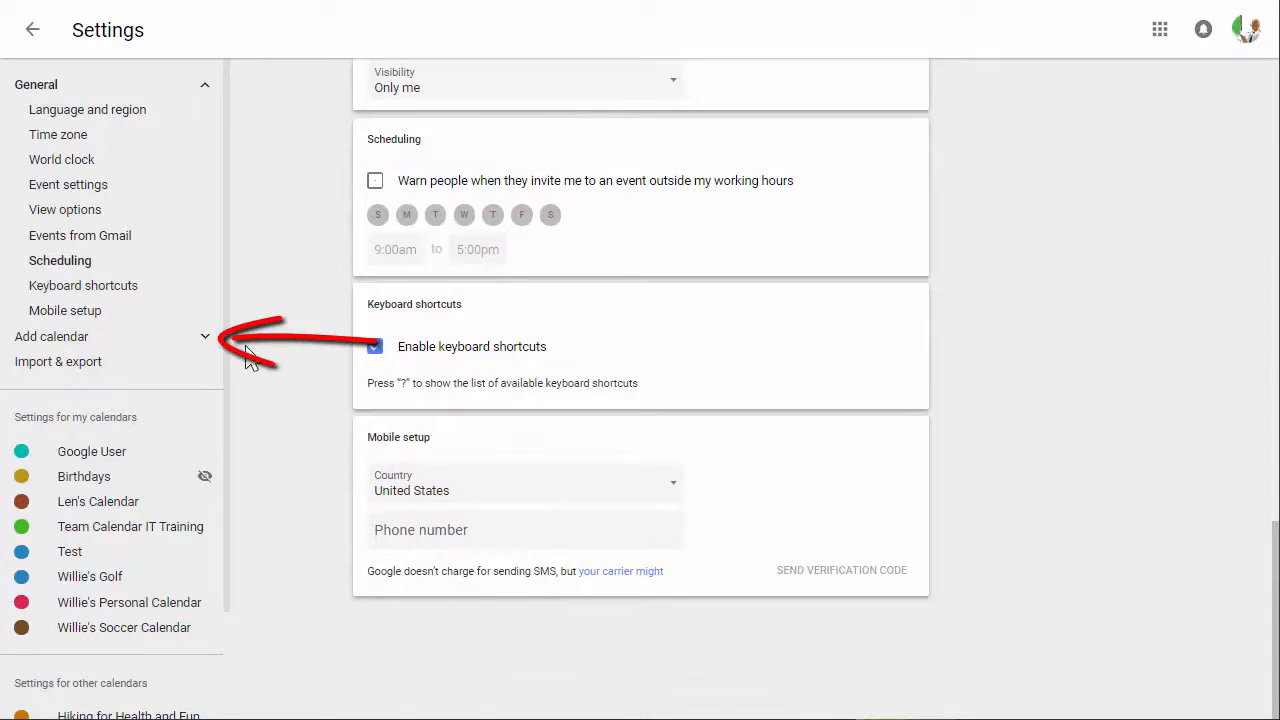
click(52, 336)
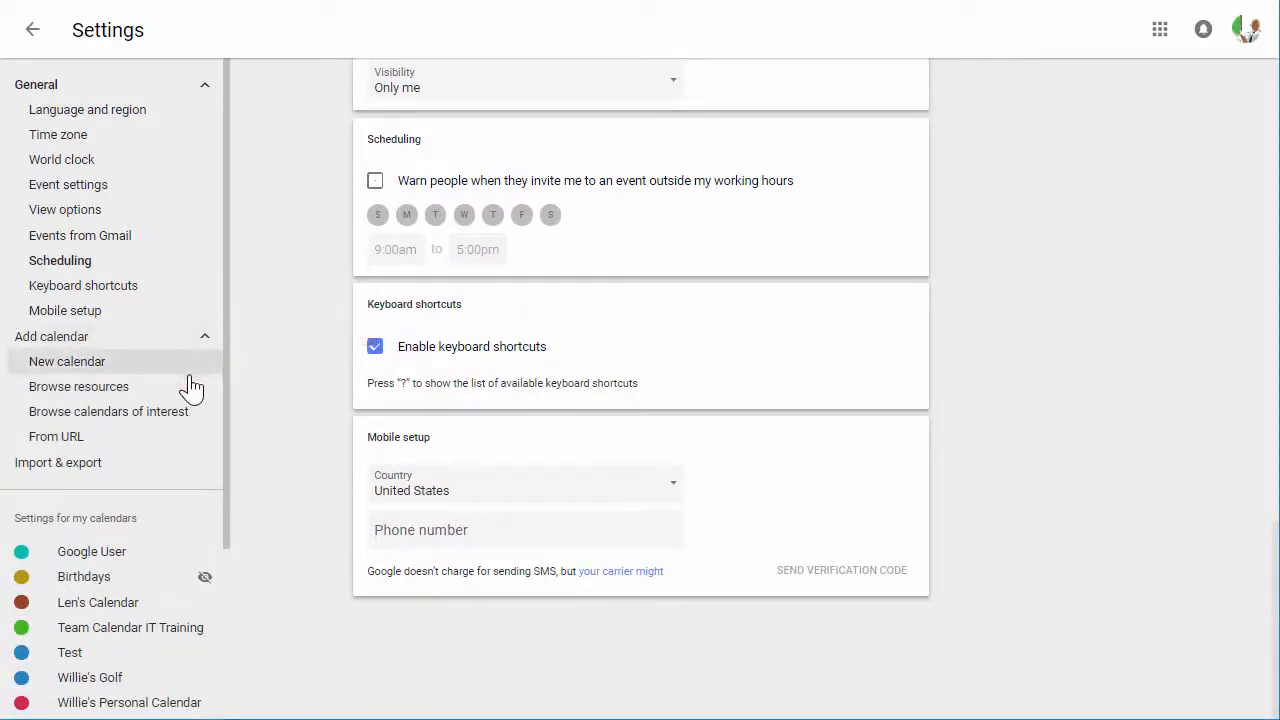
mouse_move(216, 444)
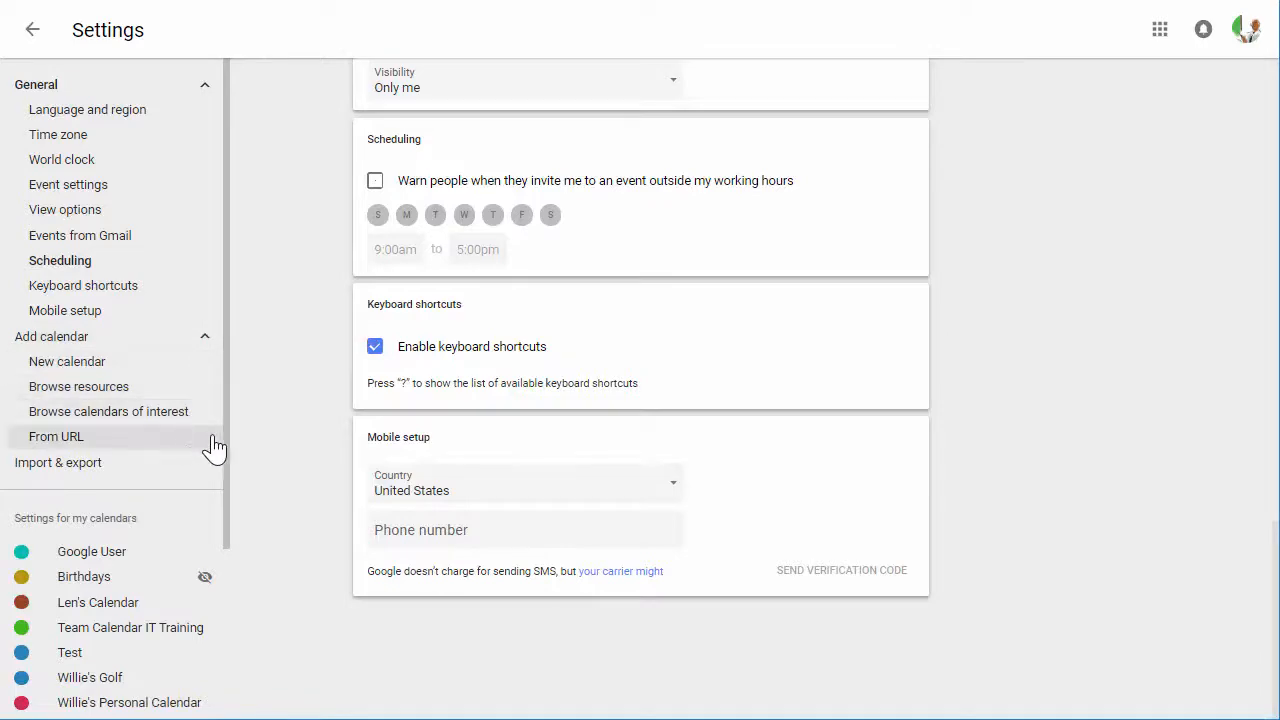
click(204, 336)
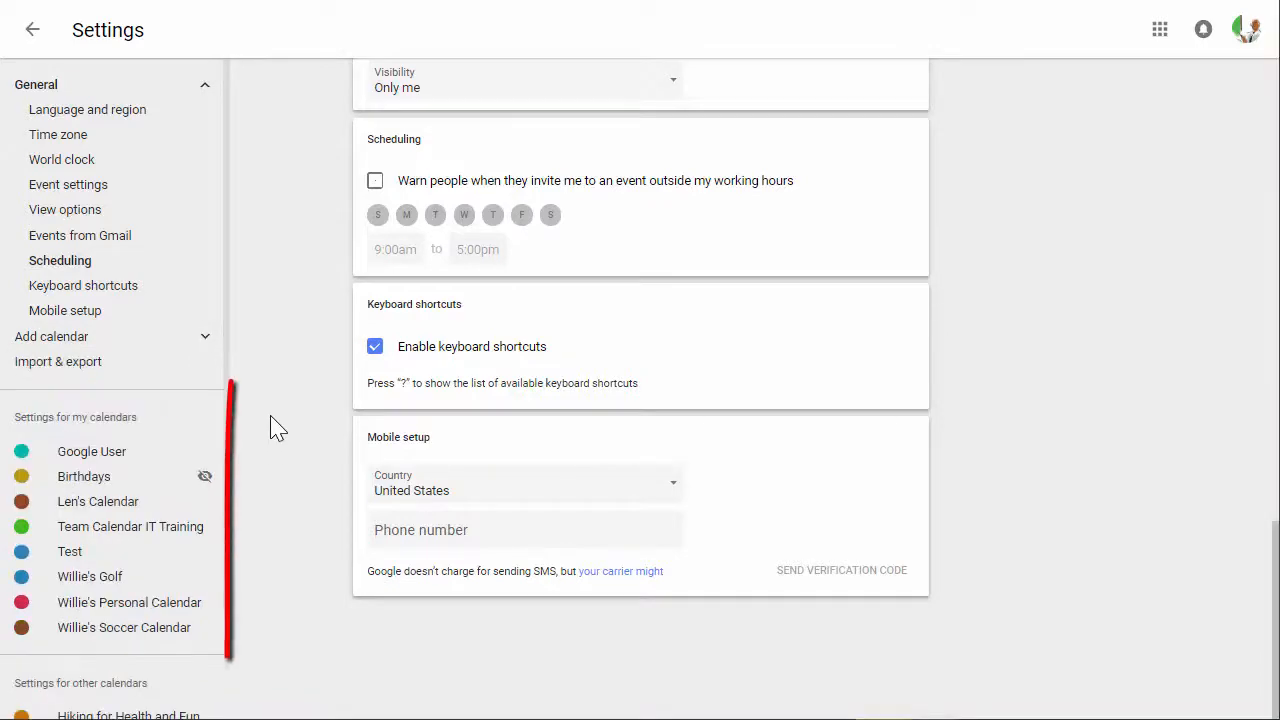
Review the Team Calendar IT Training settings from access permissions down to Remove calendar
click(130, 526)
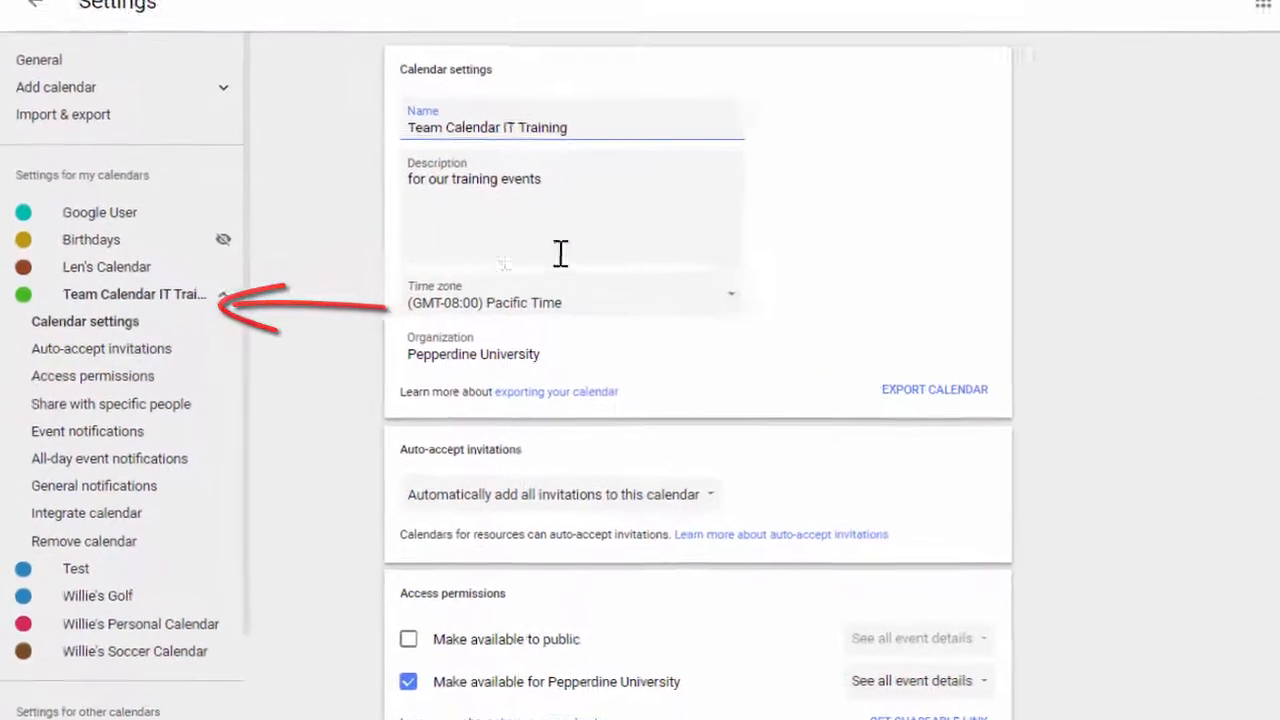
scroll(down, 3)
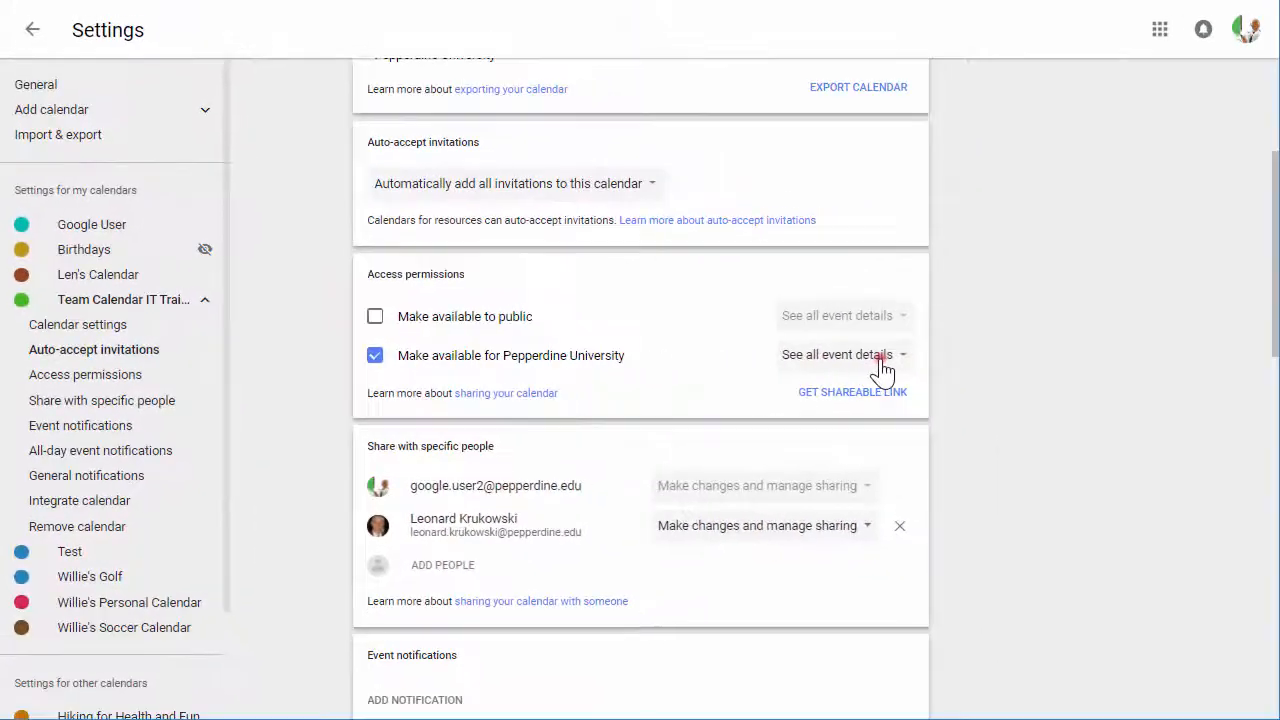
scroll(down, 3)
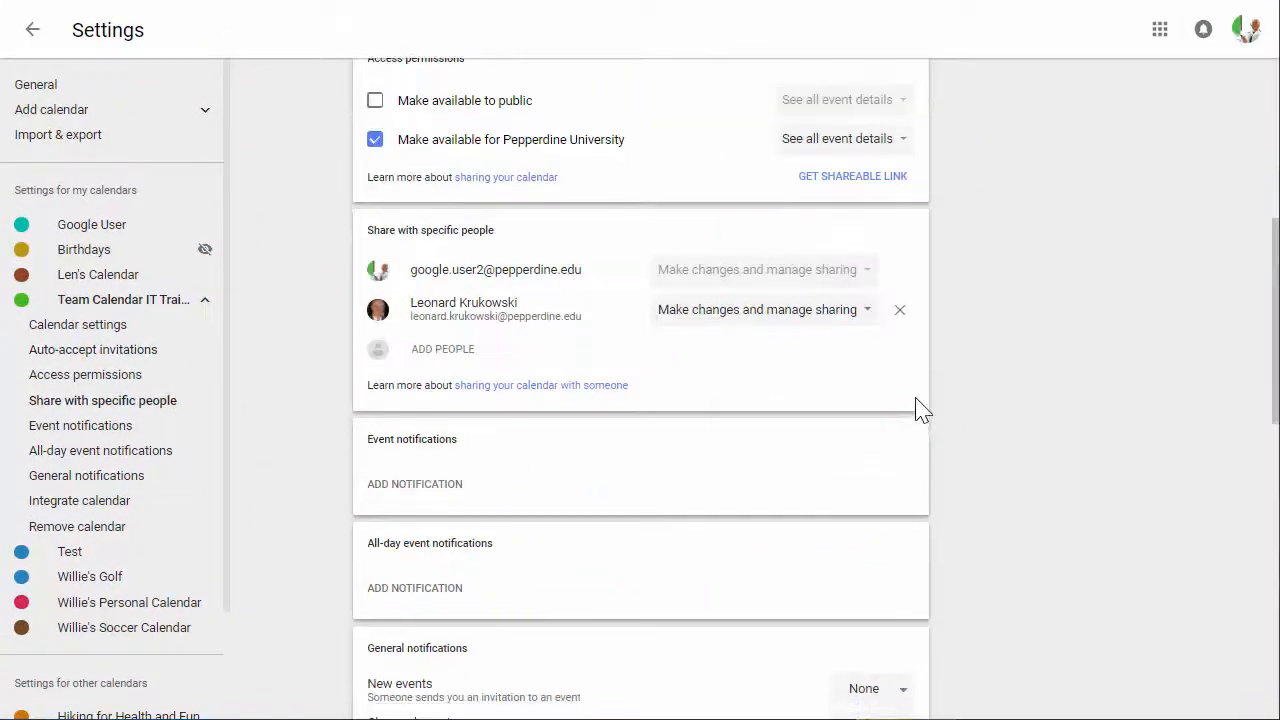
scroll(down, 3)
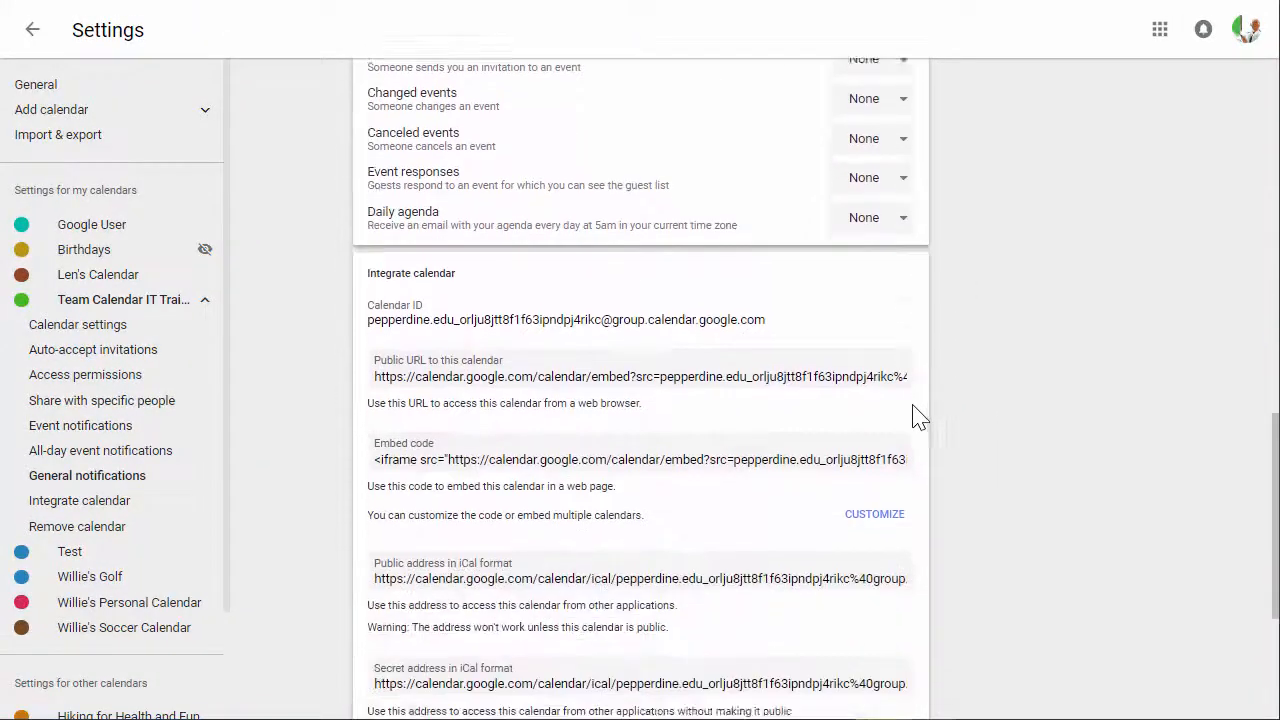
scroll(down, 3)
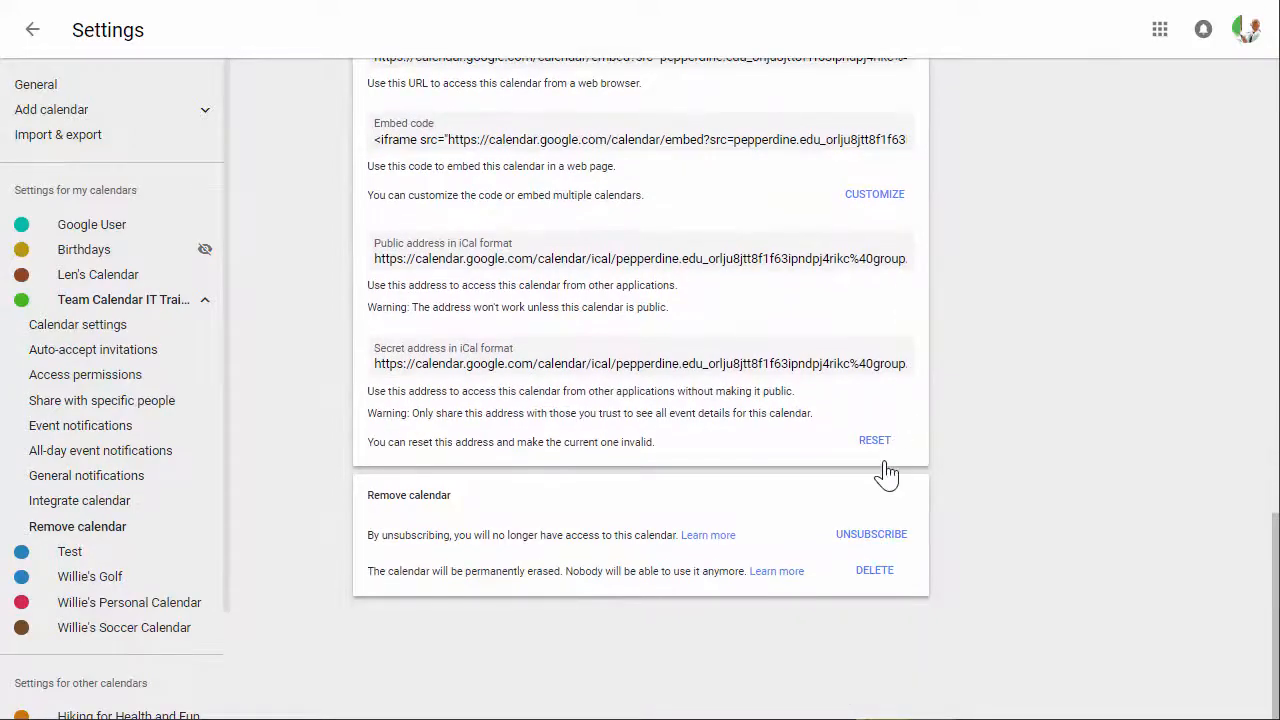
mouse_move(892, 580)
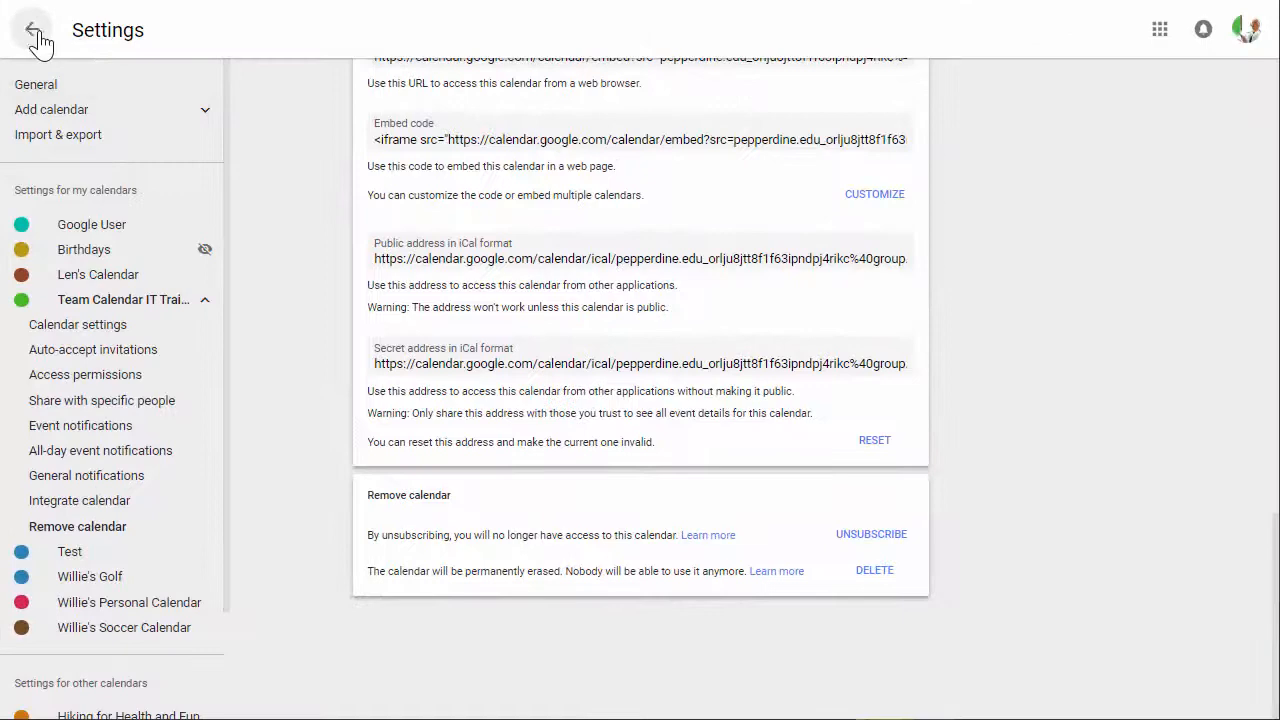
Leave Settings and create 'Meet with Henry' on Monday, February 5, 2–3pm, opening its full editor
click(32, 28)
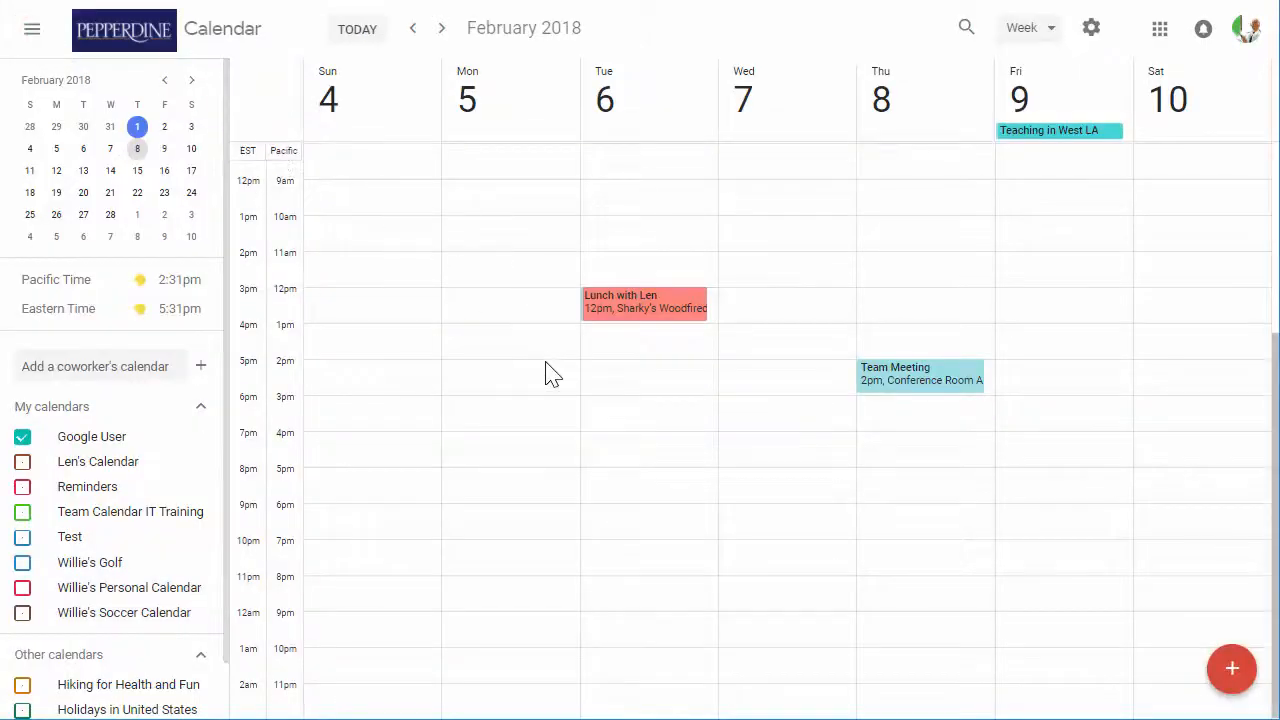
click(544, 368)
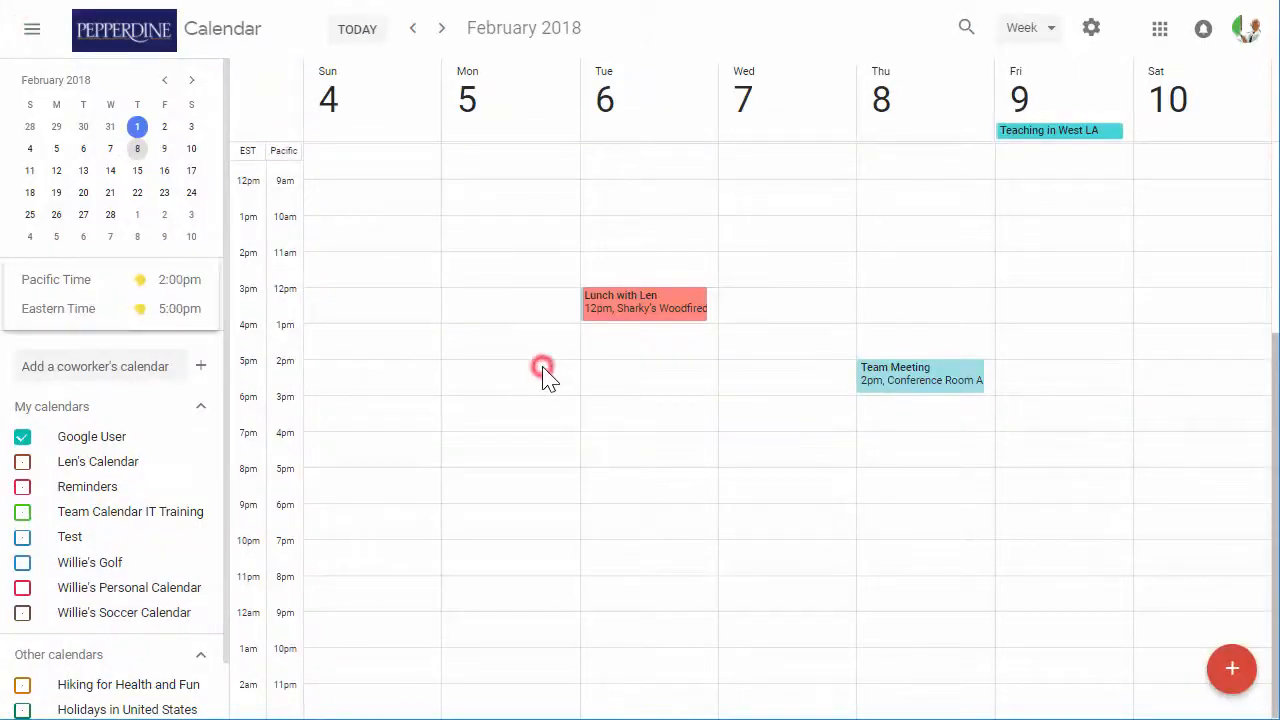
click(544, 368)
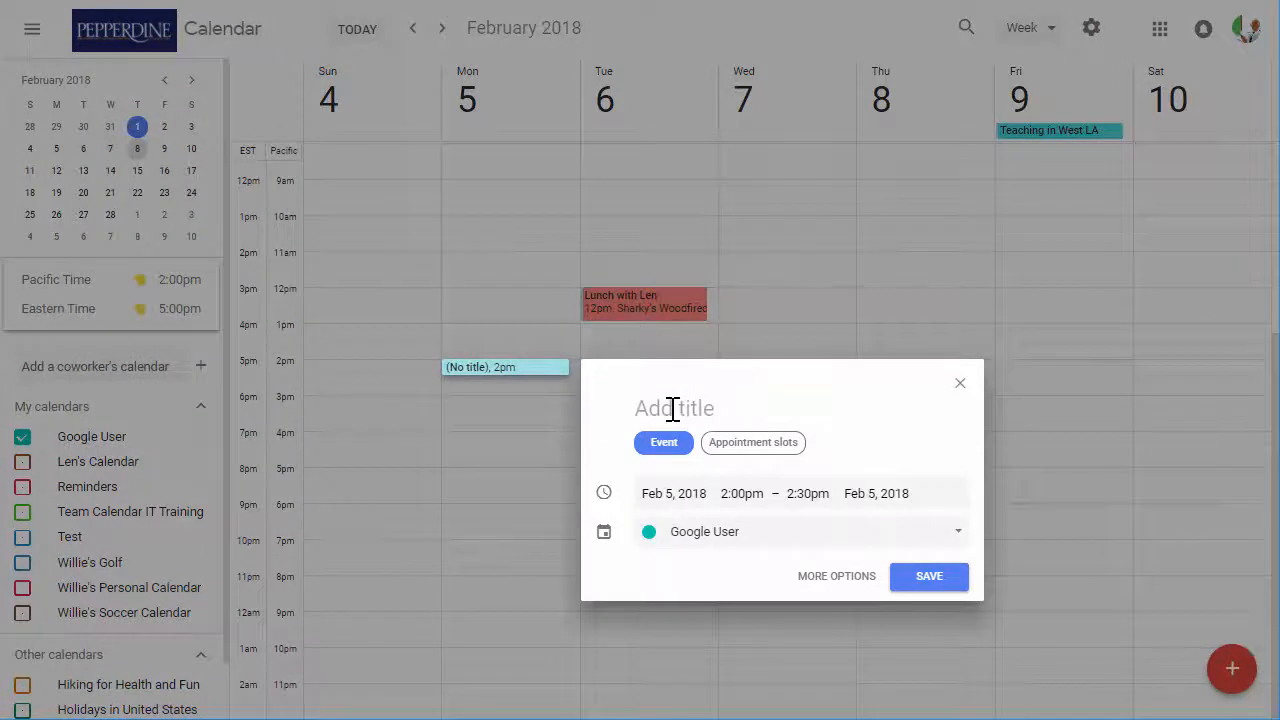
text(Meet with)
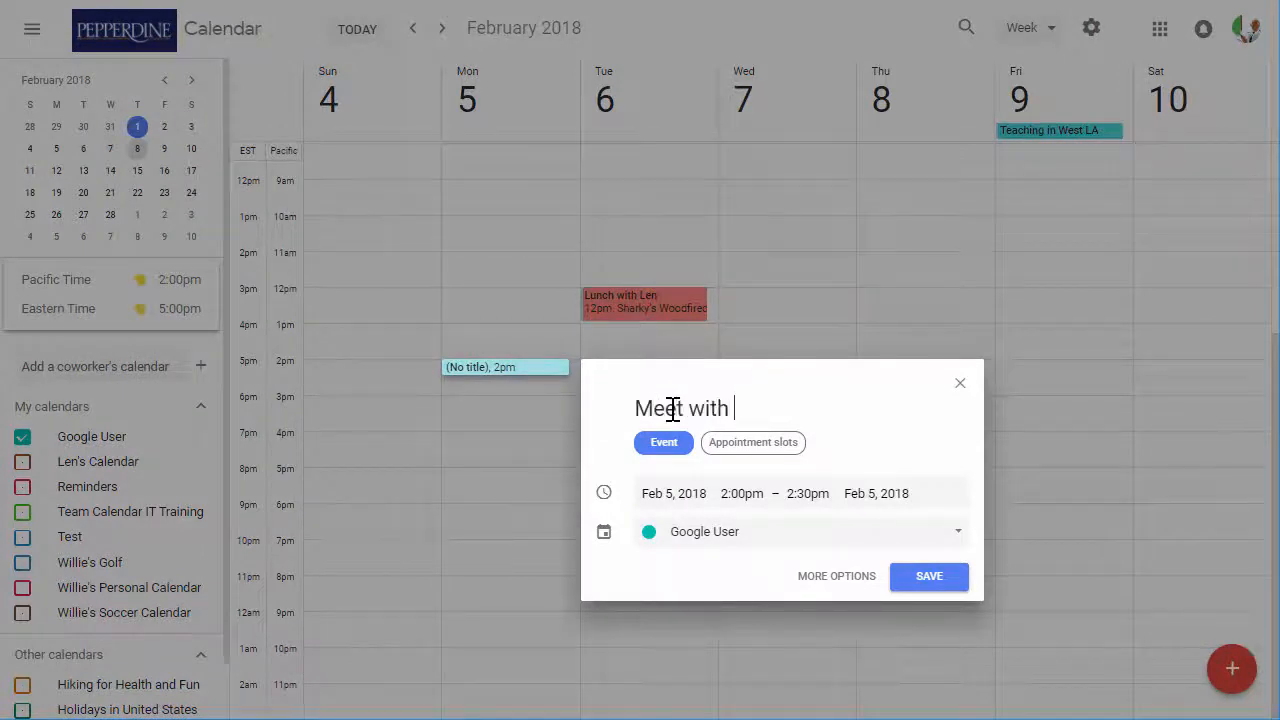
text(Henry)
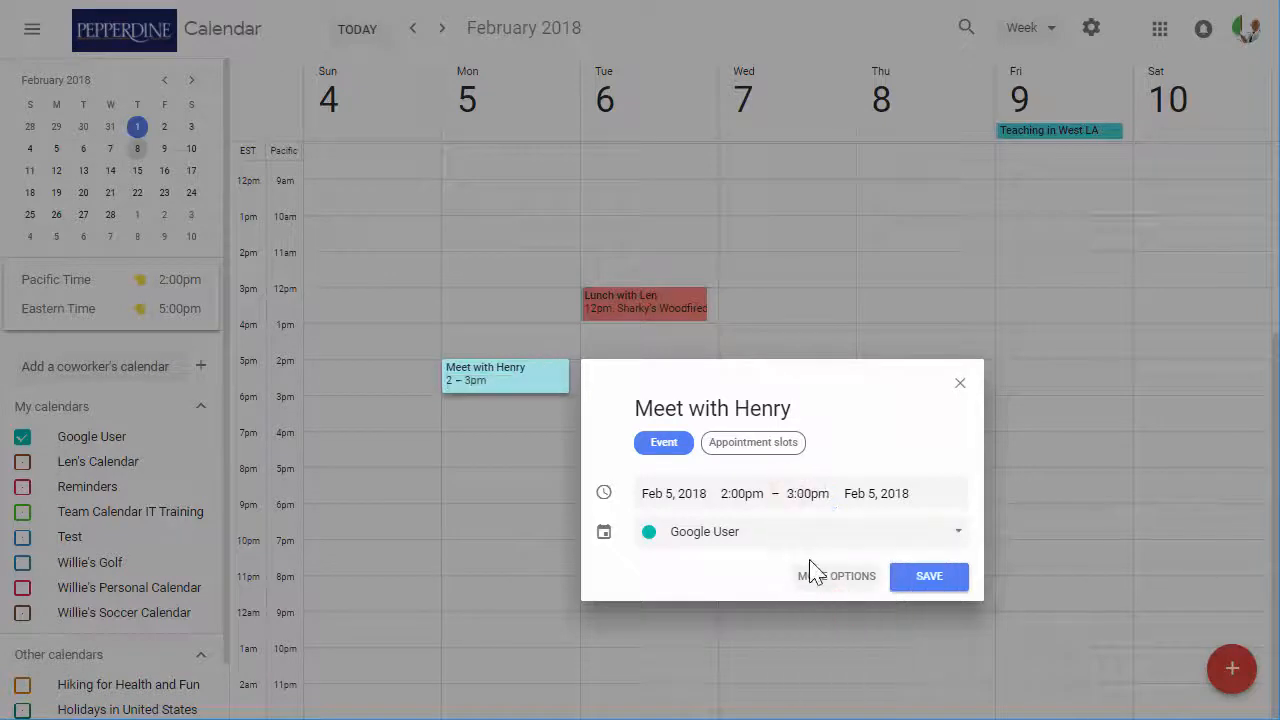
click(800, 532)
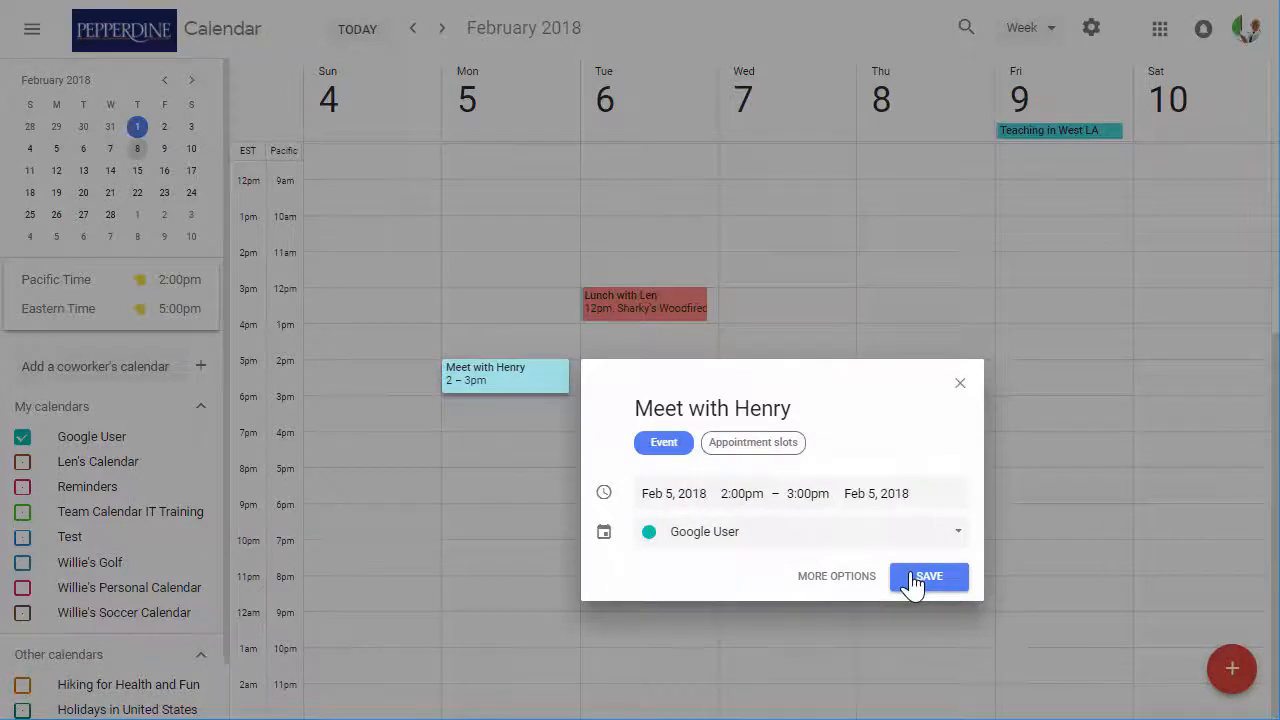
mouse_move(838, 576)
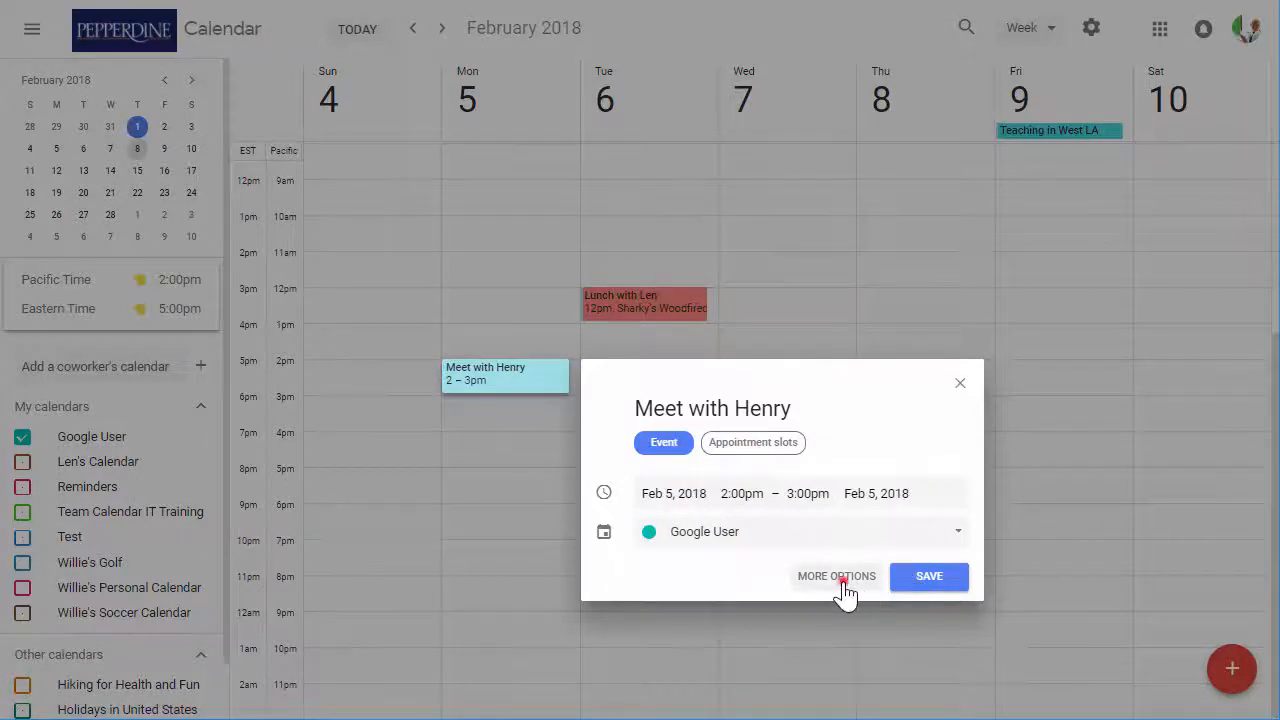
click(836, 576)
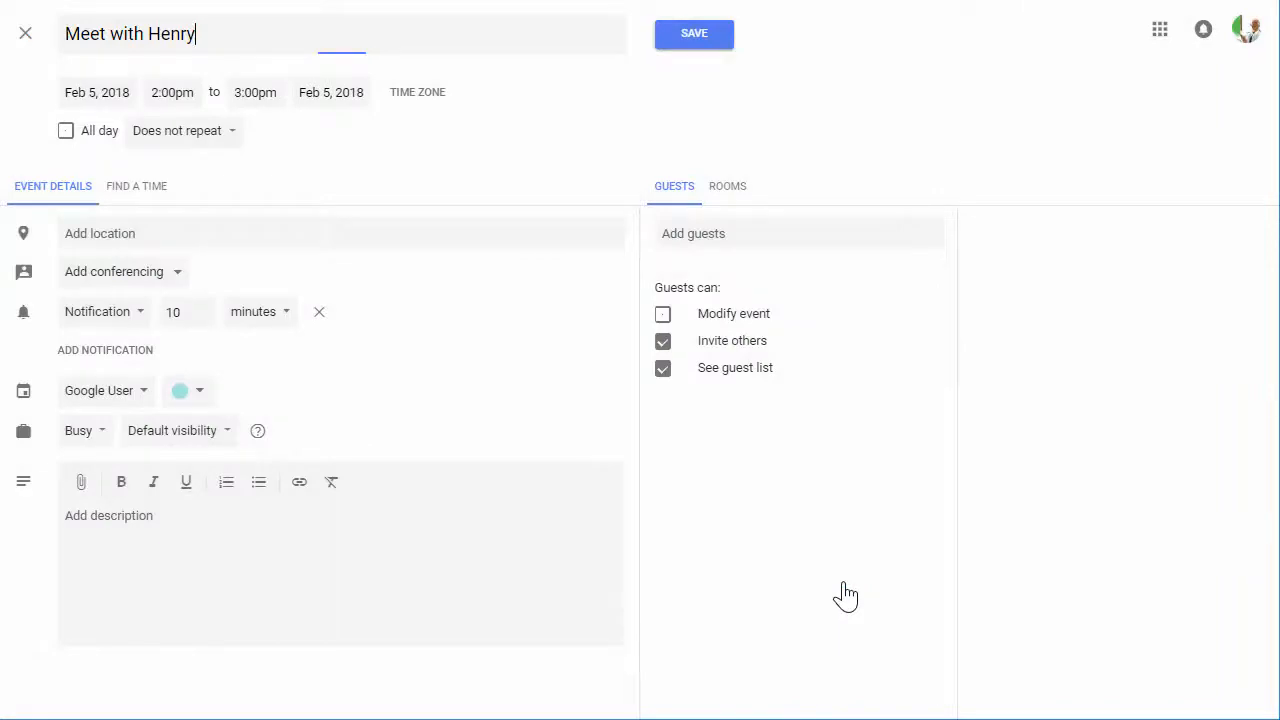
Save the Meet with Henry event, try the + Create button, and reopen the event
click(694, 32)
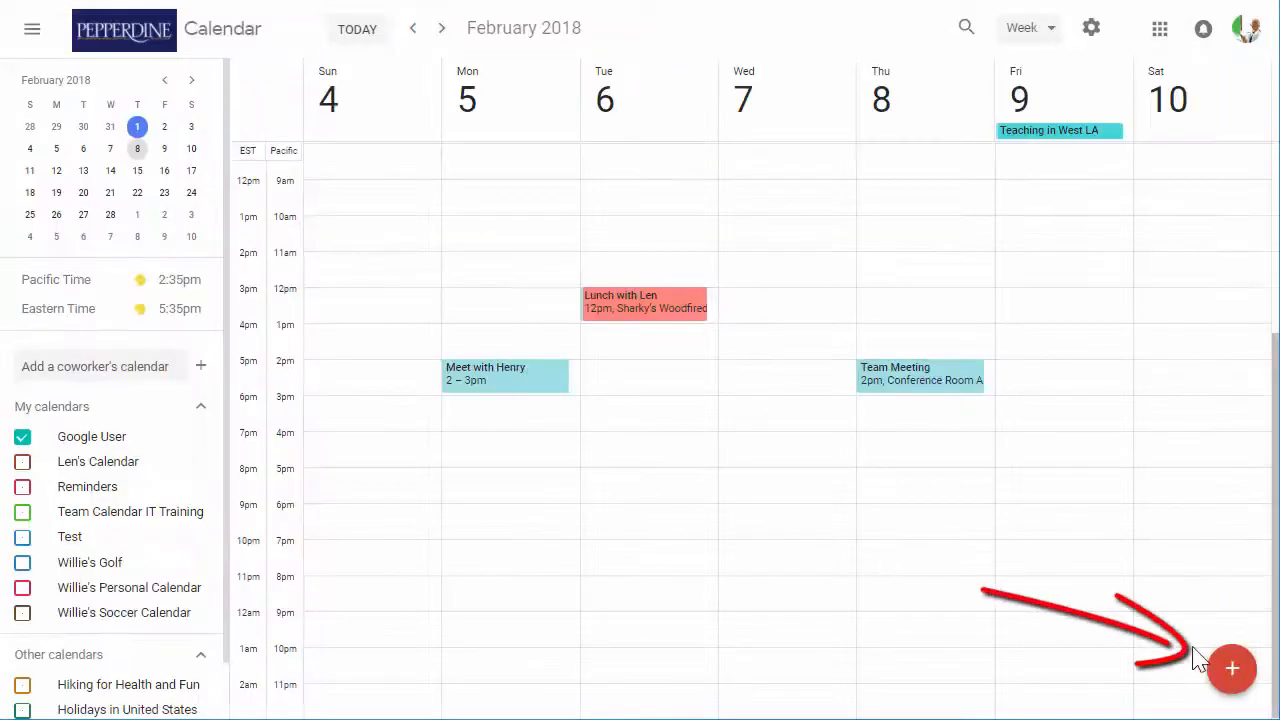
click(1232, 668)
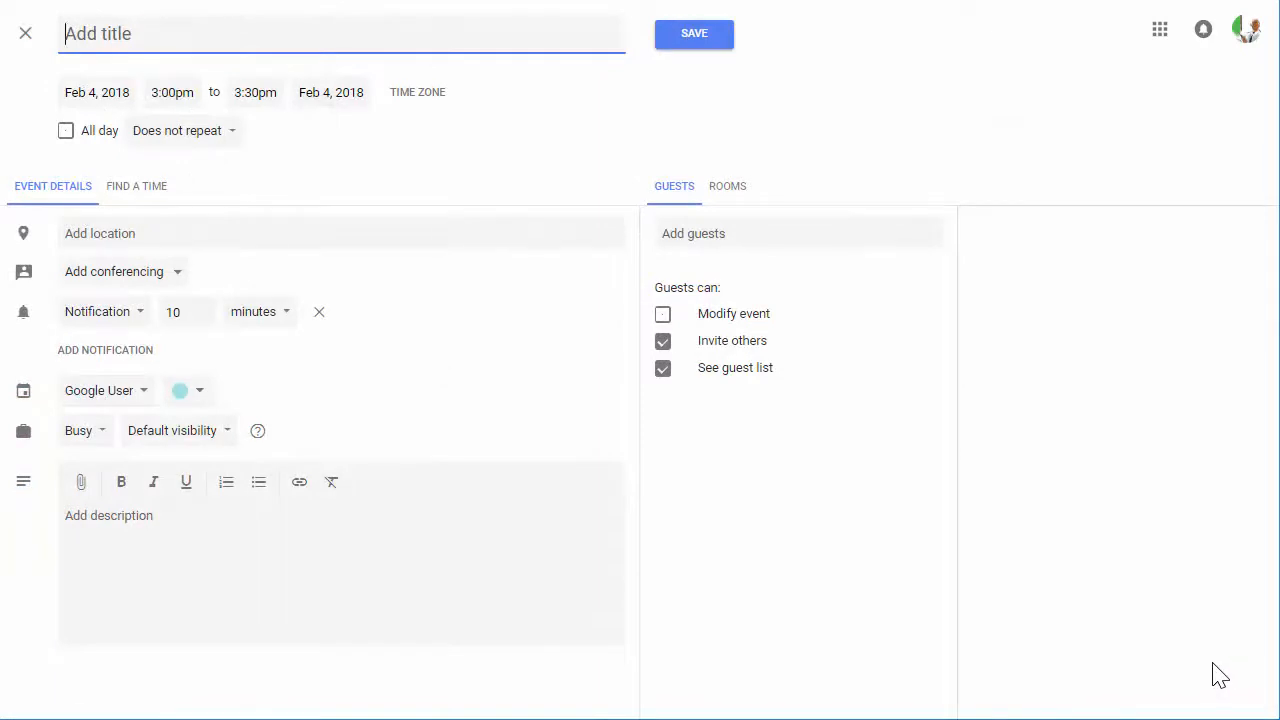
click(96, 92)
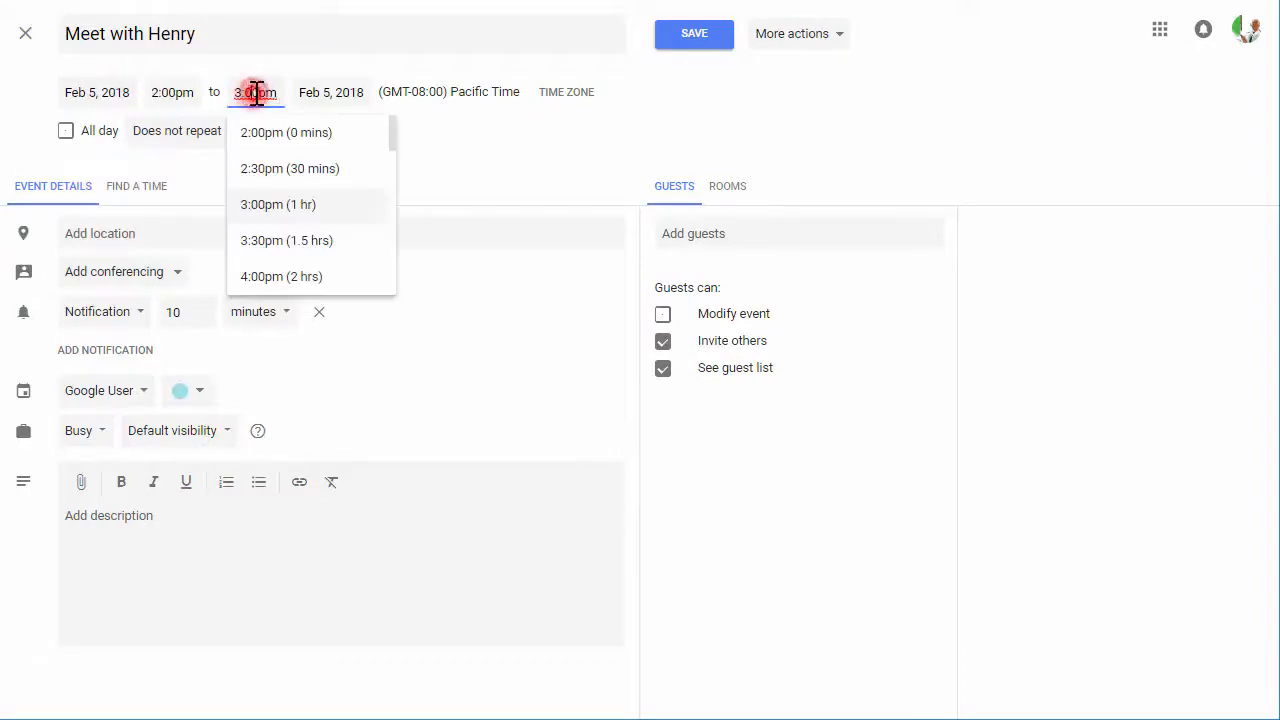
Keep the 3pm end time, check the repeat choices, and begin typing a location
click(276, 204)
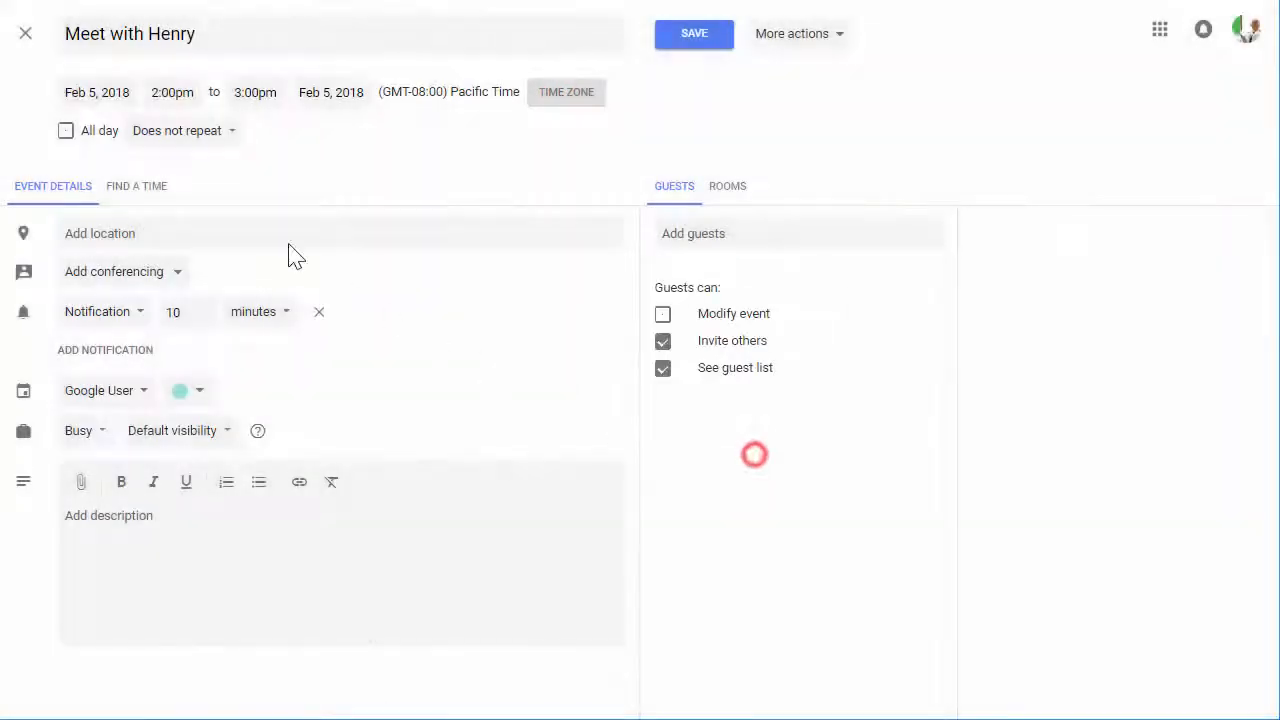
click(184, 130)
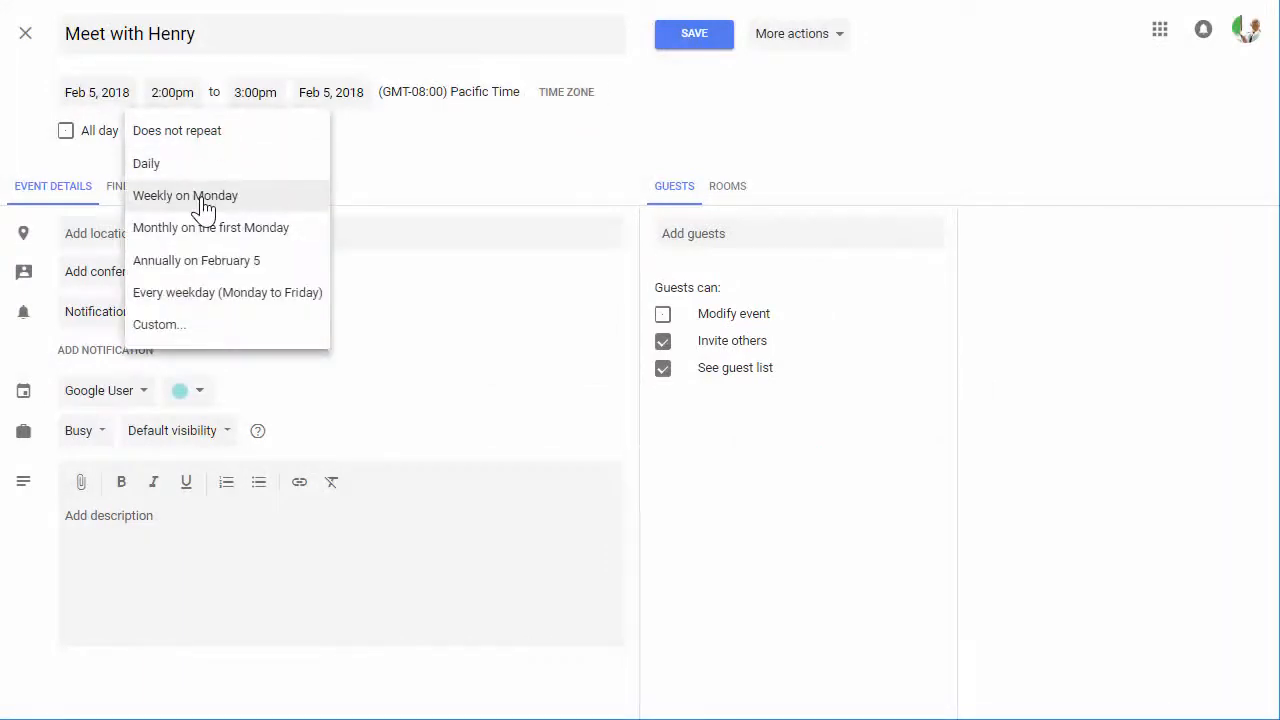
text(H)
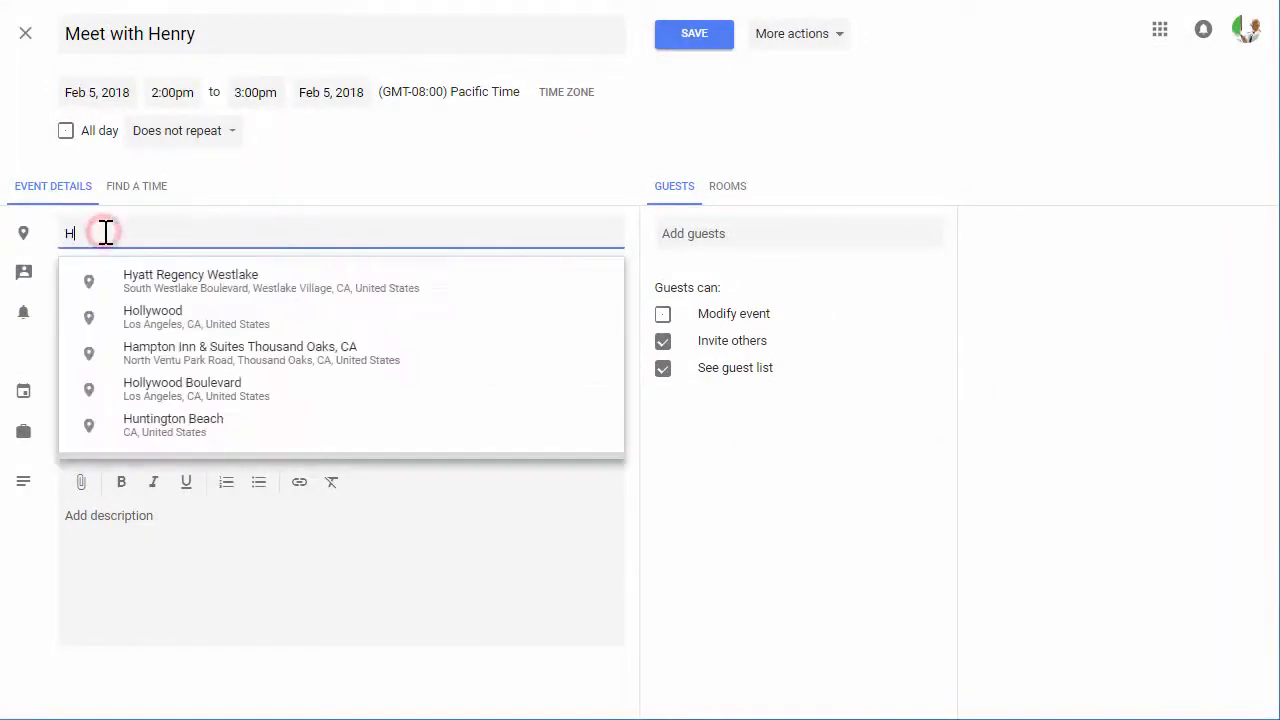
text(Cal Hotel 260)
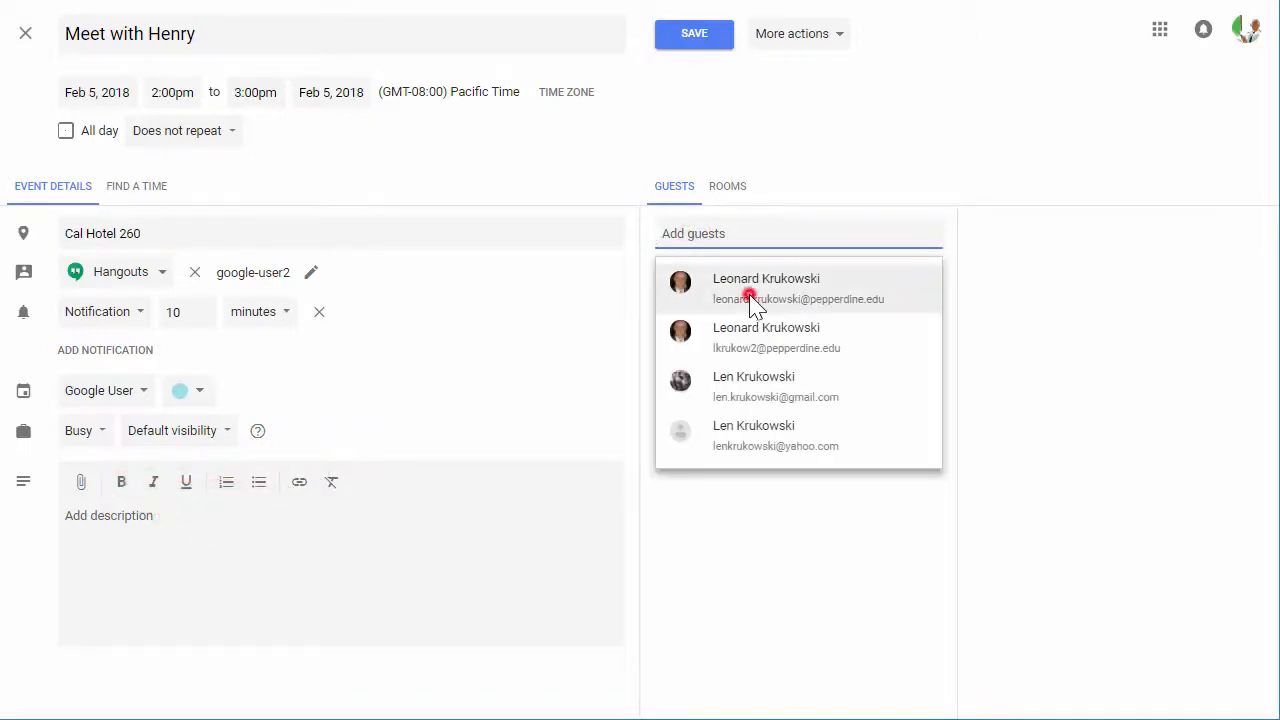
click(766, 288)
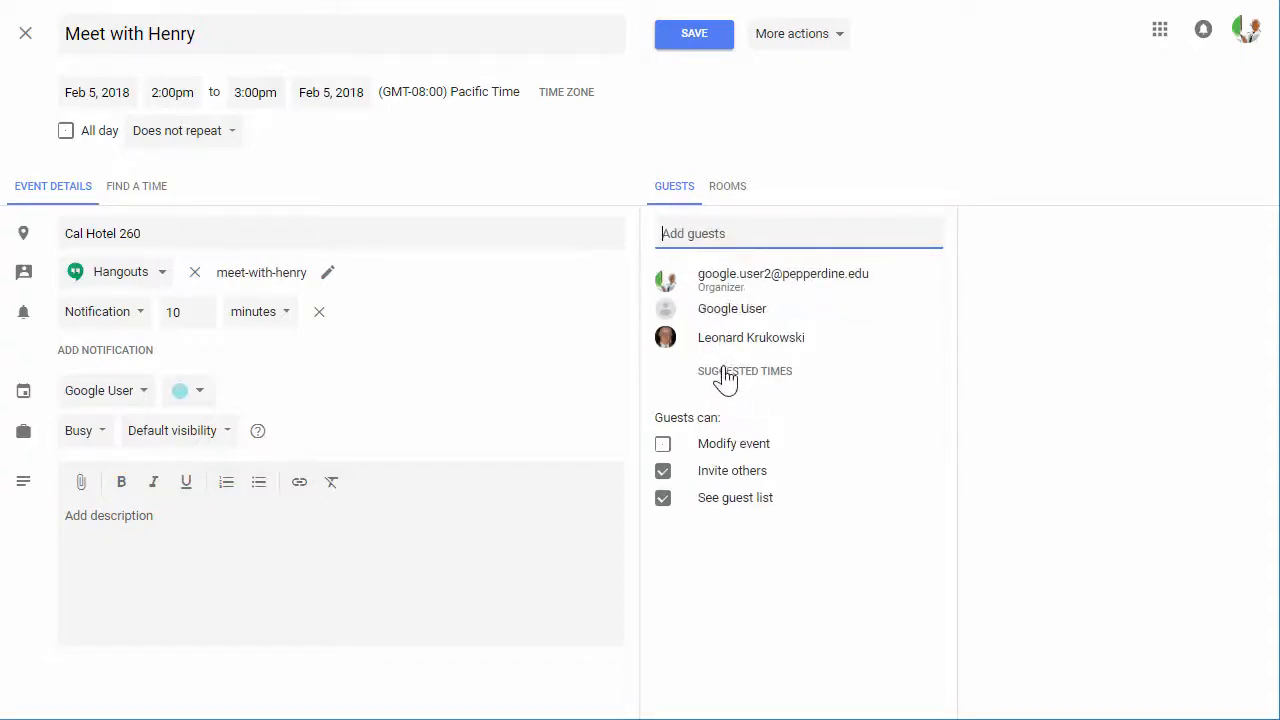
click(744, 370)
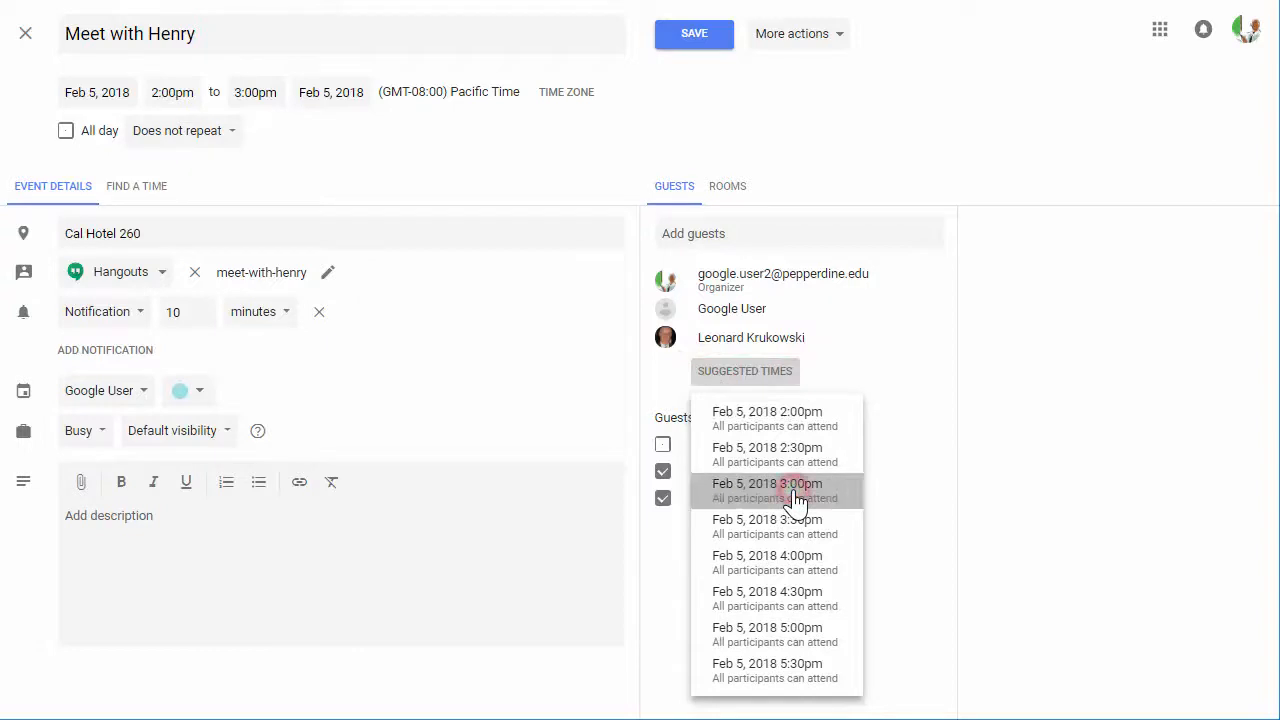
click(768, 490)
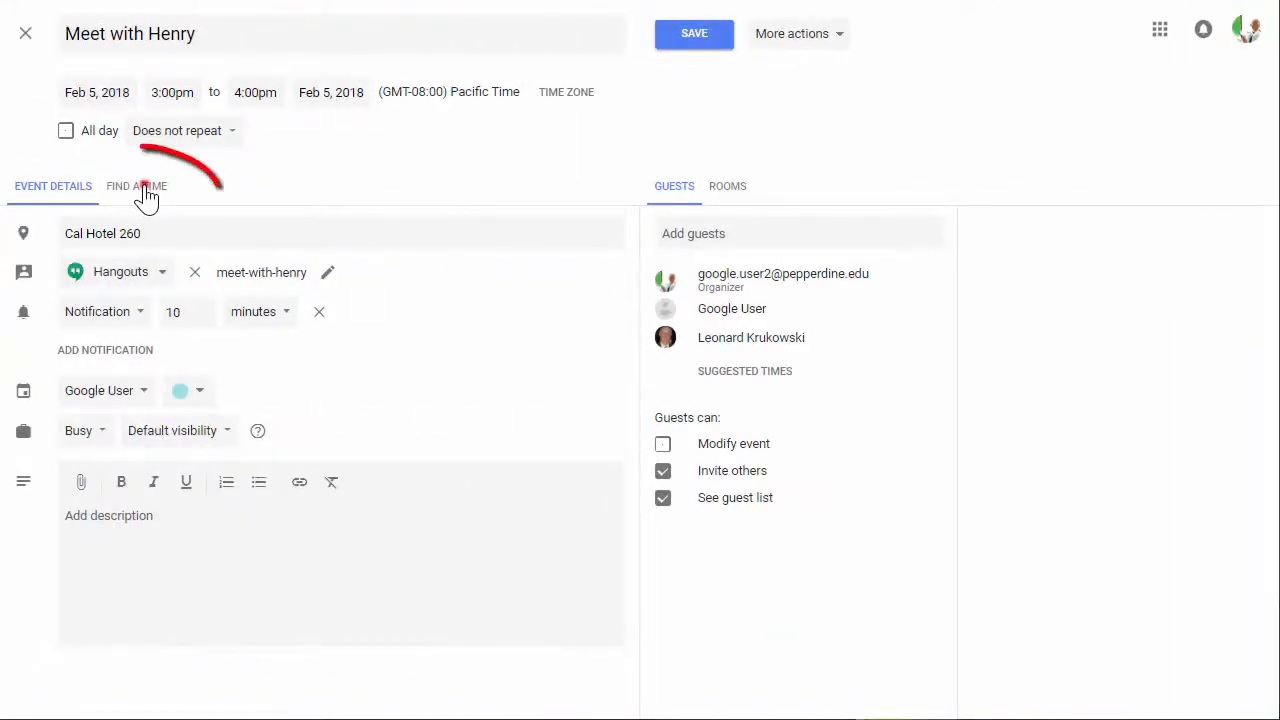
Check Find a Time, then save Meet with Henry and answer the guest invitation dialog
click(136, 186)
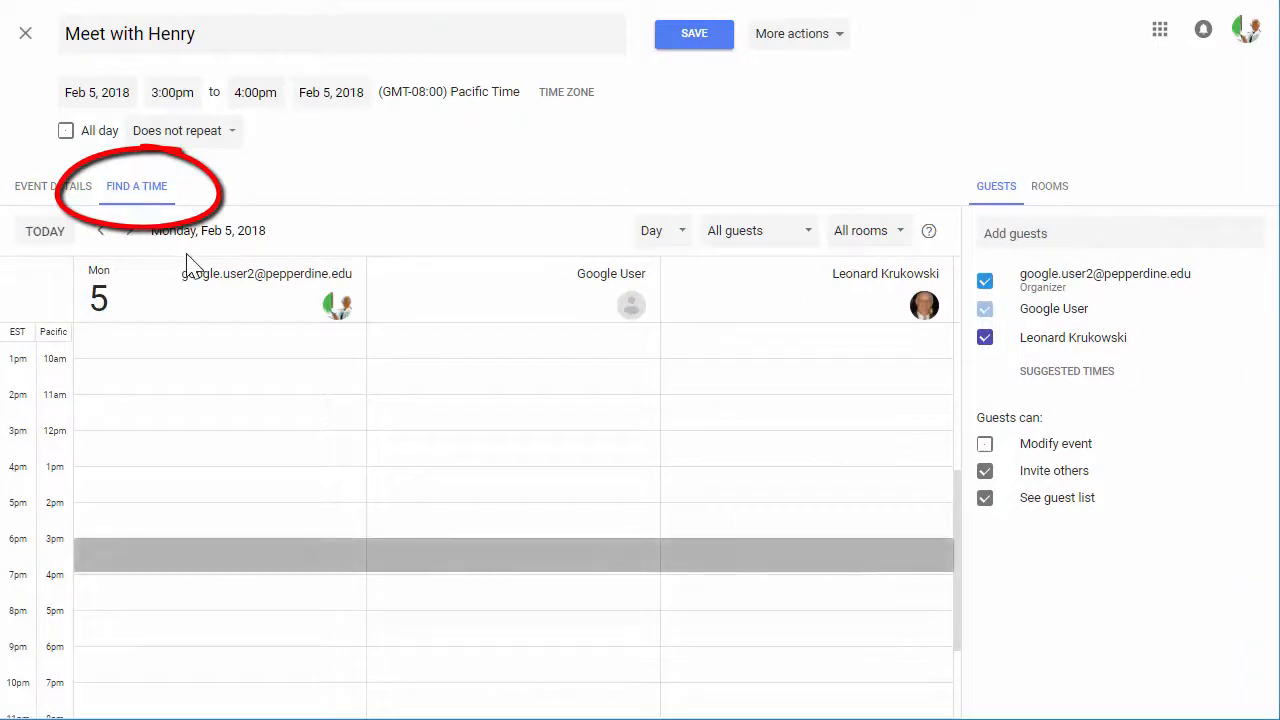
mouse_move(176, 556)
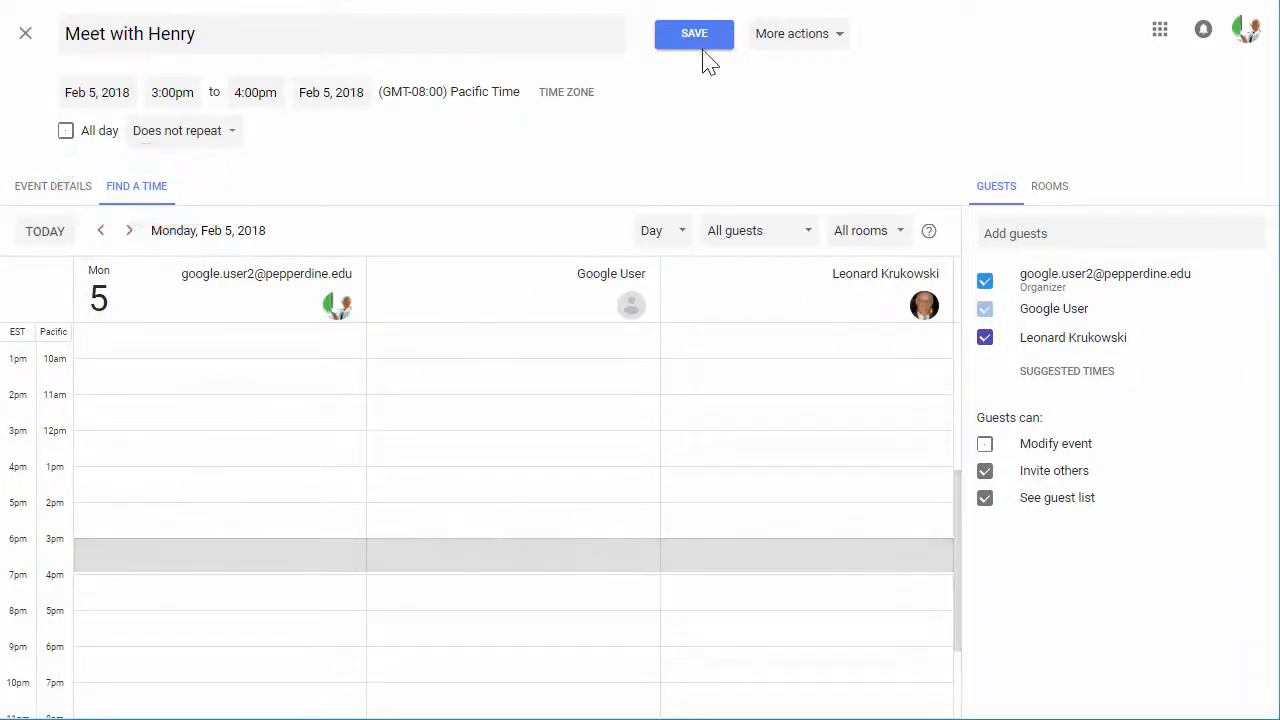
click(692, 32)
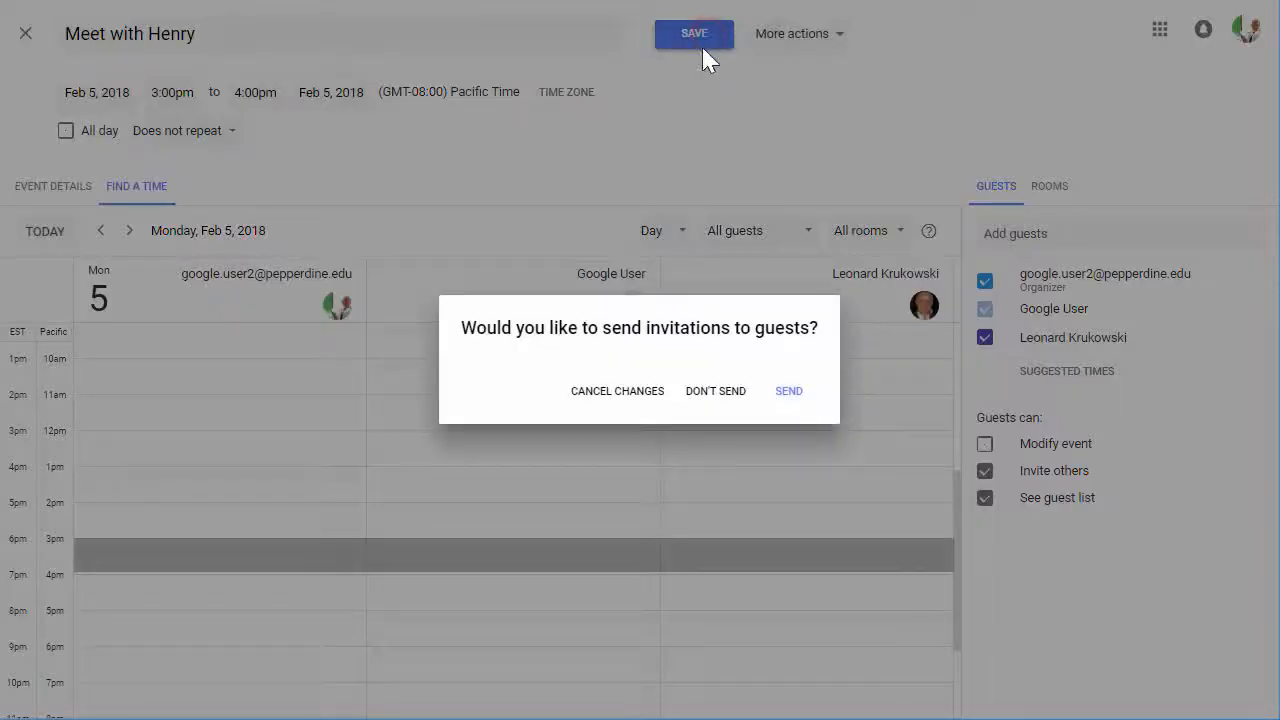
click(788, 390)
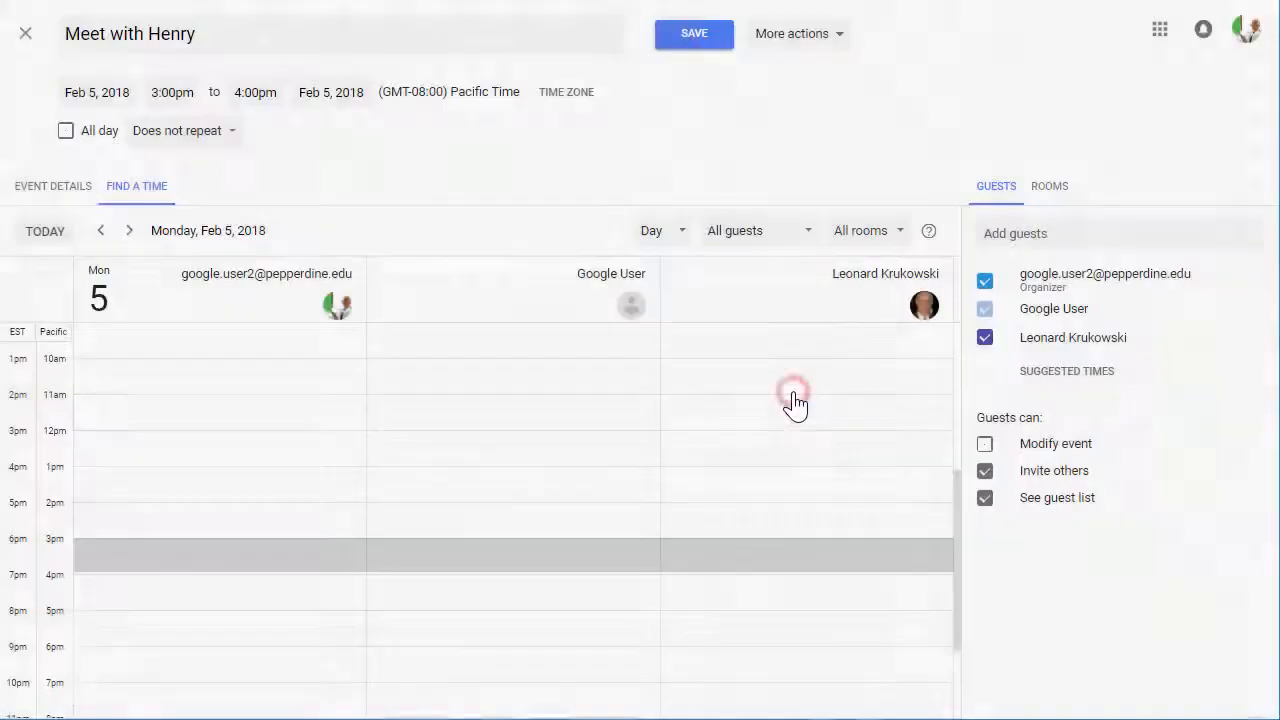
click(692, 32)
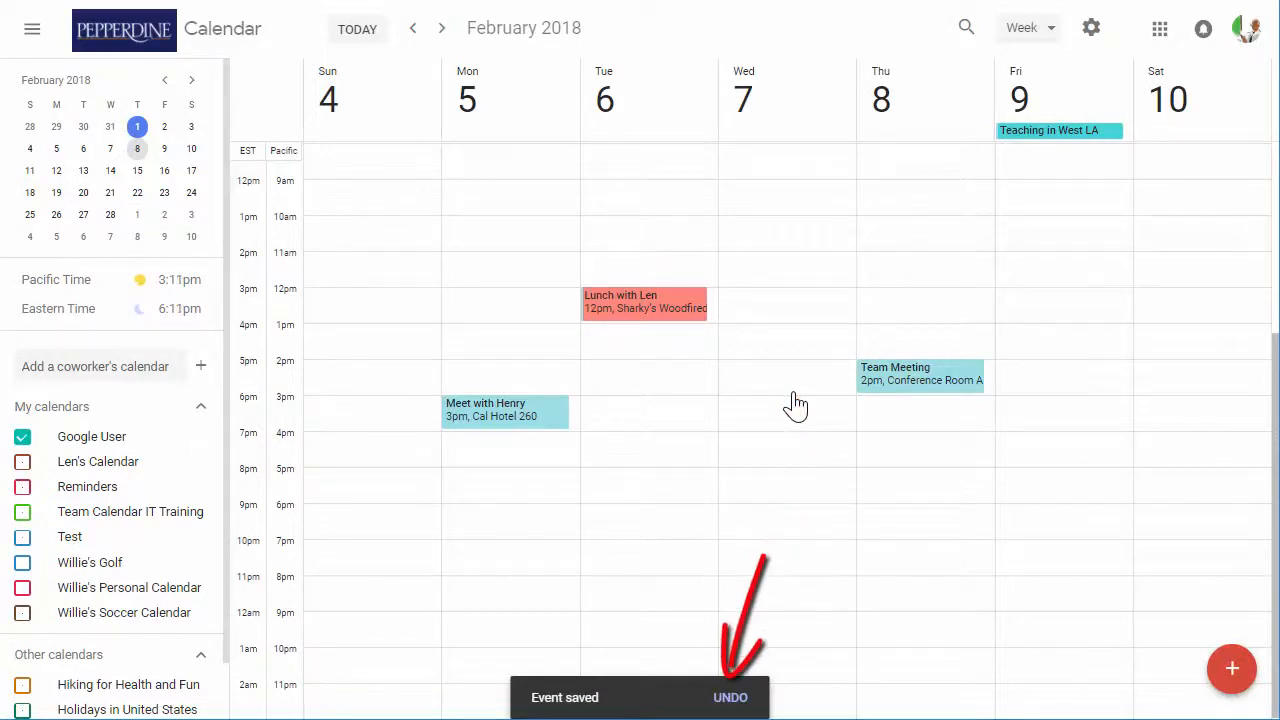
mouse_move(770, 680)
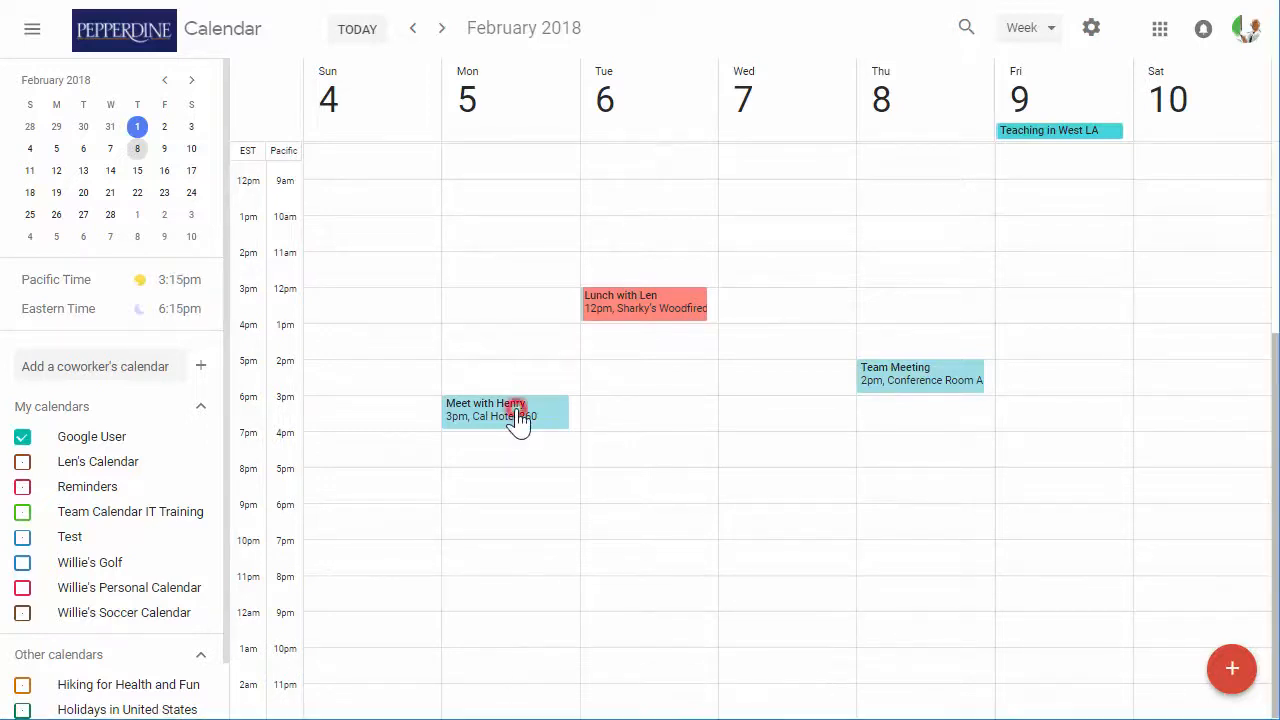
Copy the Meet with Henry event to the Team Calendar IT Training calendar via its more-actions menu
click(504, 410)
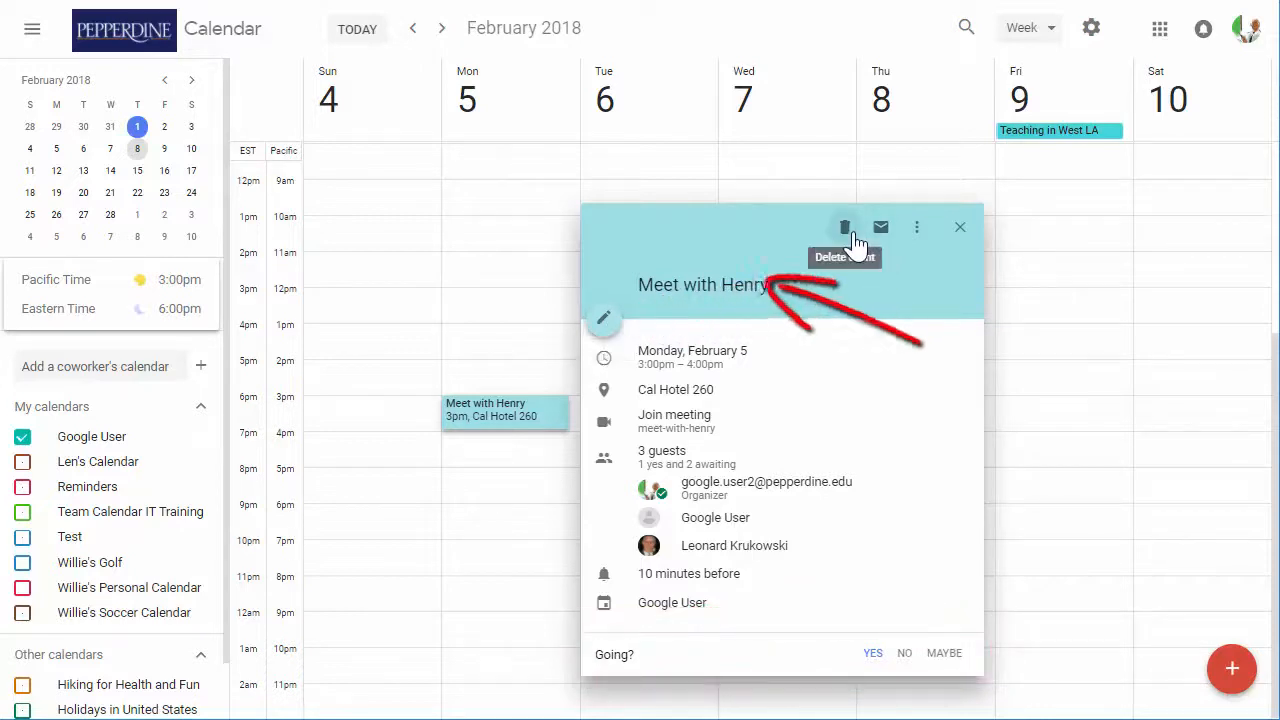
mouse_move(880, 228)
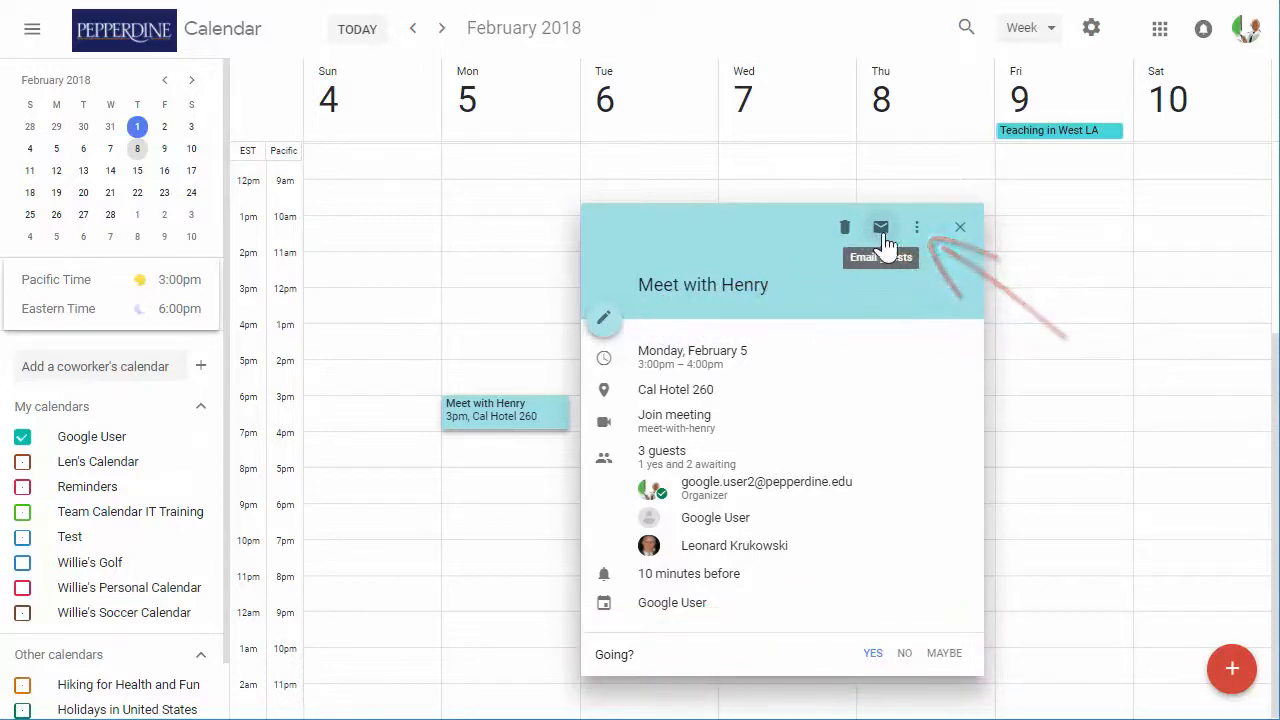
click(916, 228)
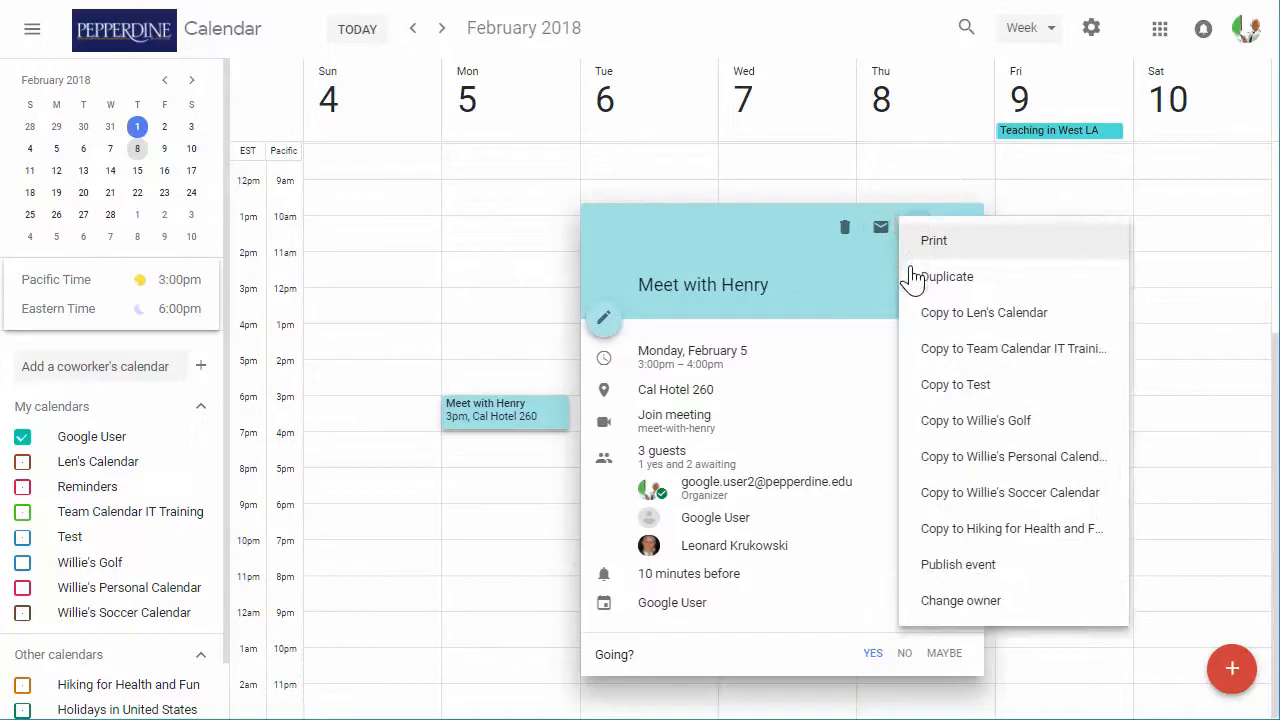
mouse_move(940, 348)
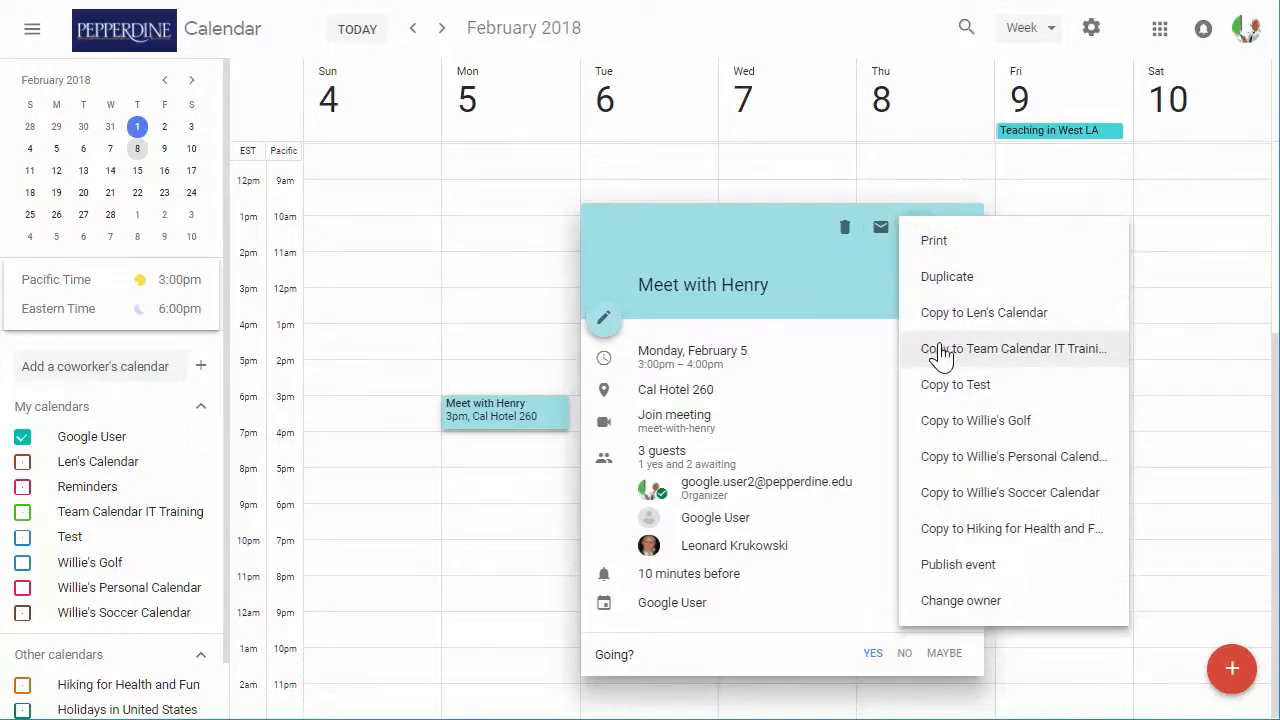
click(1012, 348)
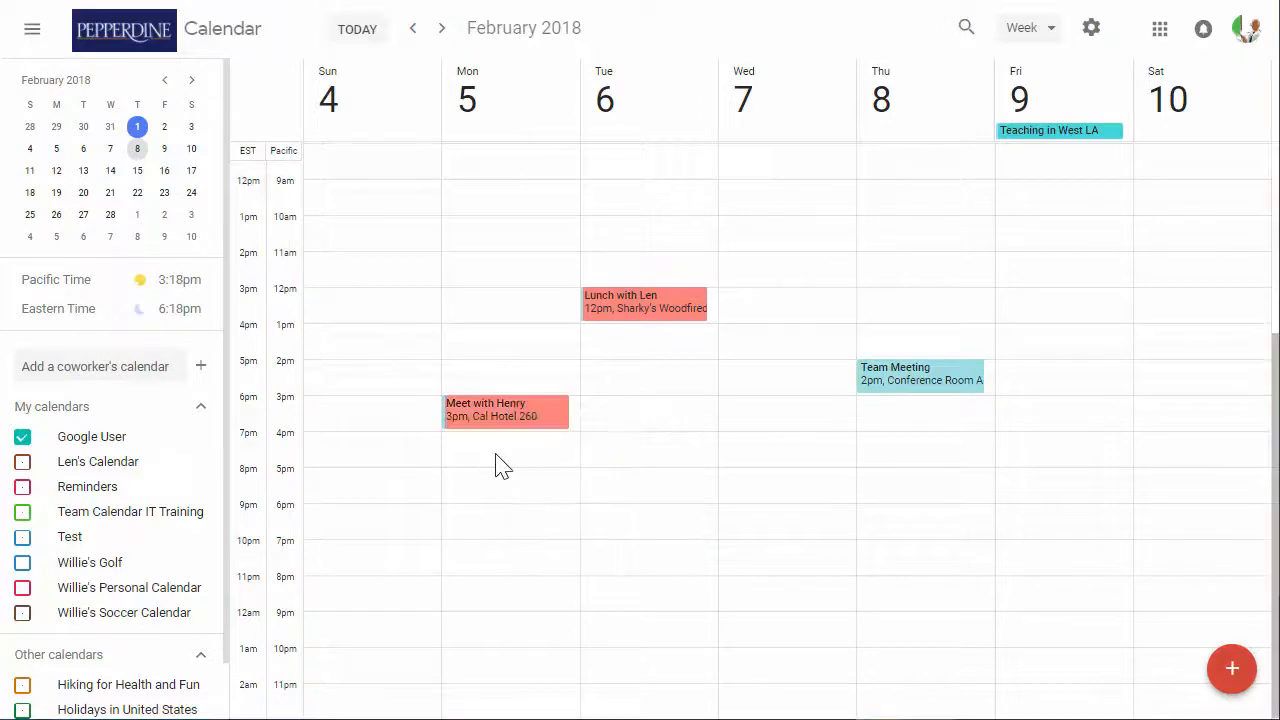
Recolour the copied 'Meet with Henry' event teal and save it
click(504, 408)
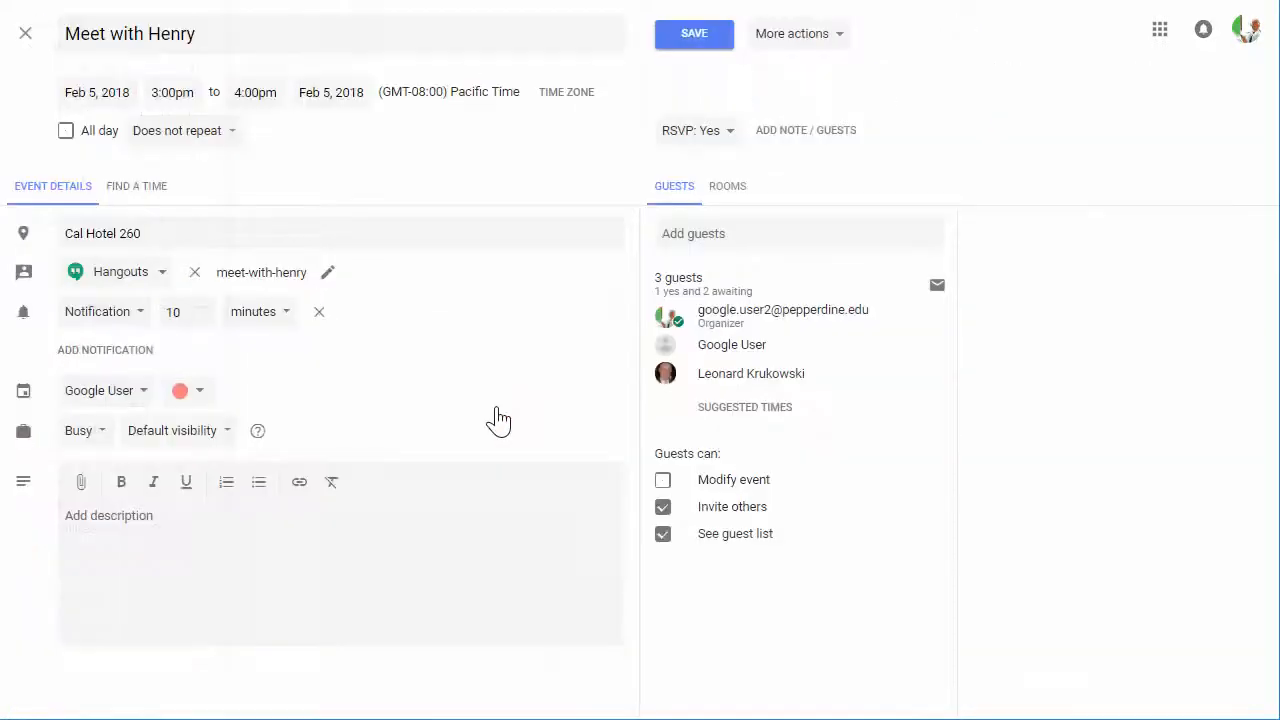
mouse_move(258, 388)
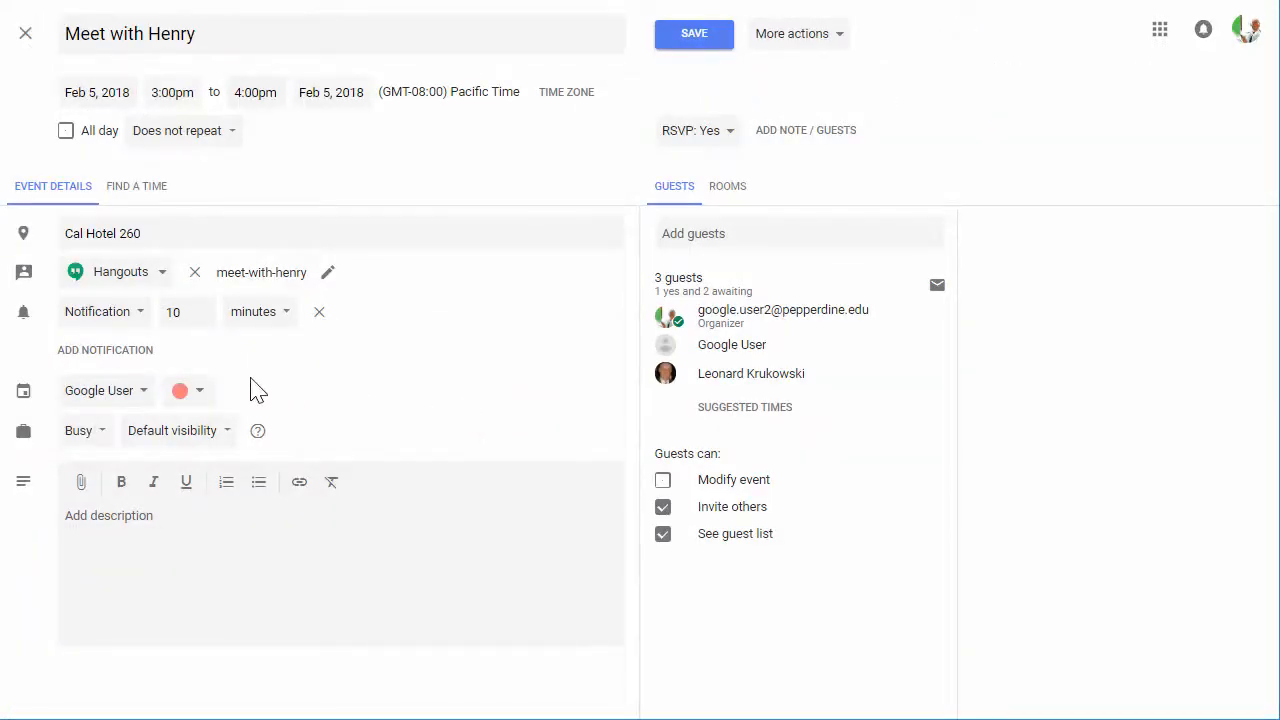
click(180, 390)
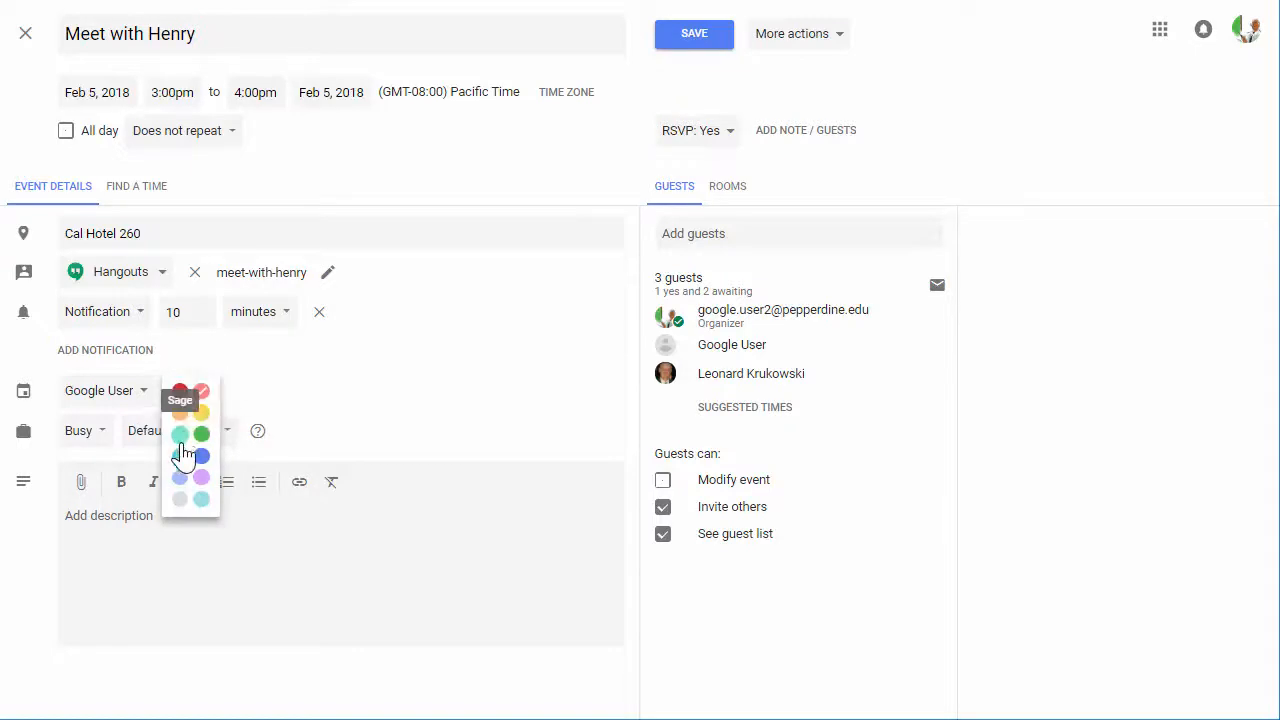
click(694, 32)
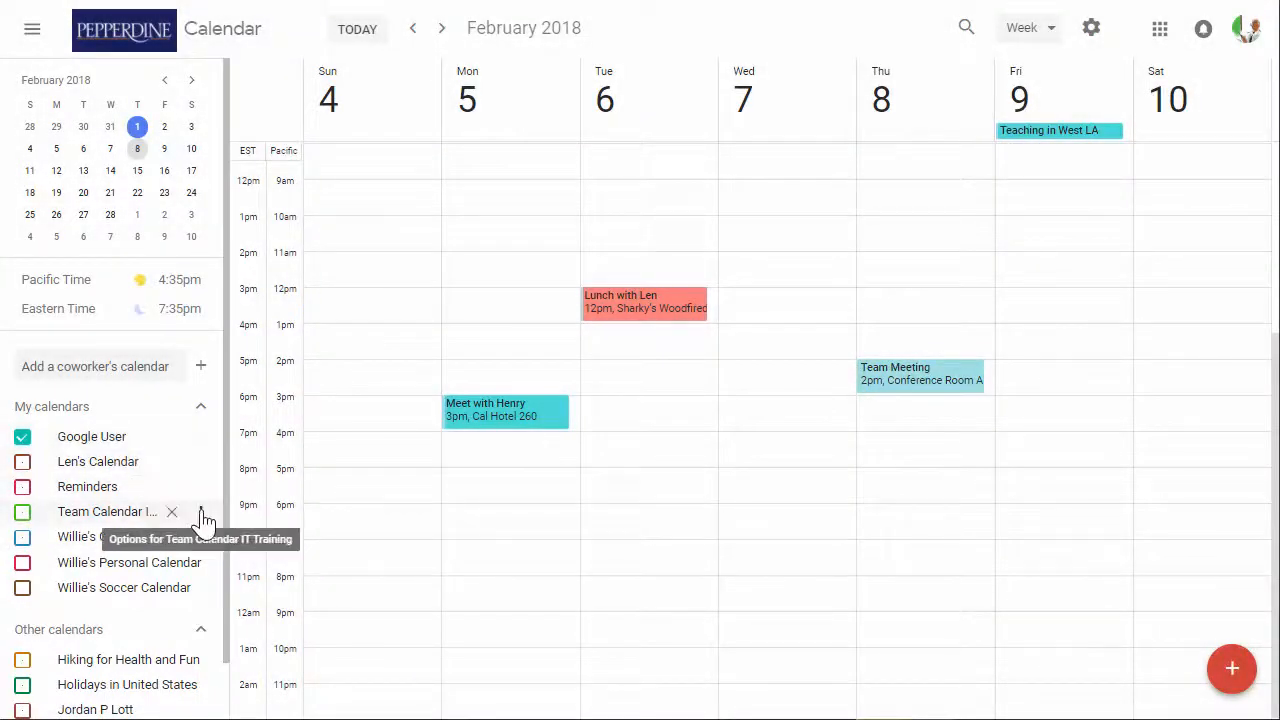
Display only Team Calendar IT Training, then tick Google User to overlay its events
click(200, 512)
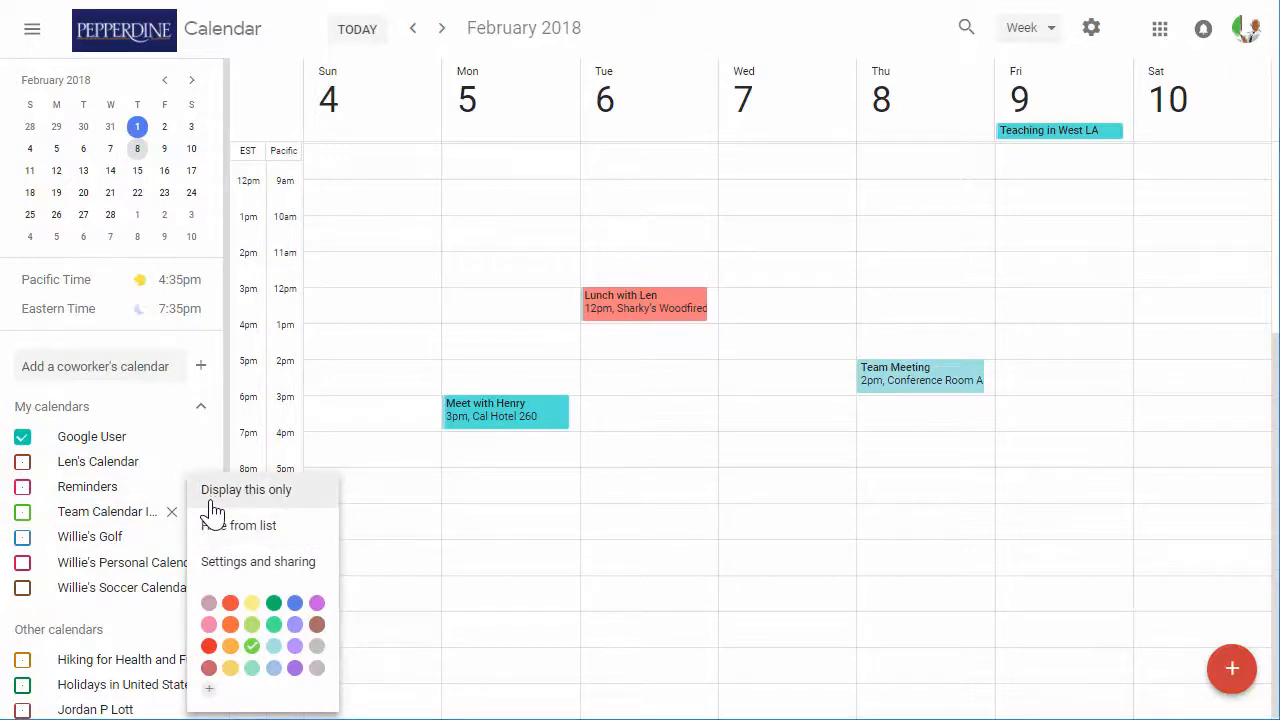
mouse_move(220, 562)
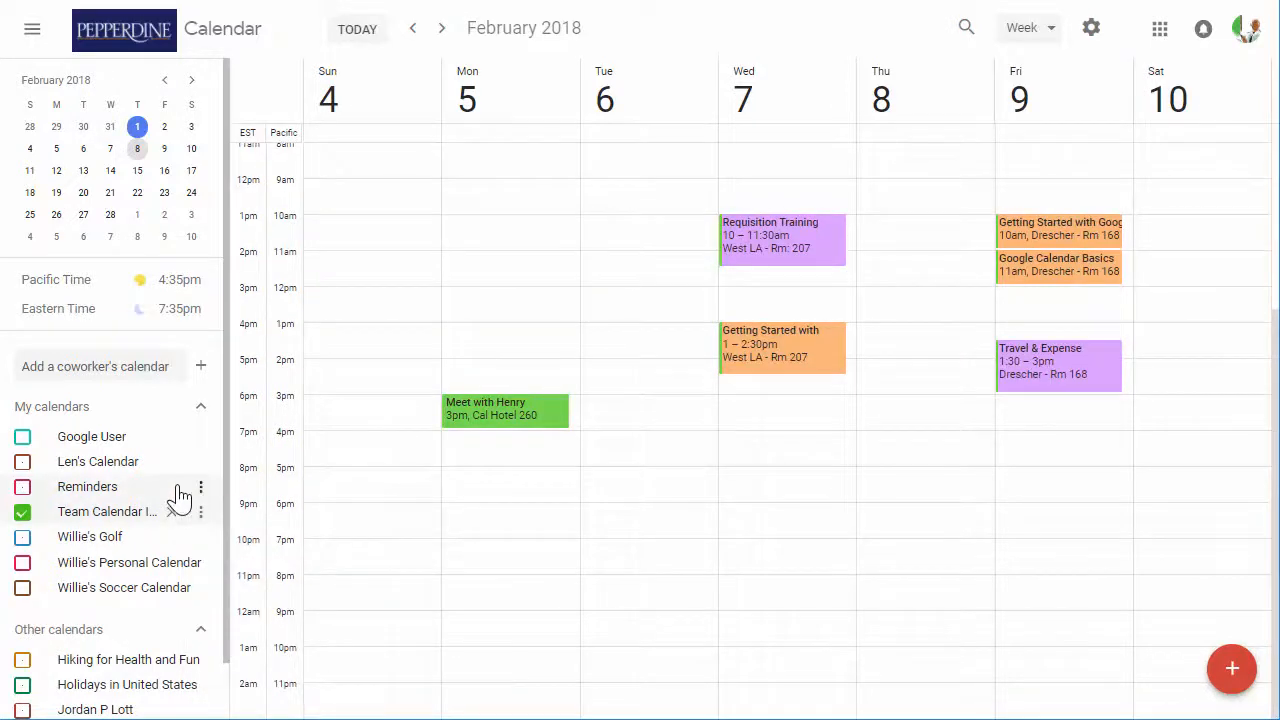
click(22, 436)
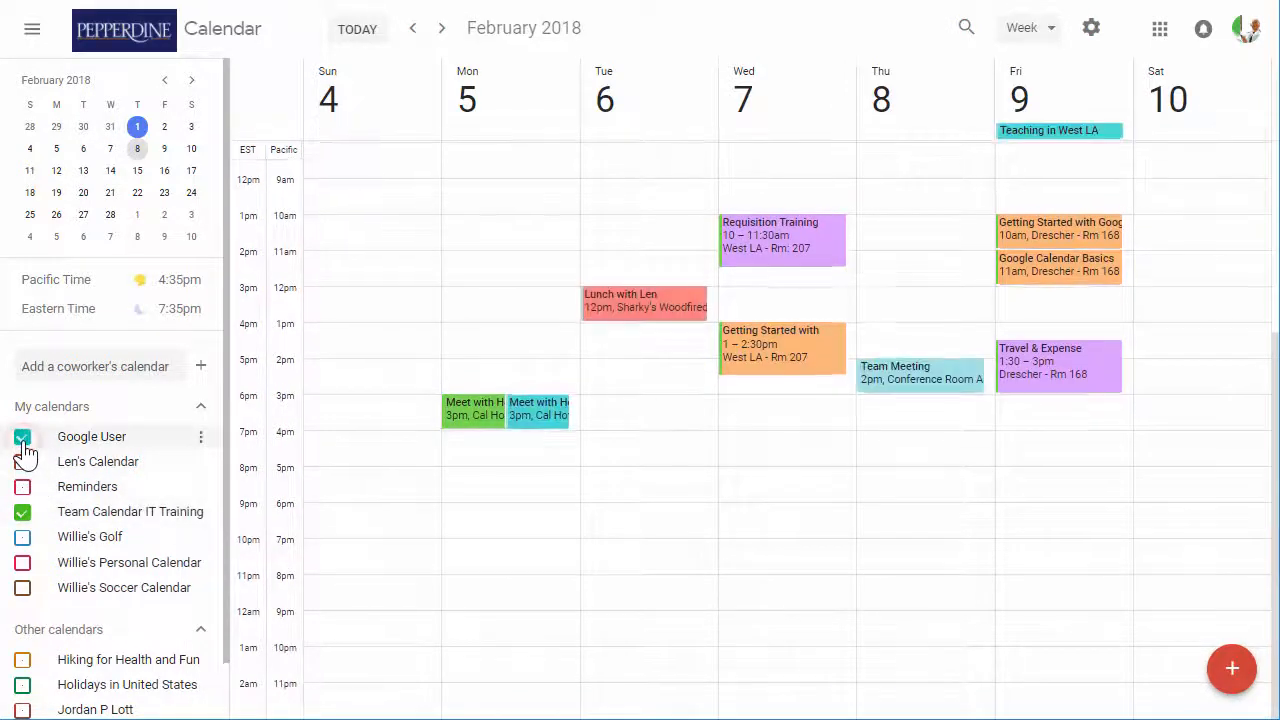
click(22, 512)
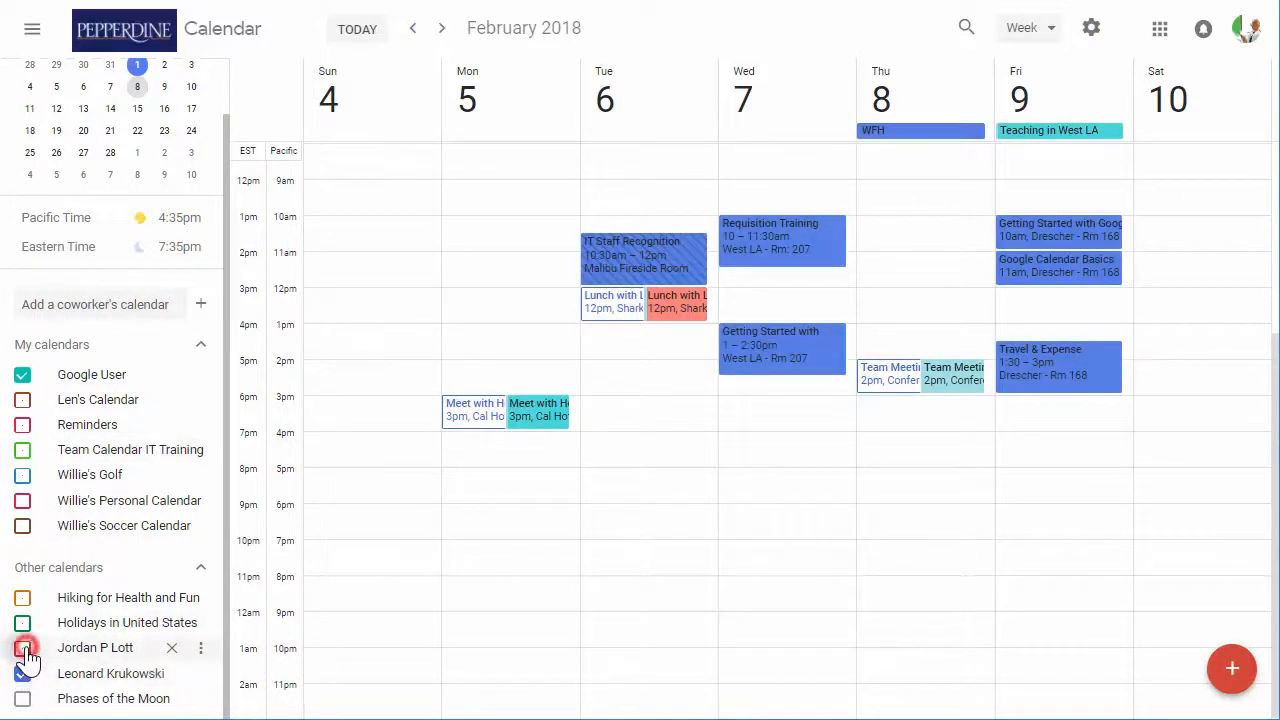
Toggle colleagues' calendar overlays on and off, then remove Holidays in United States from the list
click(22, 648)
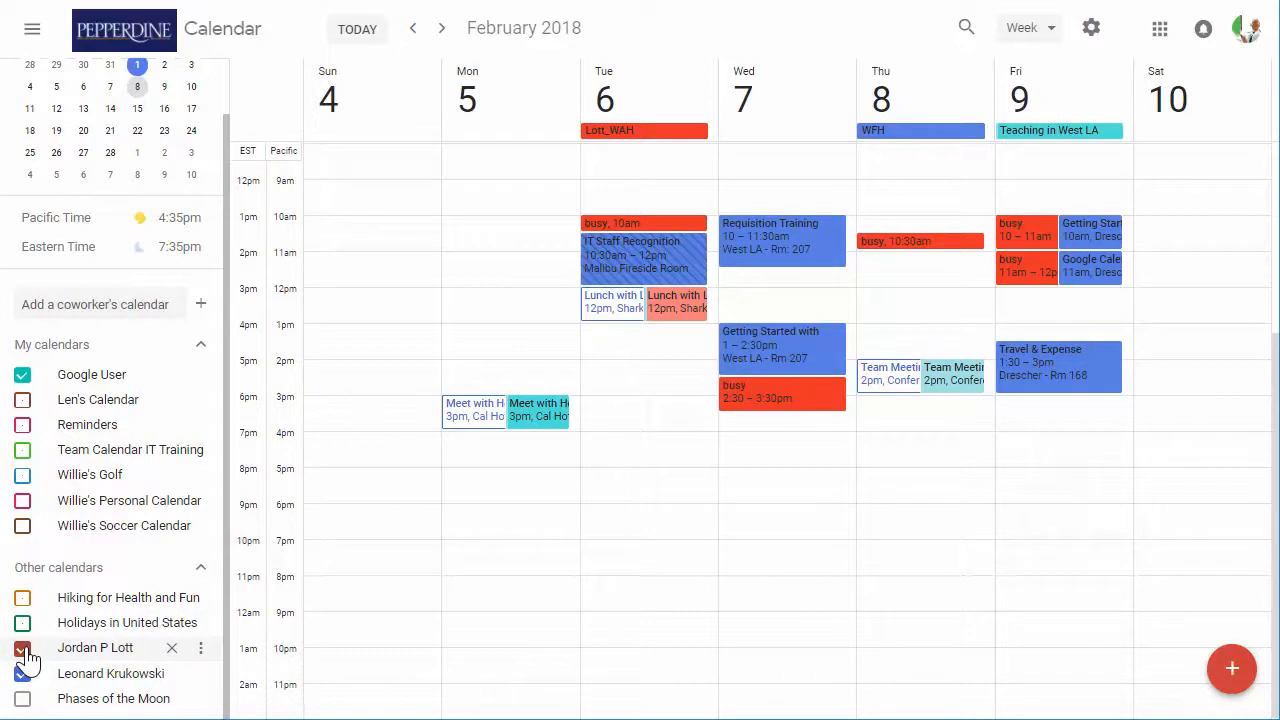
click(22, 648)
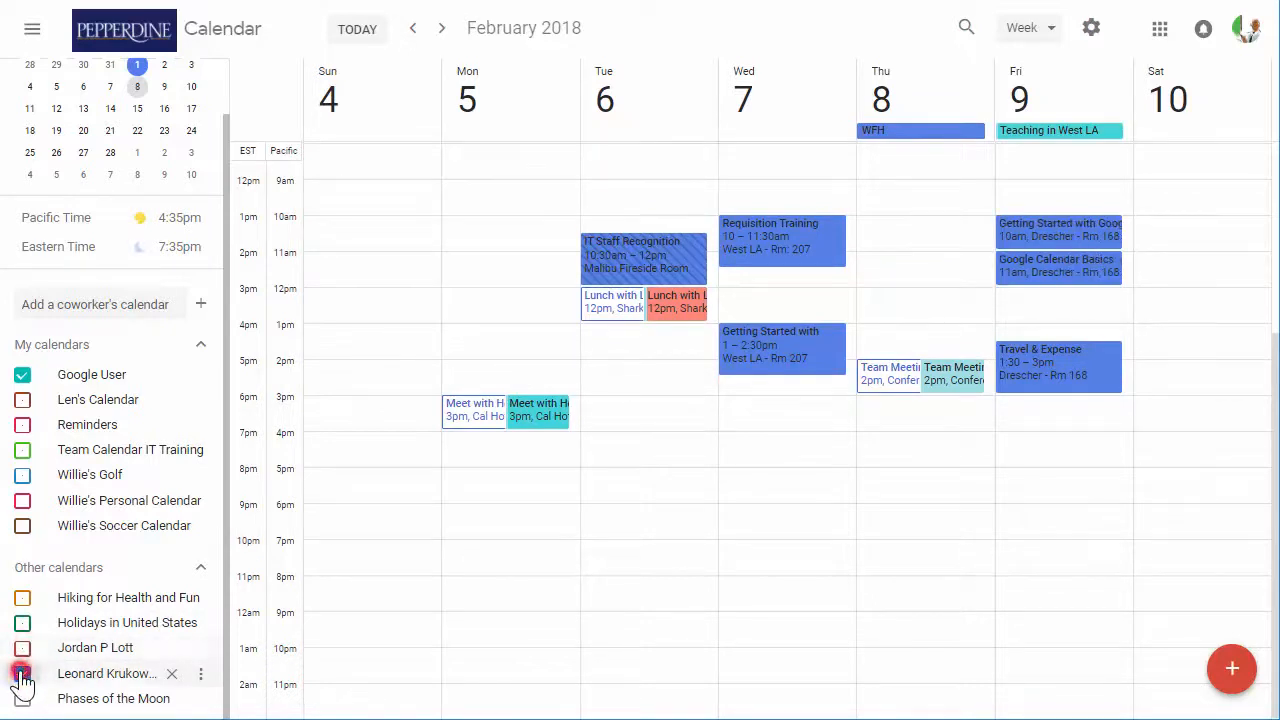
click(22, 672)
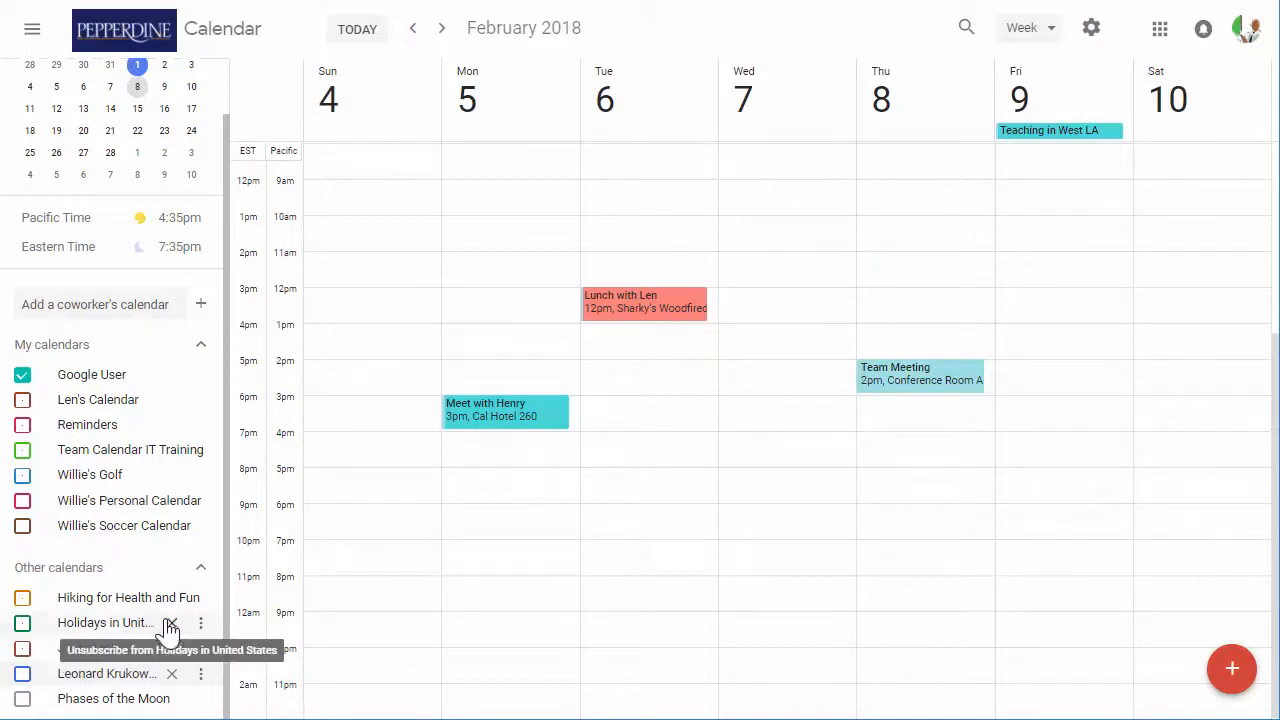
click(172, 622)
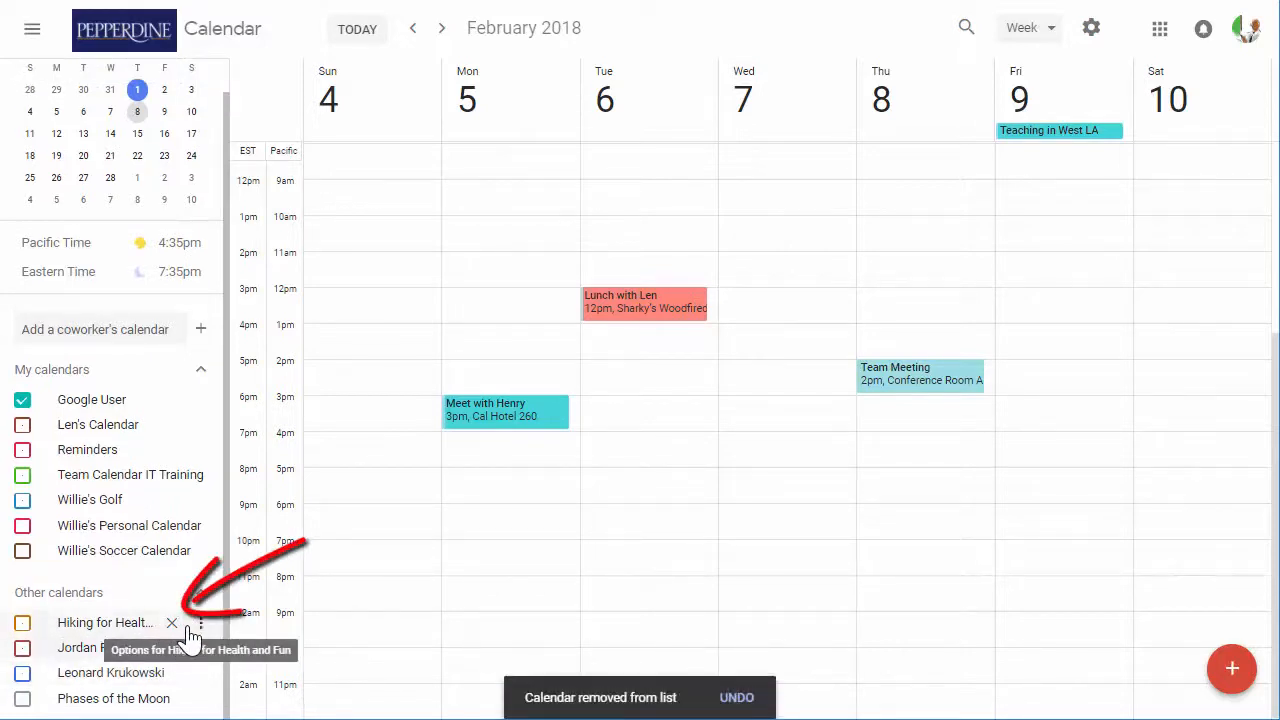
mouse_move(420, 620)
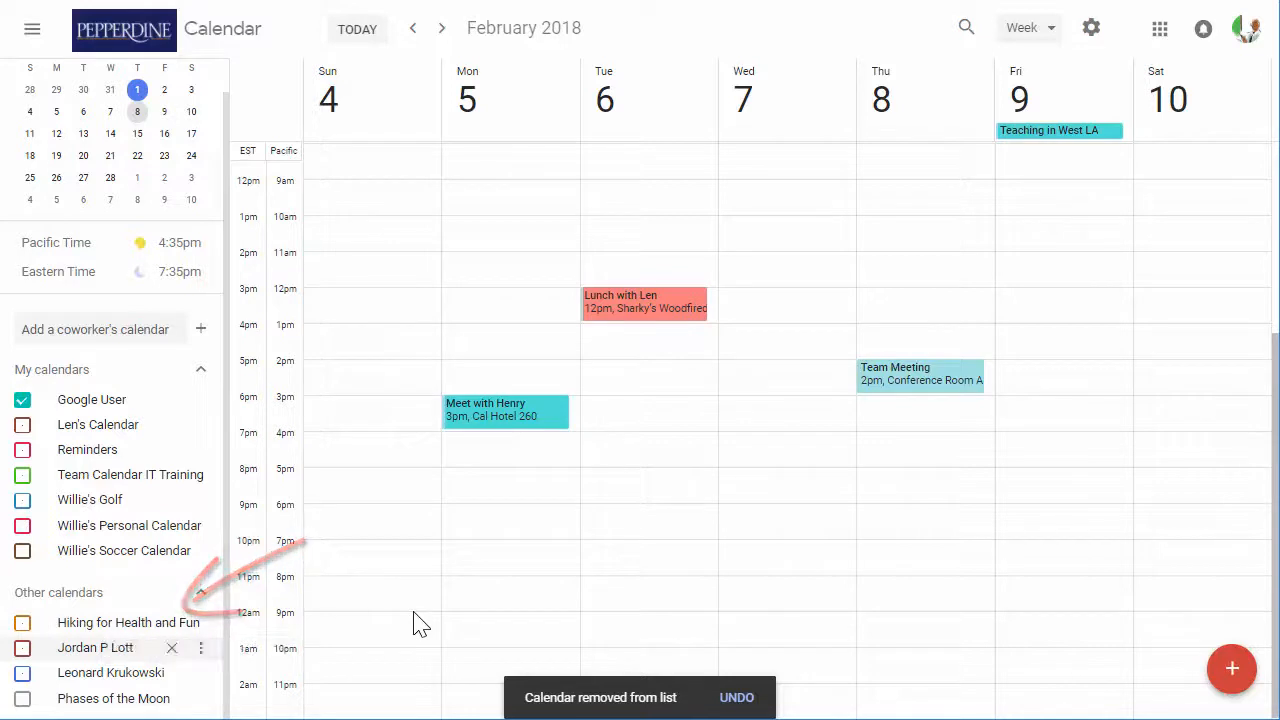